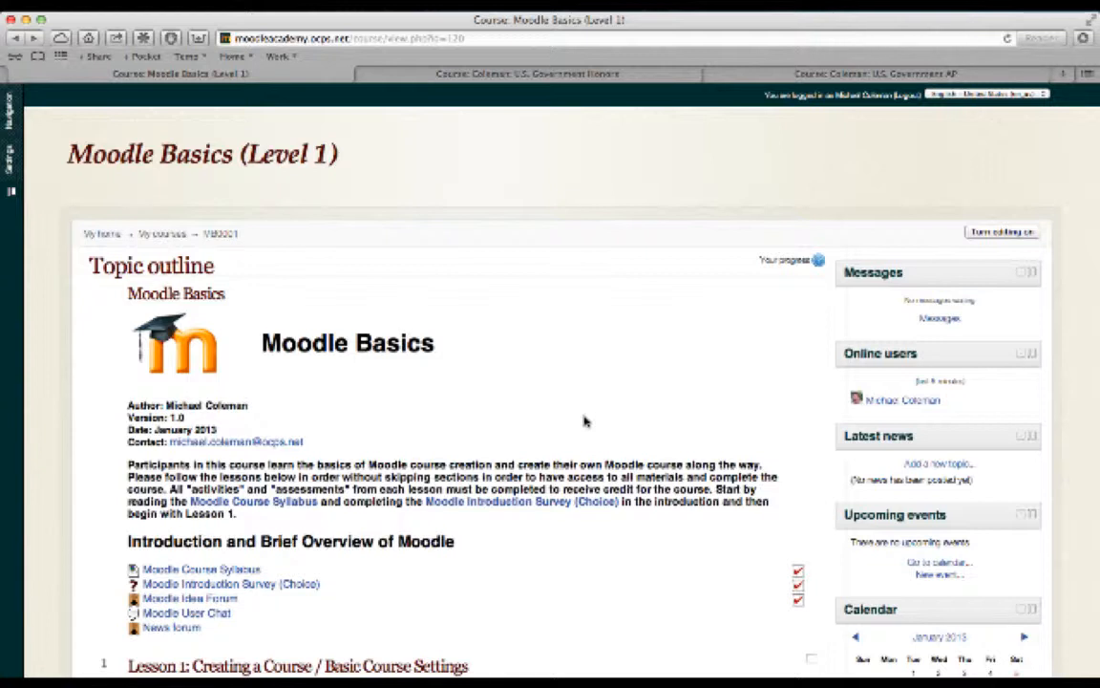
mouse_move(514, 298)
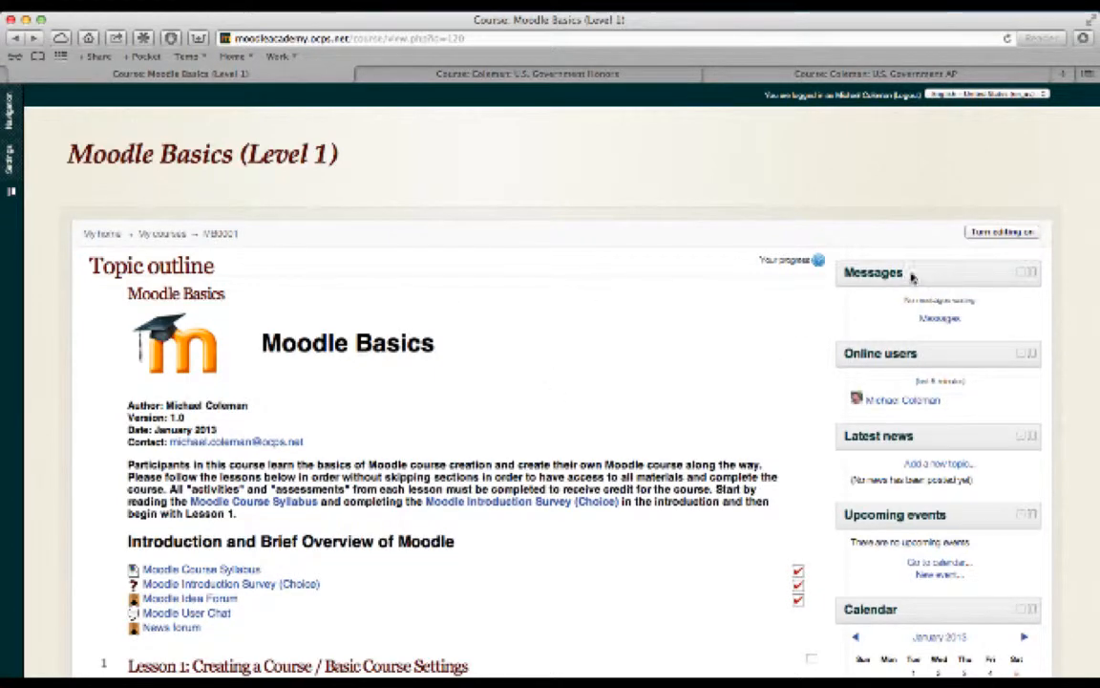
Step: Turn on editing mode for the Moodle Basics (Level 1) course page
scroll("down", 3)
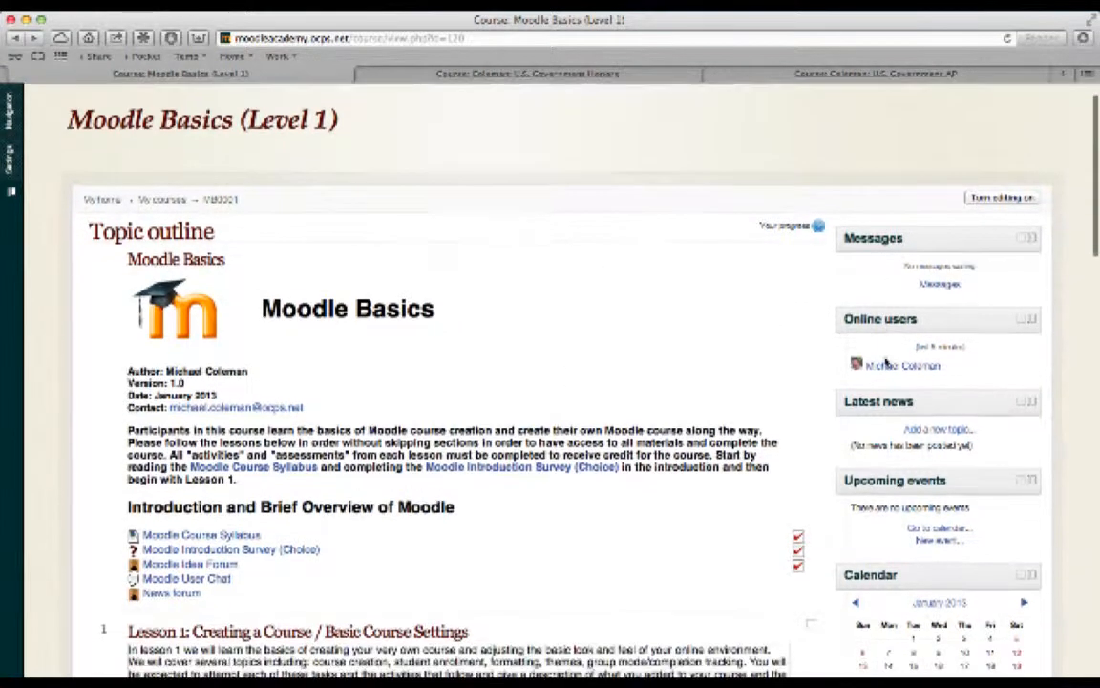
scroll("down", 3)
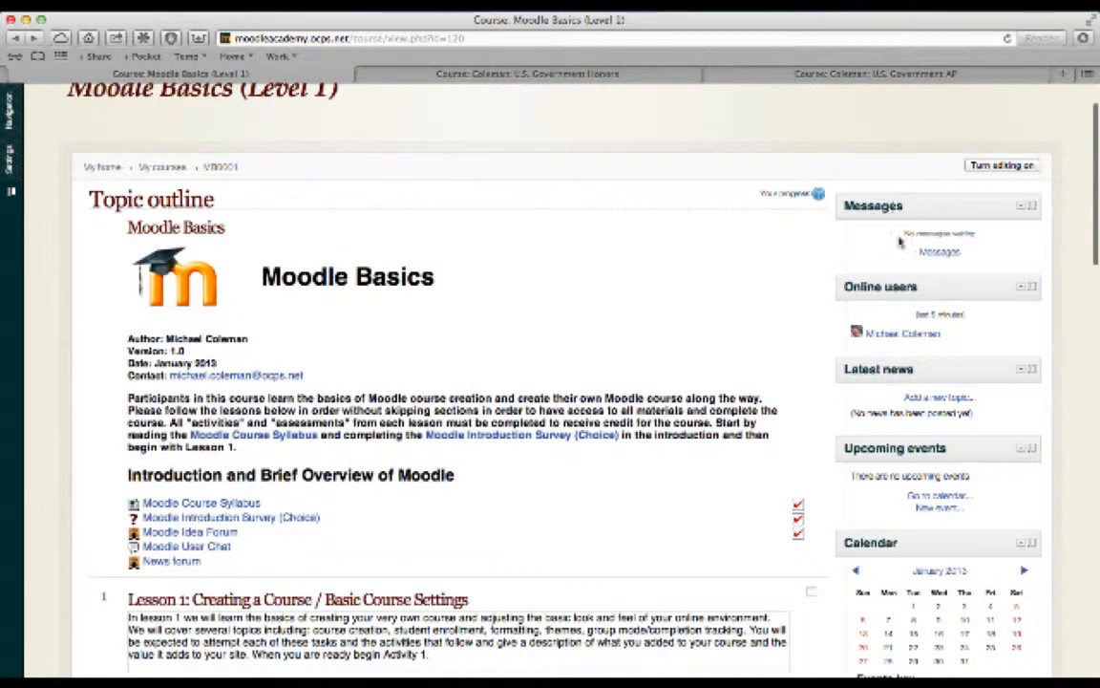
mouse_move(867, 486)
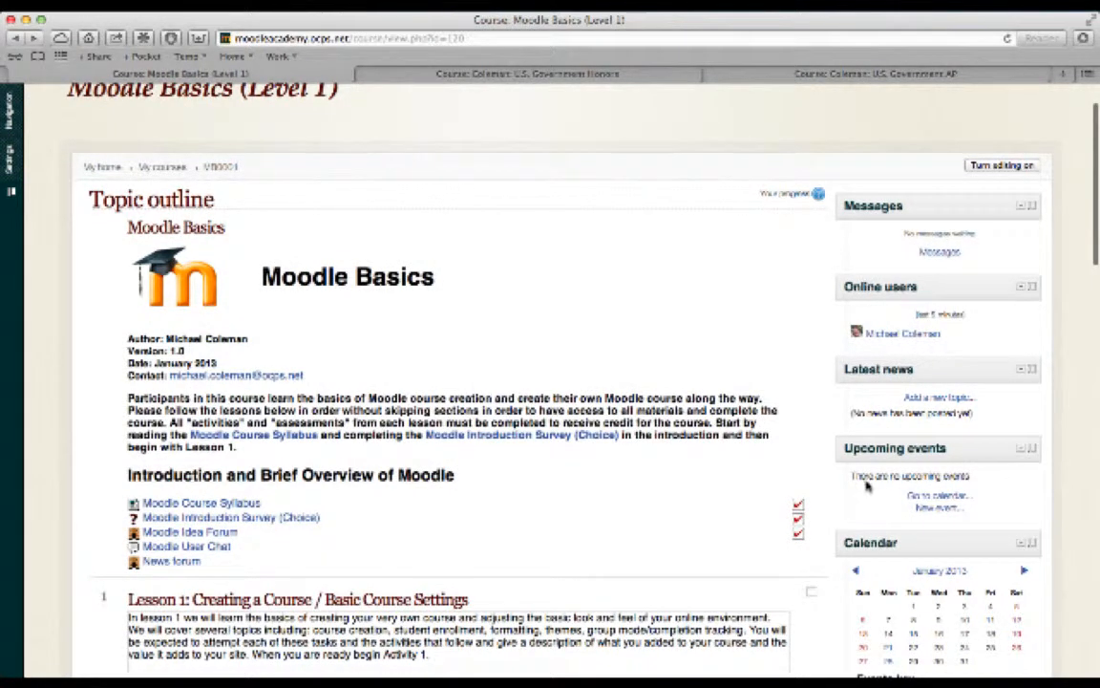
mouse_move(876, 194)
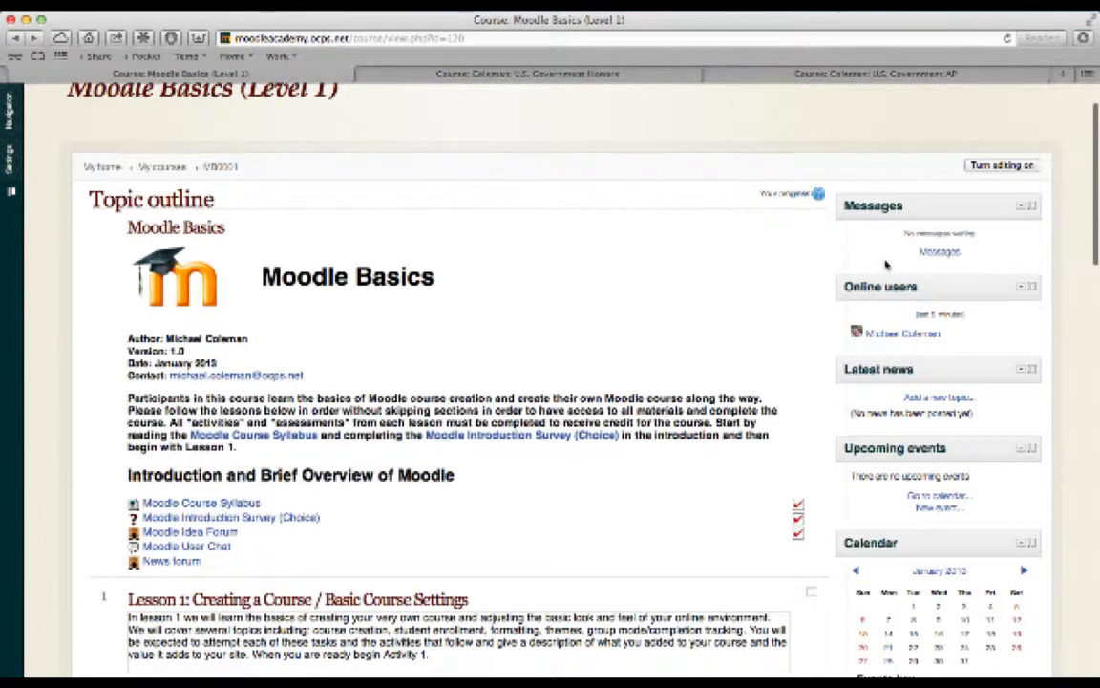
scroll("down", 3)
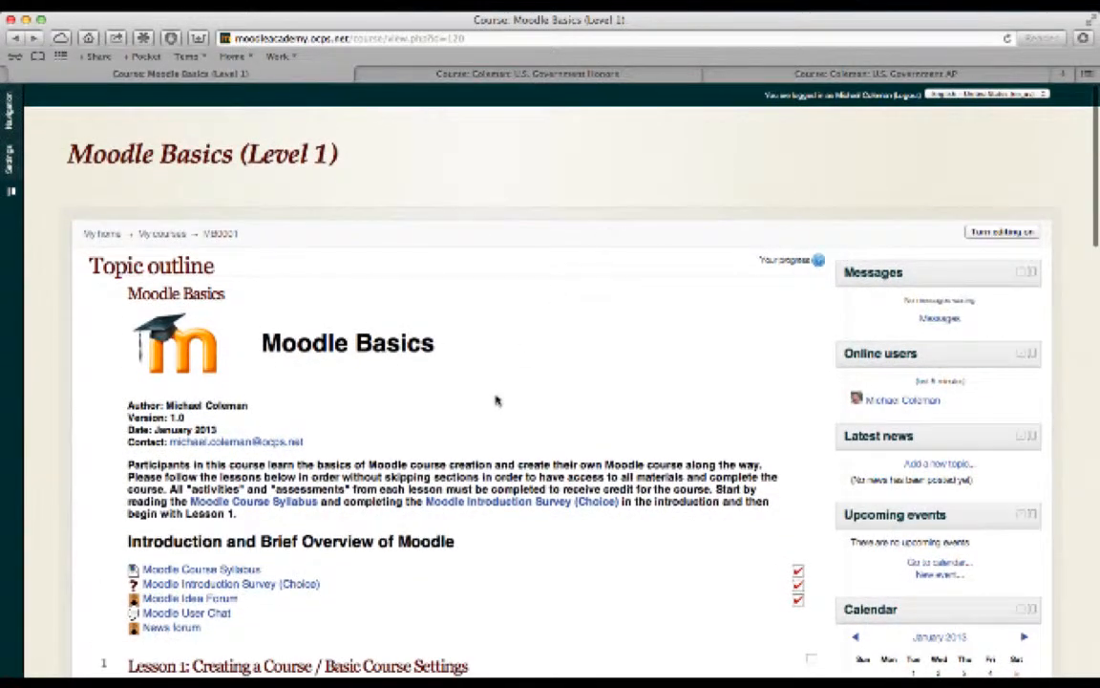
scroll("down", 3)
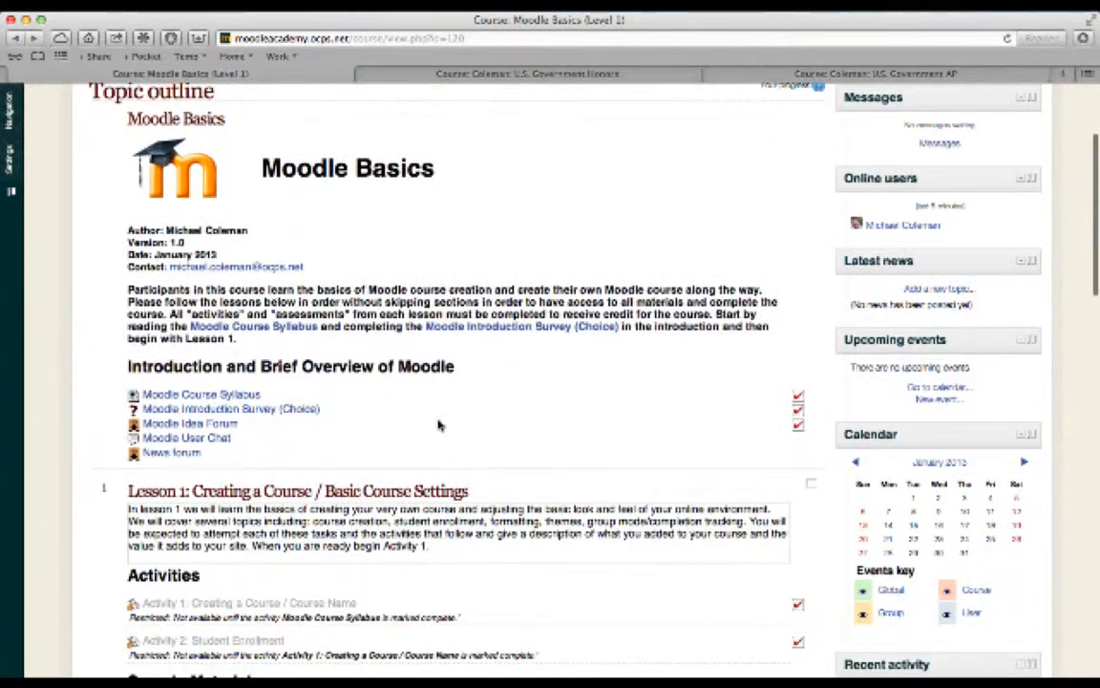
scroll("down", 3)
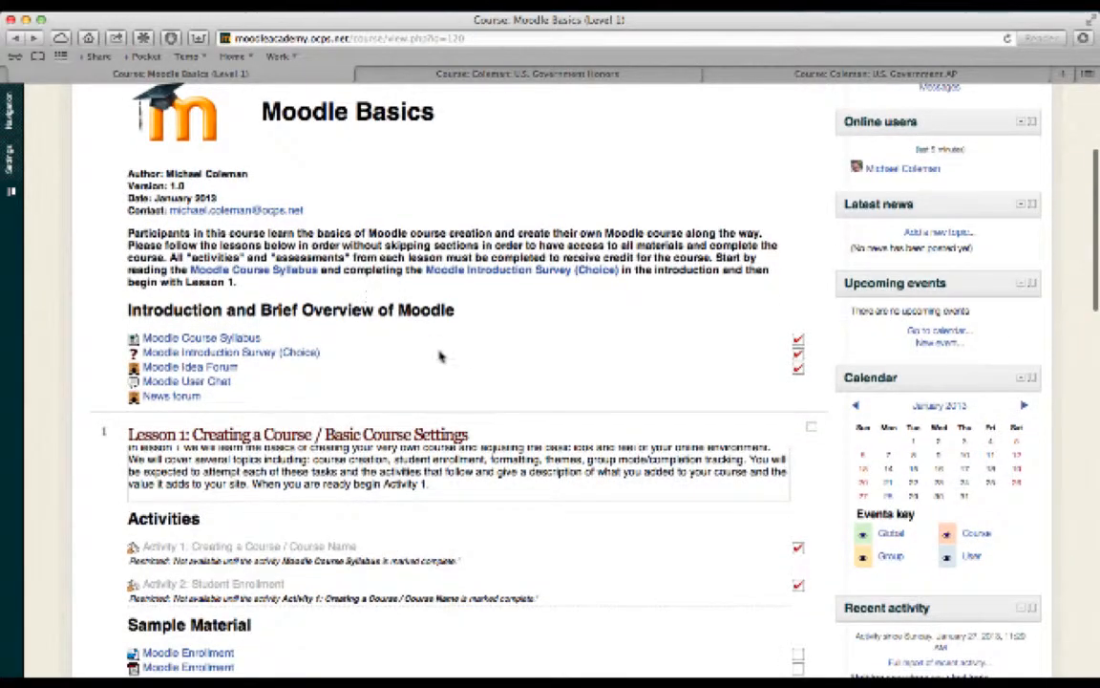
scroll("down", 3)
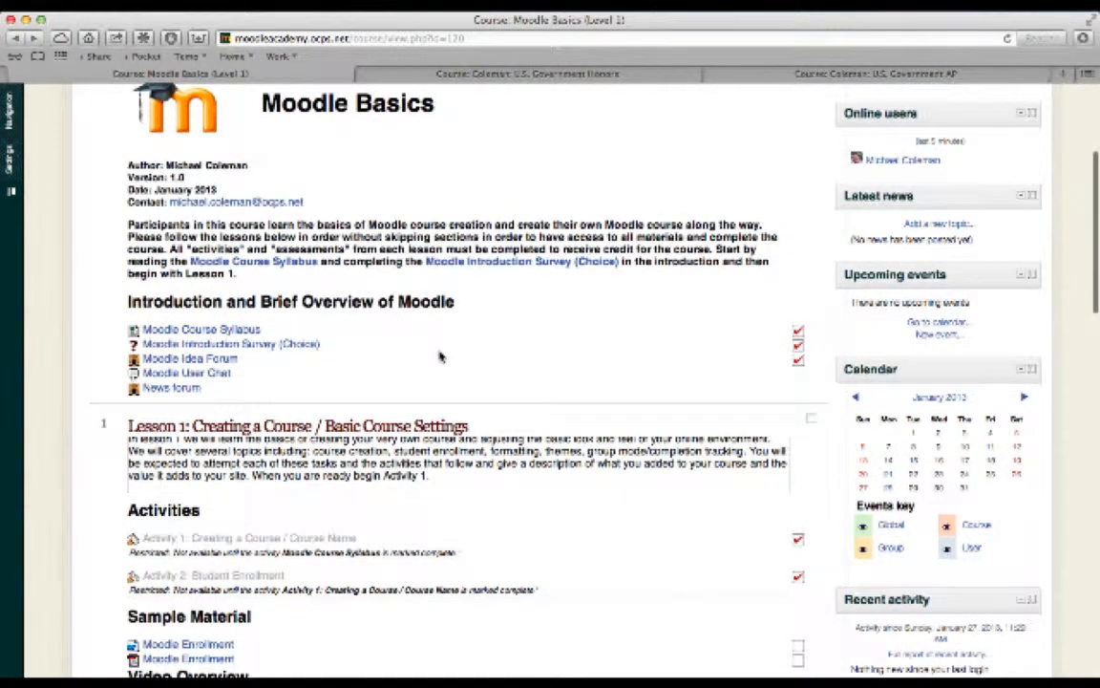
scroll("down", 3)
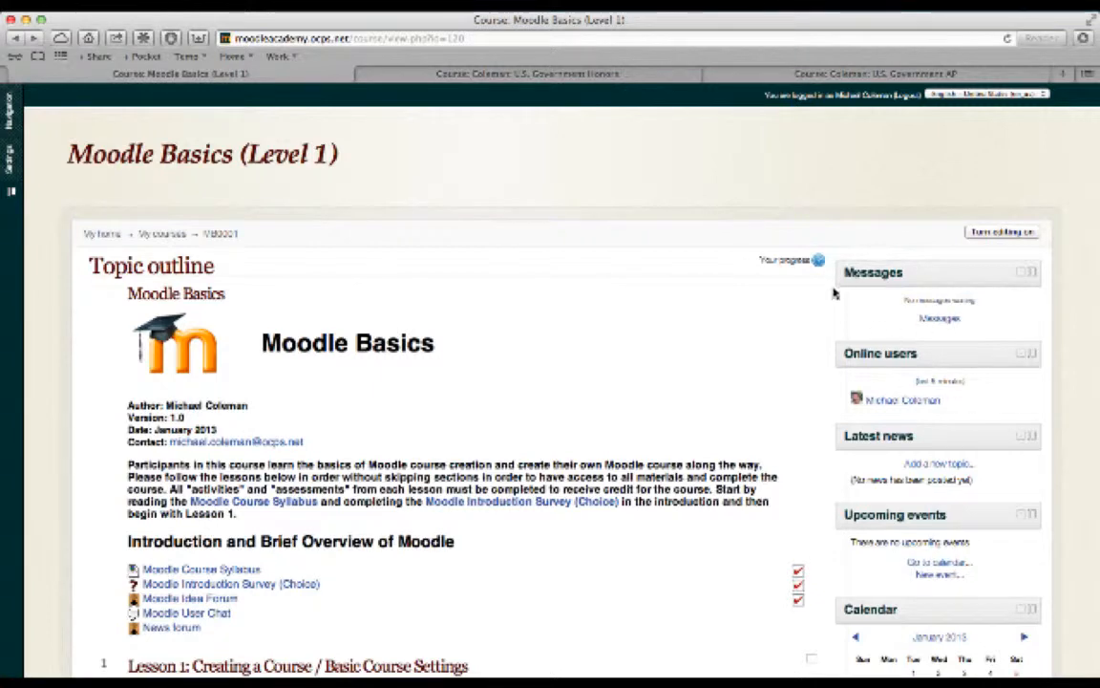
mouse_move(855, 377)
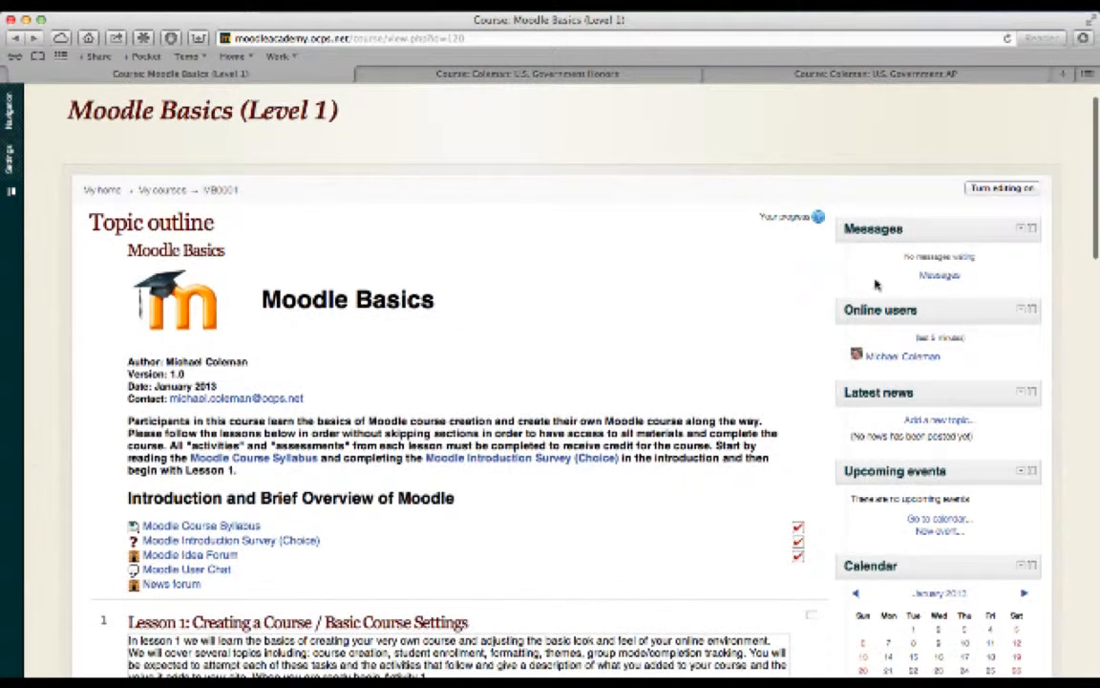
mouse_move(881, 236)
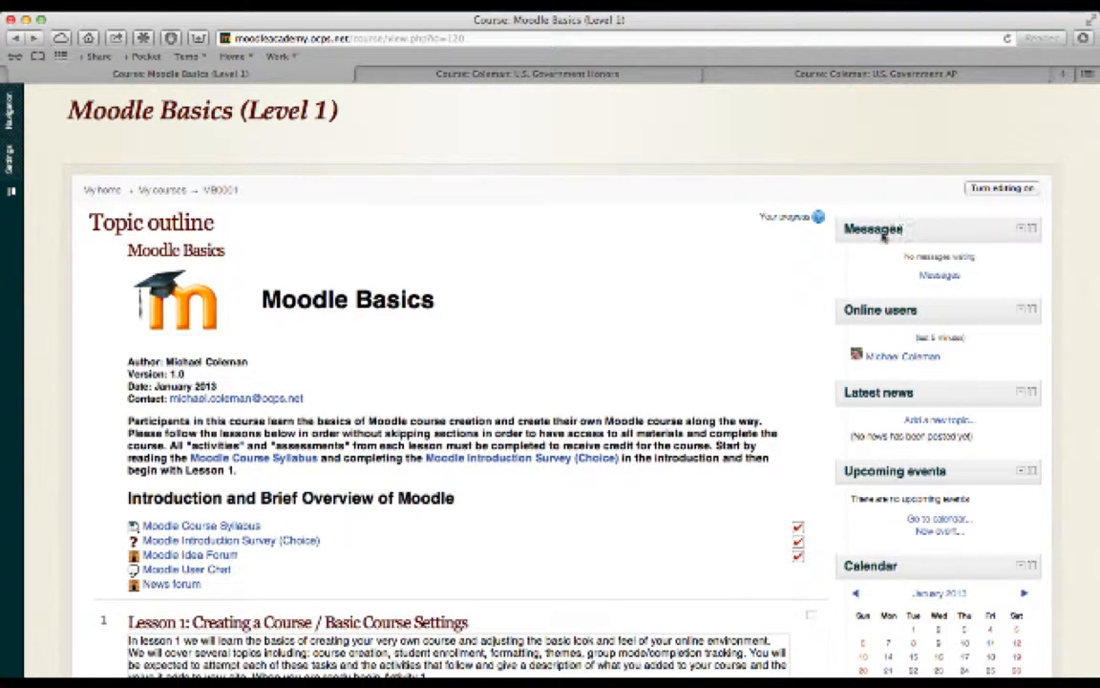
mouse_move(941, 223)
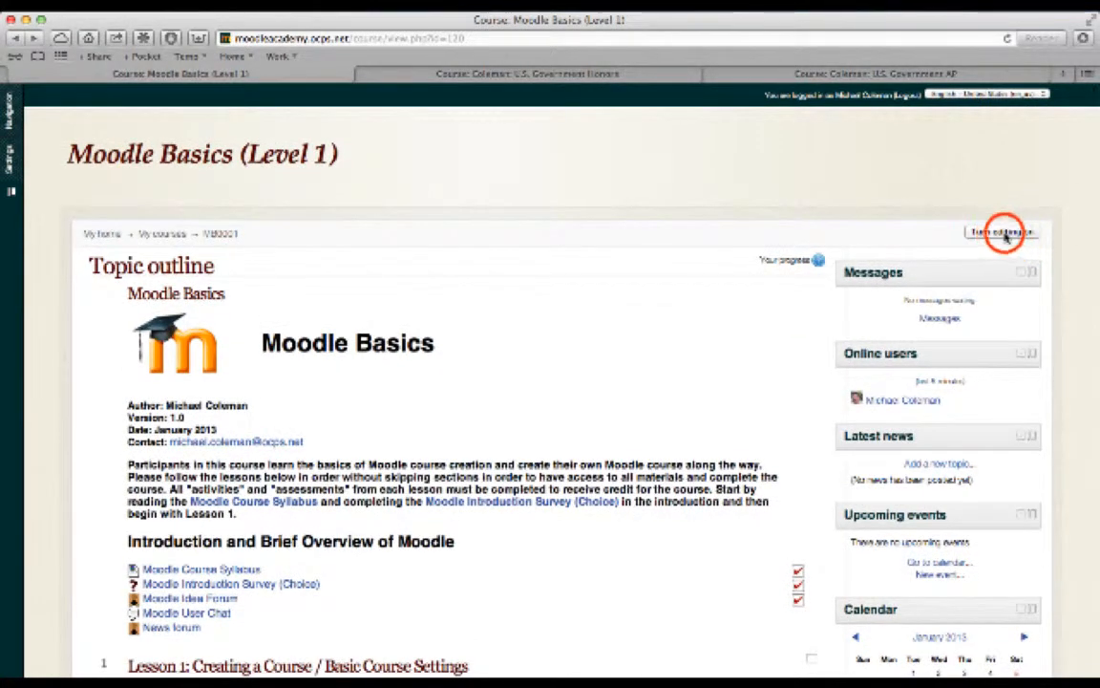
left_click(1001, 232)
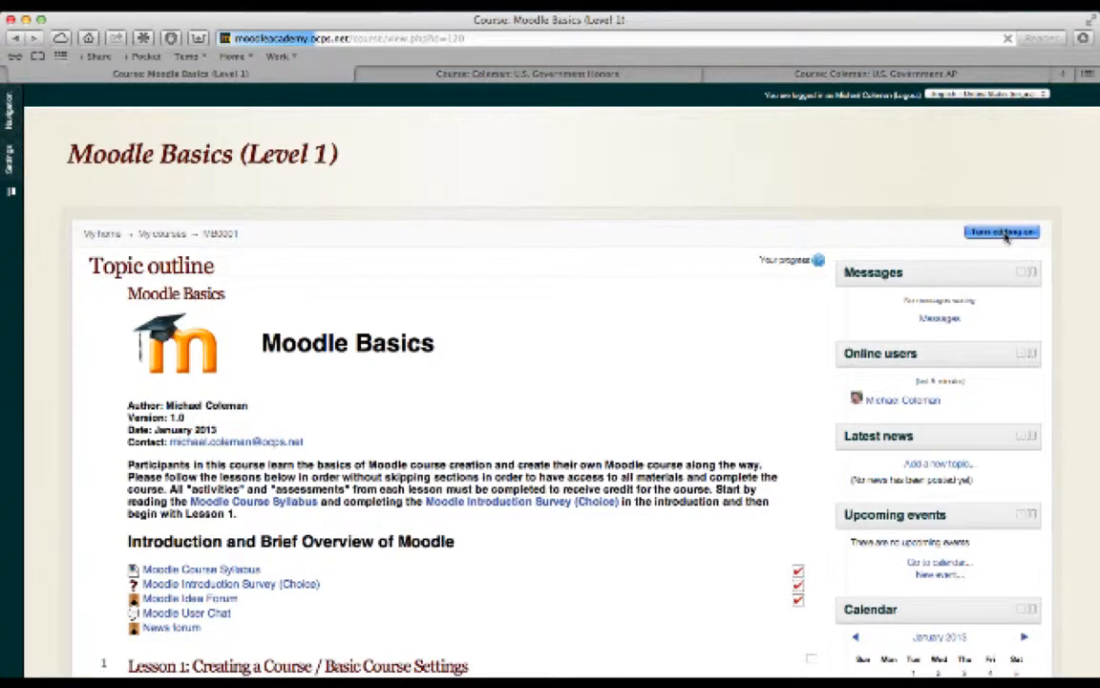
left_click(1001, 232)
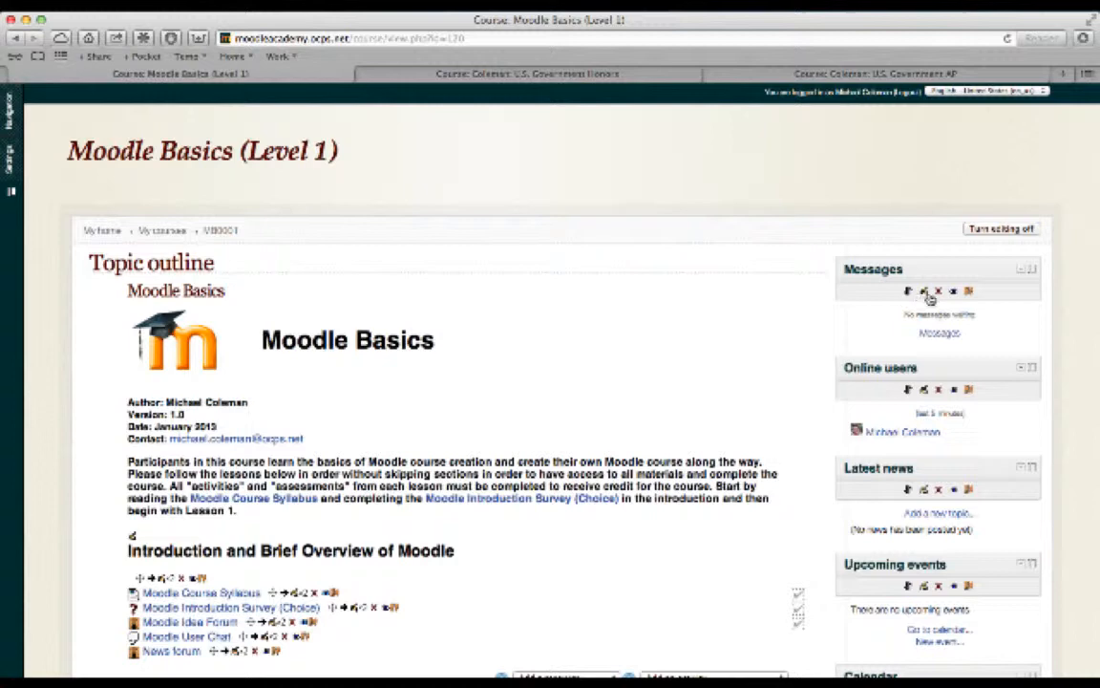
mouse_move(986, 311)
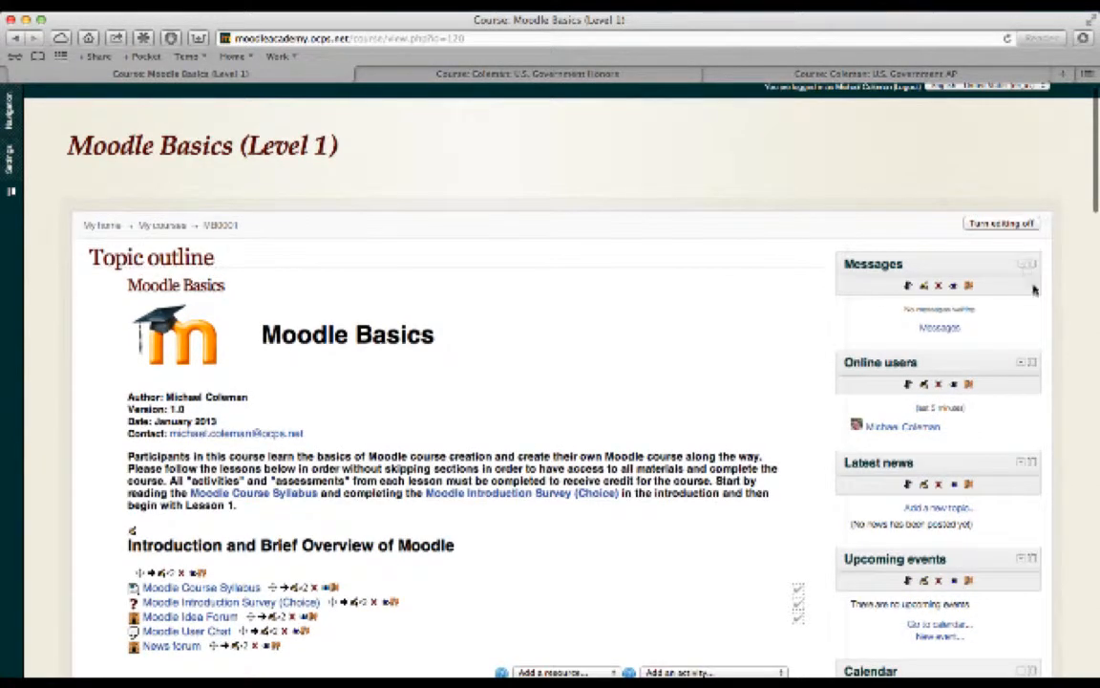
scroll("down", 3)
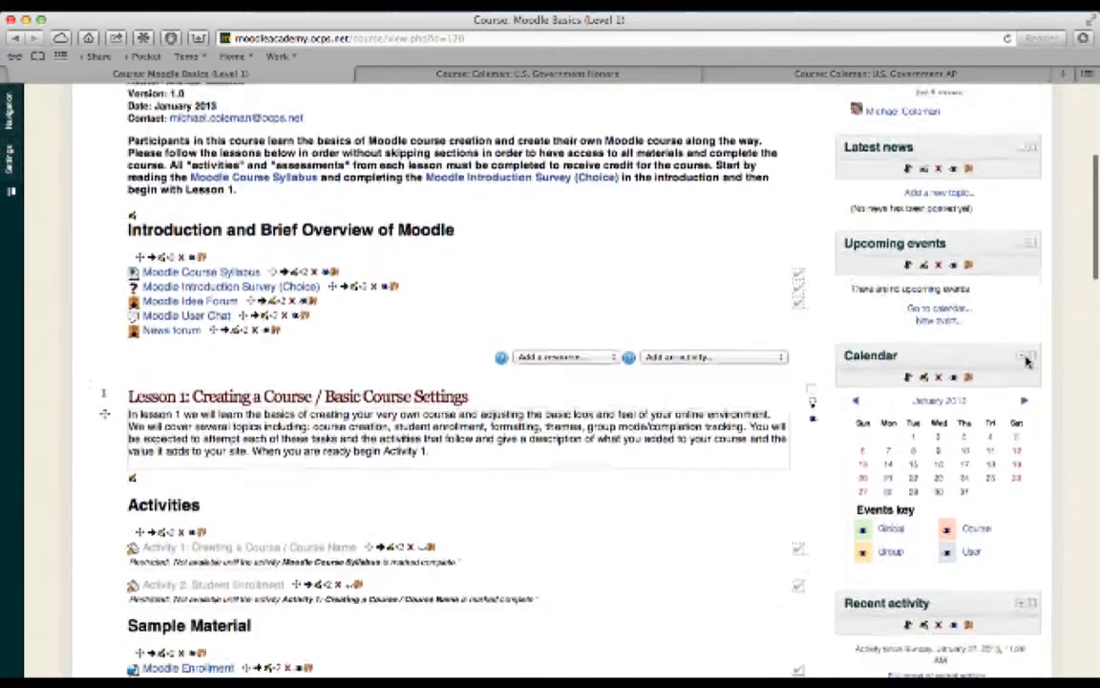
scroll("down", 3)
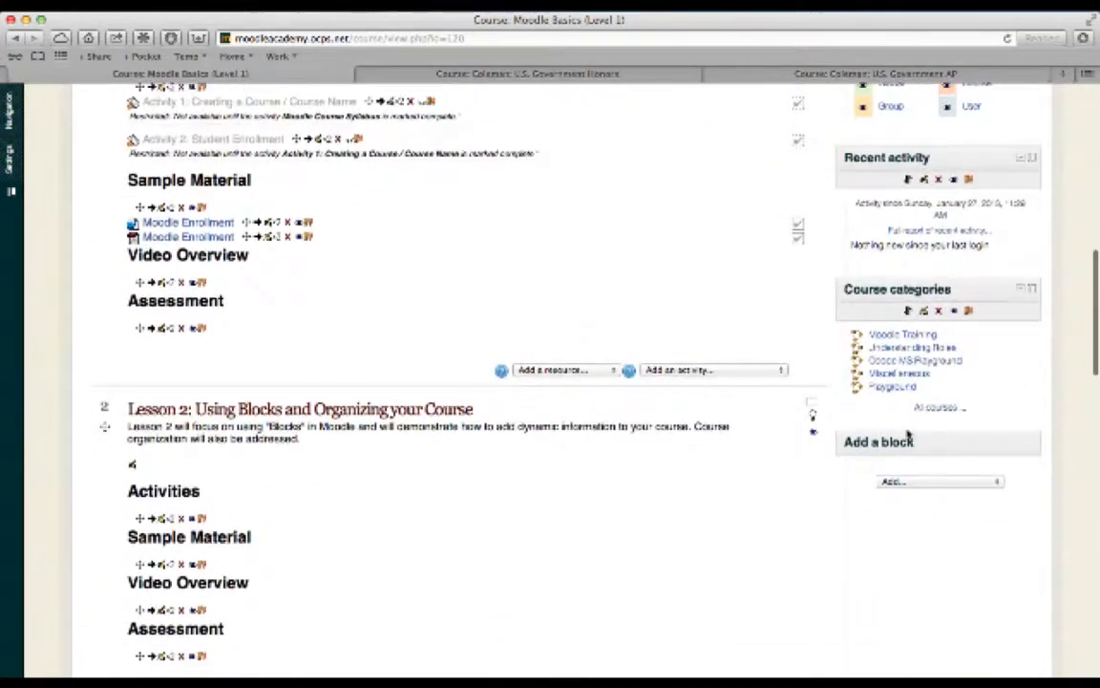
left_click(940, 480)
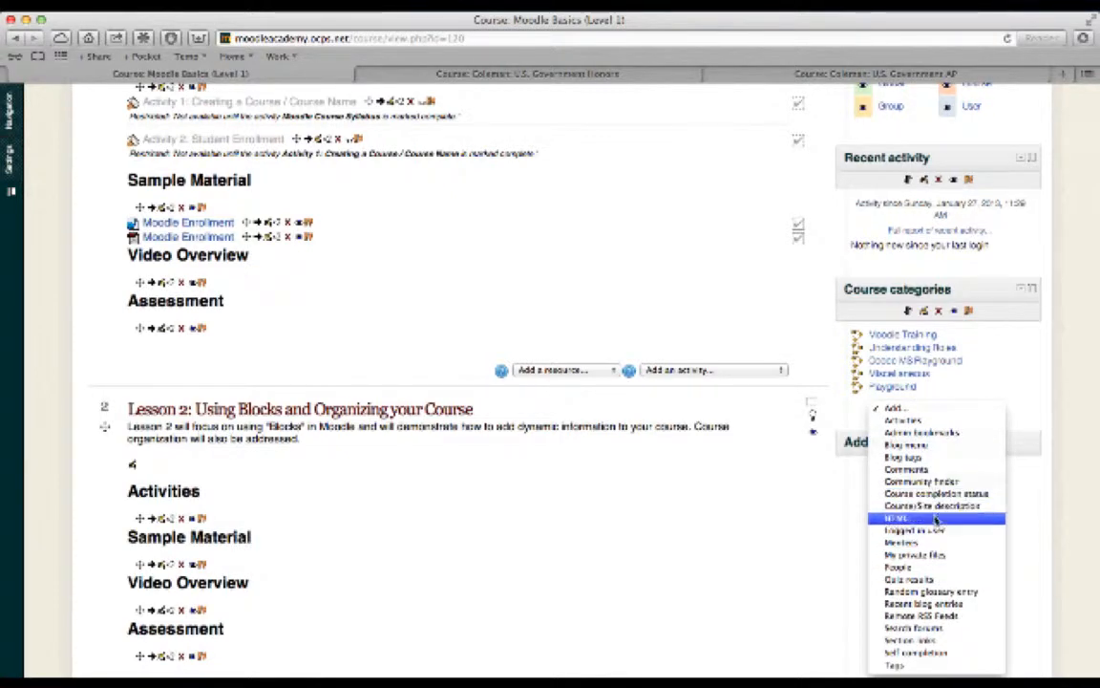
mouse_move(919, 616)
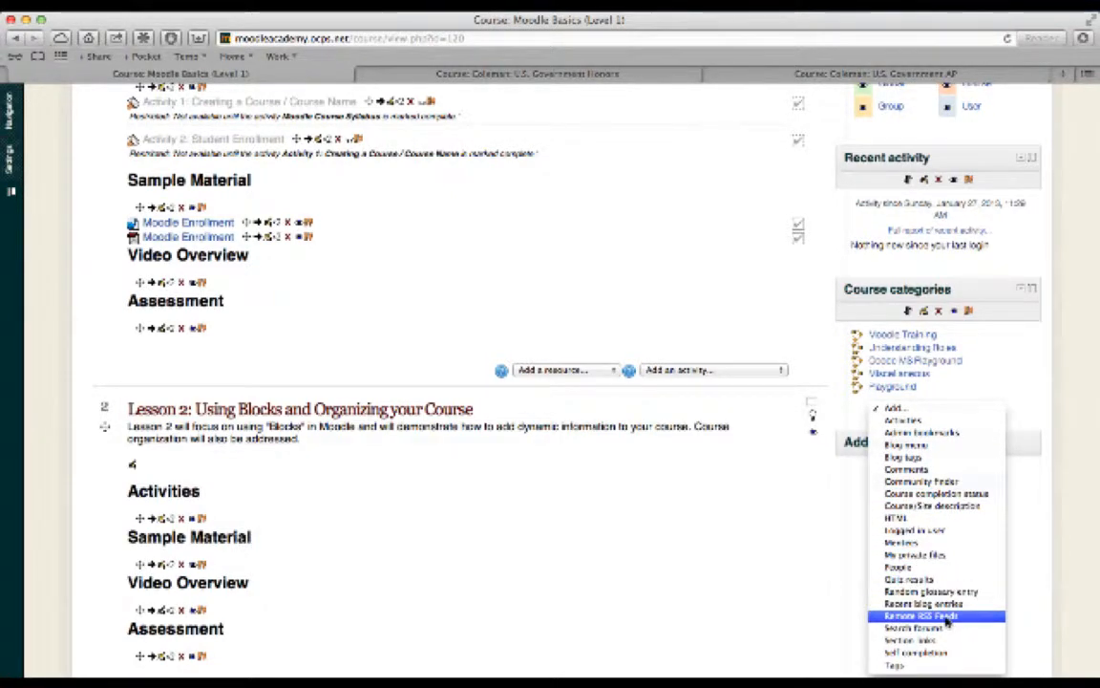
mouse_move(898, 566)
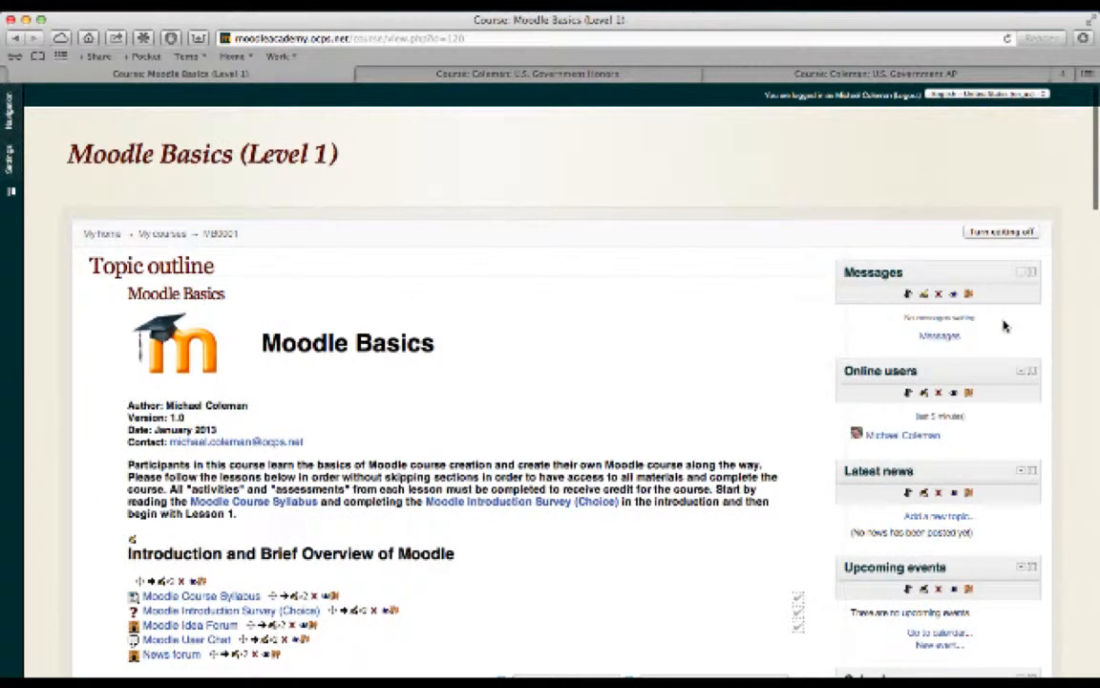
mouse_move(922, 248)
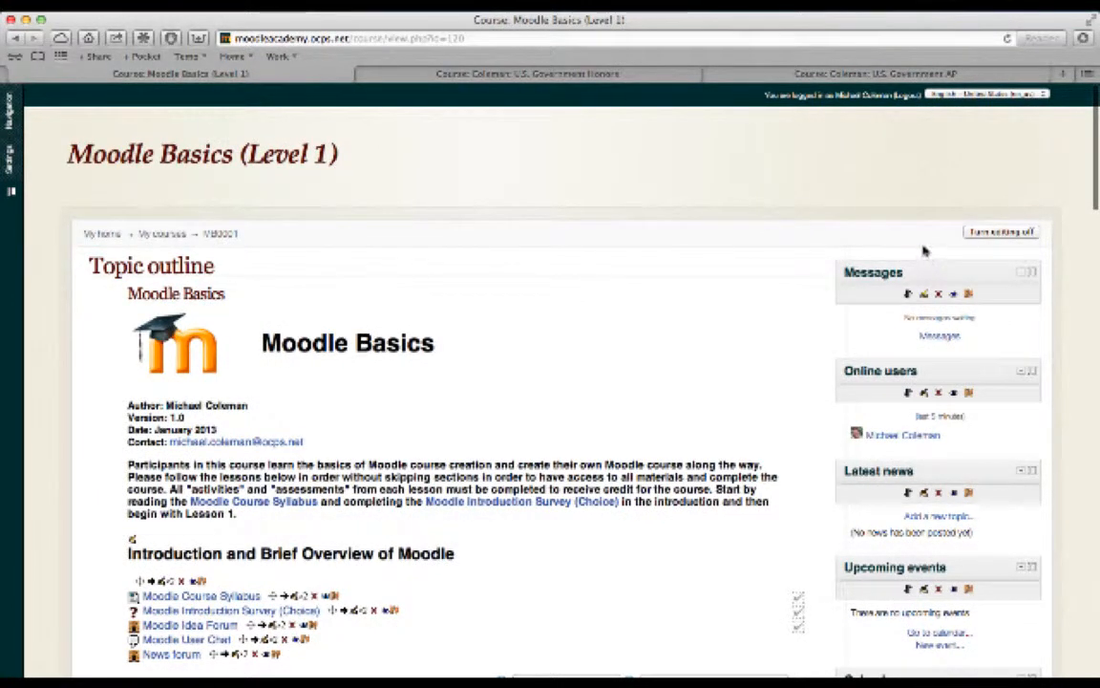
mouse_move(897, 244)
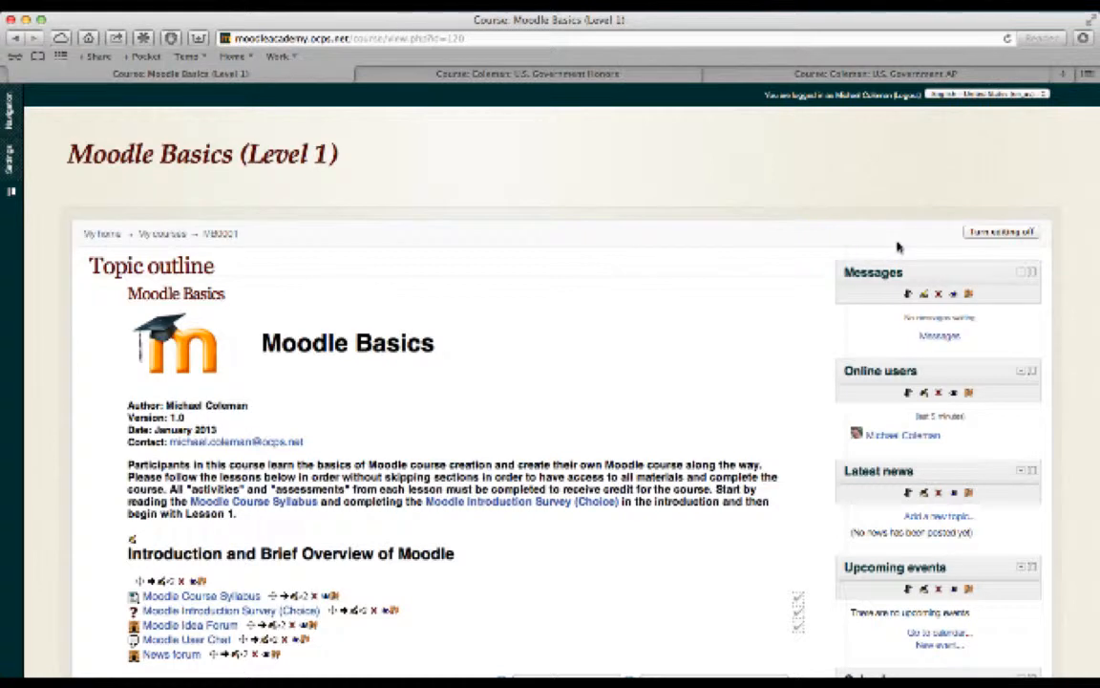
mouse_move(960, 226)
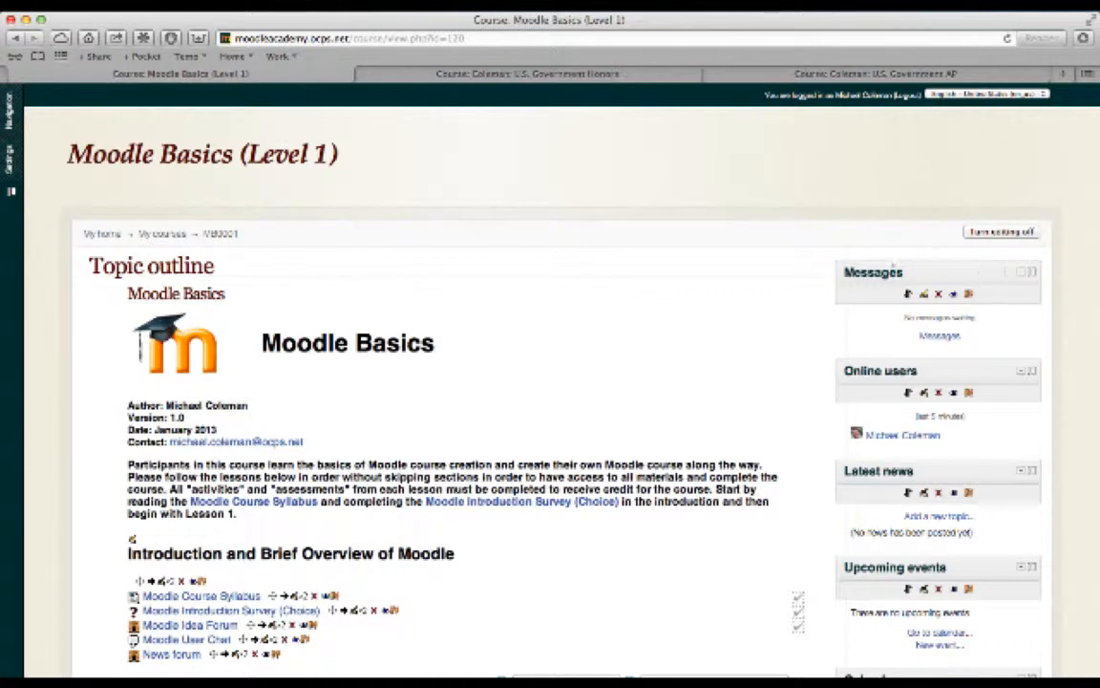
mouse_move(934, 274)
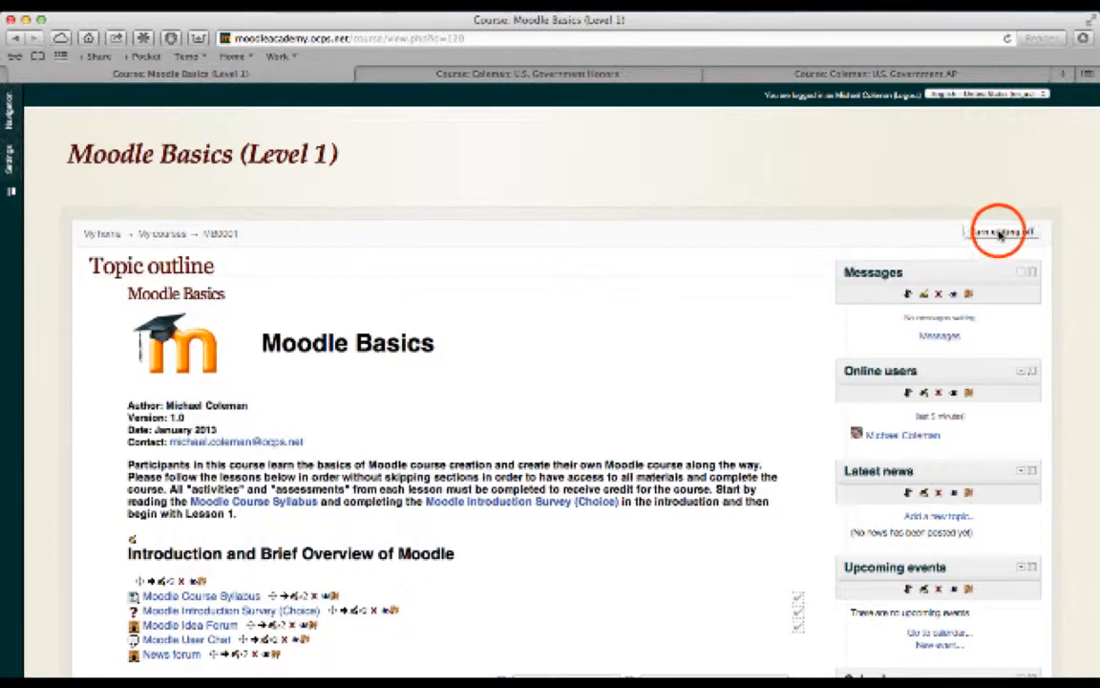
left_click(1000, 232)
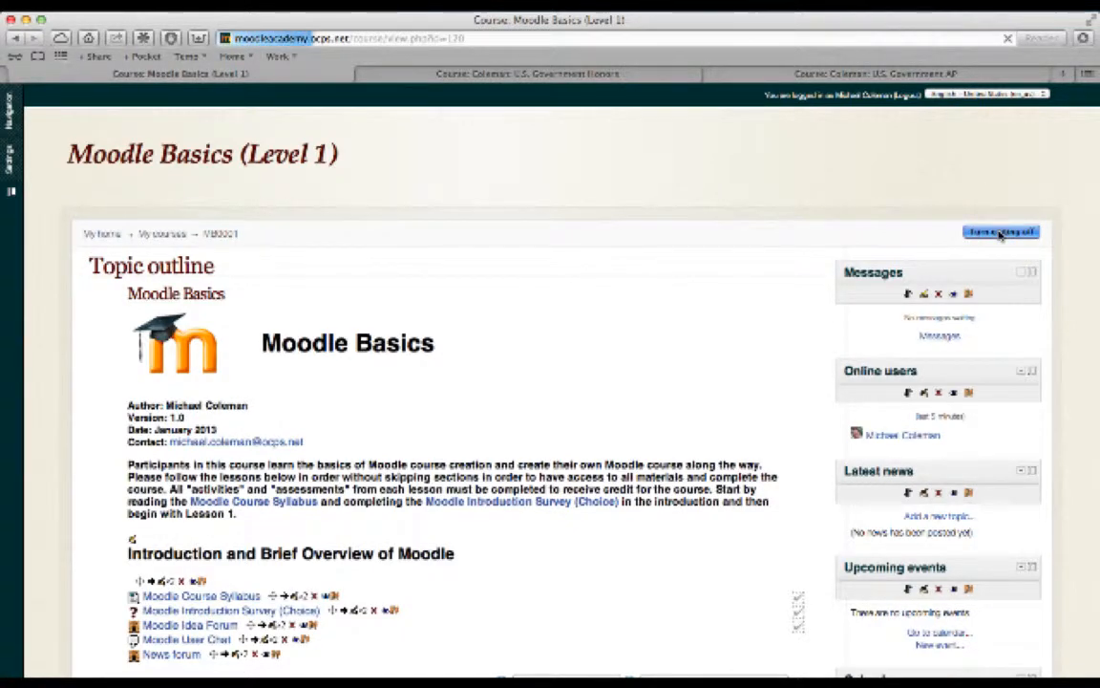
left_click(1000, 232)
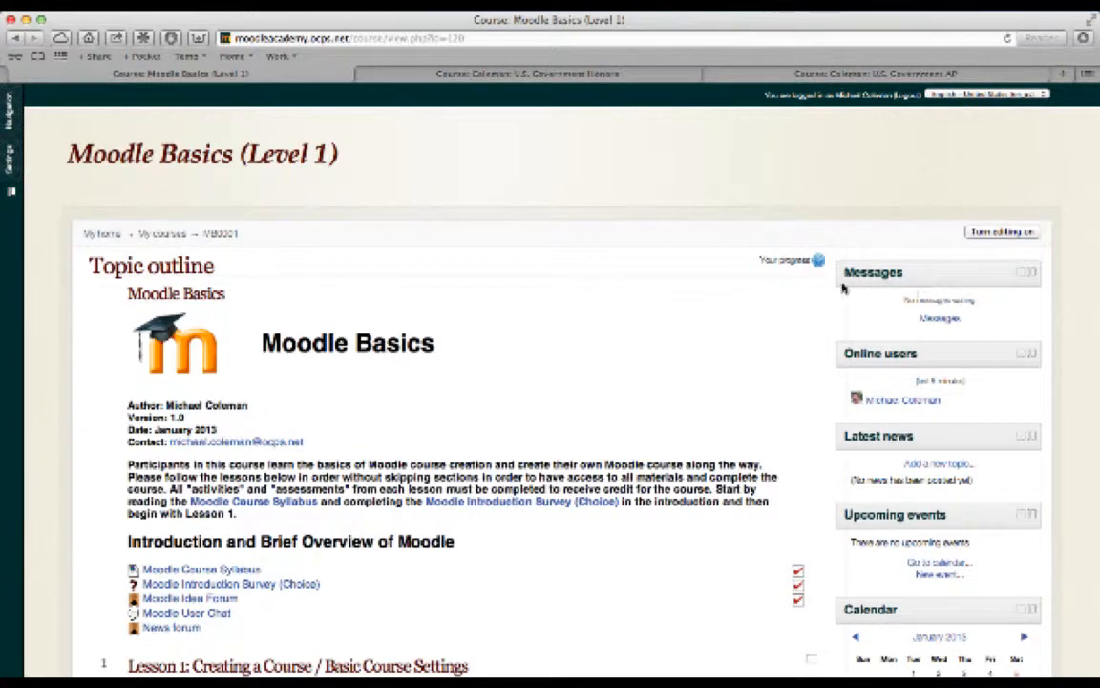
mouse_move(781, 372)
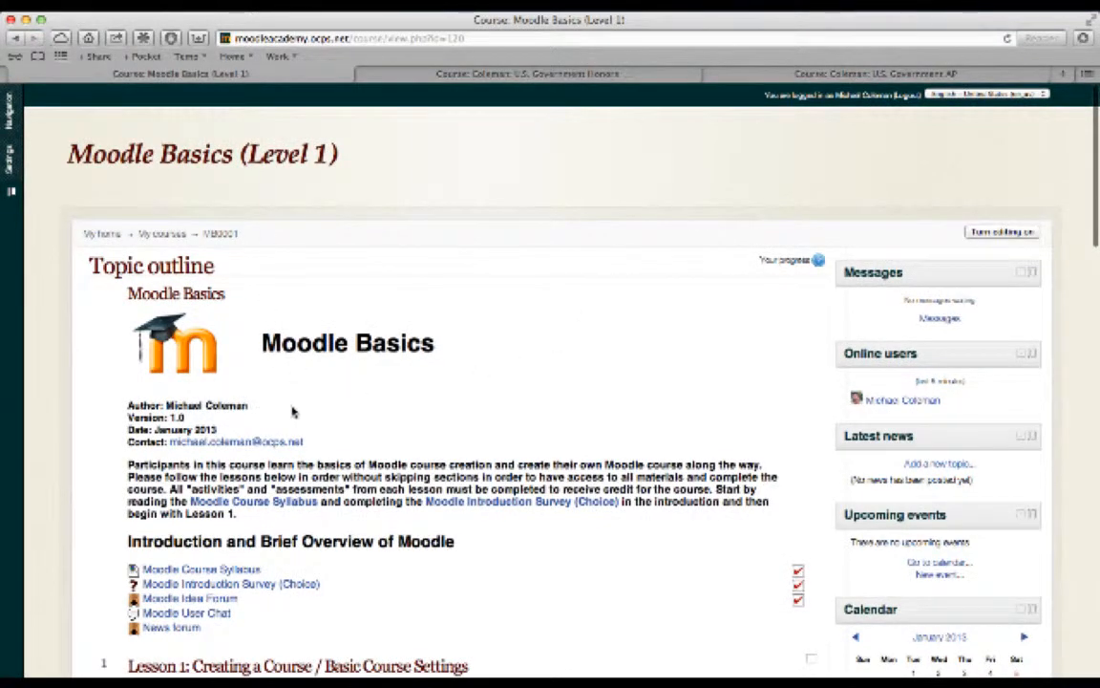
scroll("down", 3)
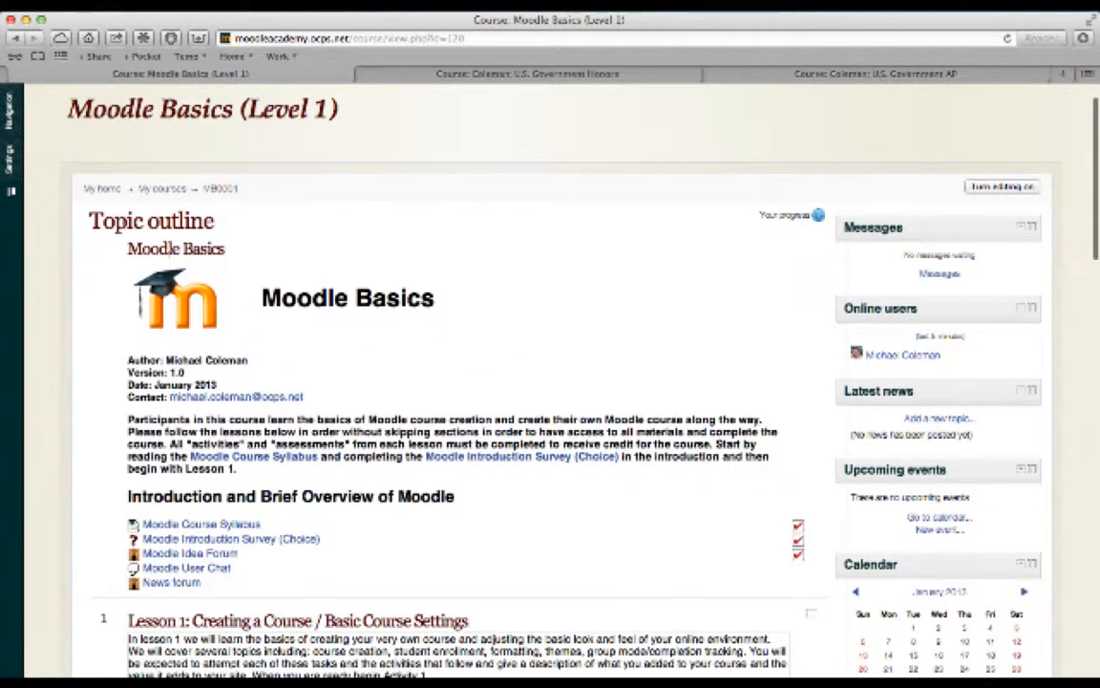
mouse_move(287, 363)
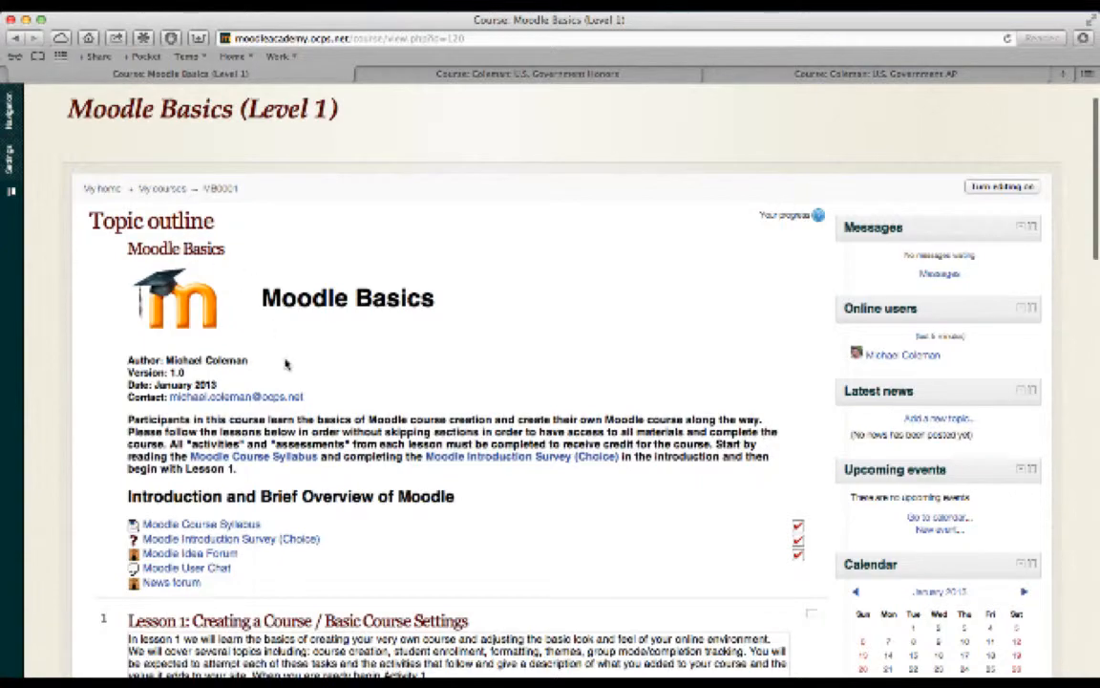
scroll("down", 3)
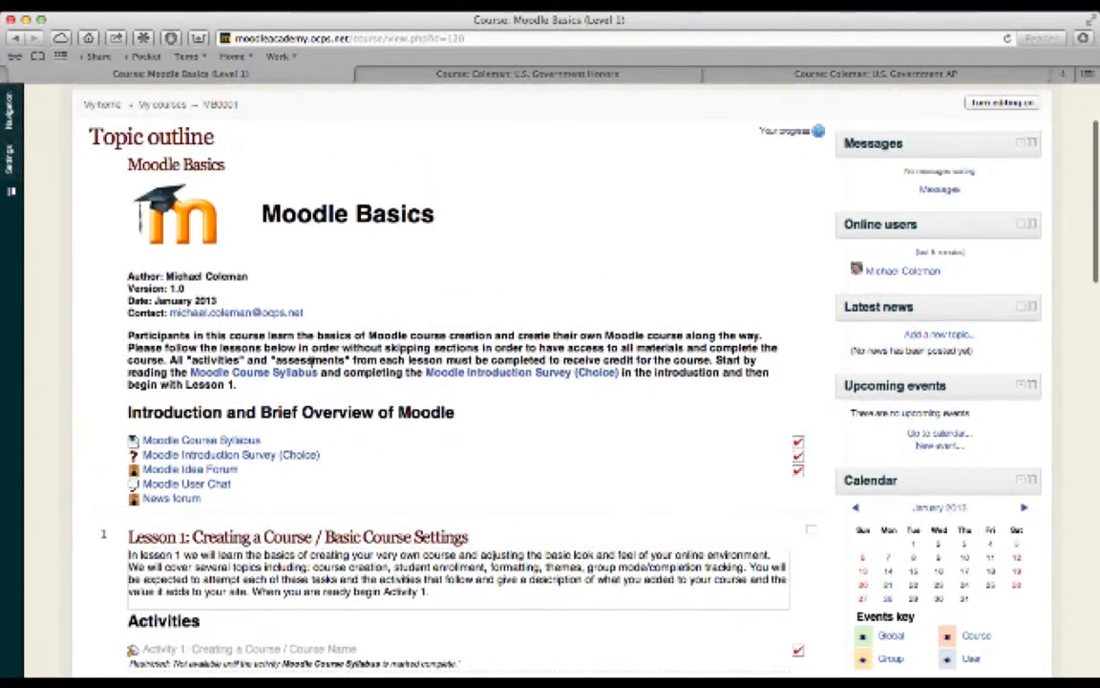
mouse_move(373, 277)
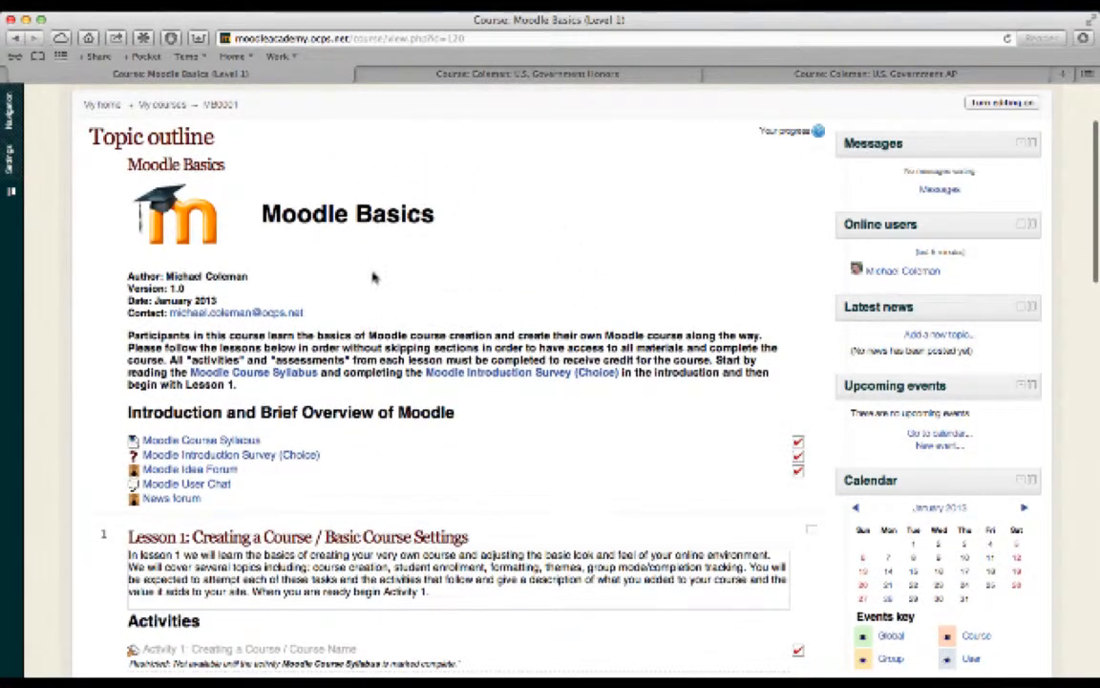
mouse_move(392, 291)
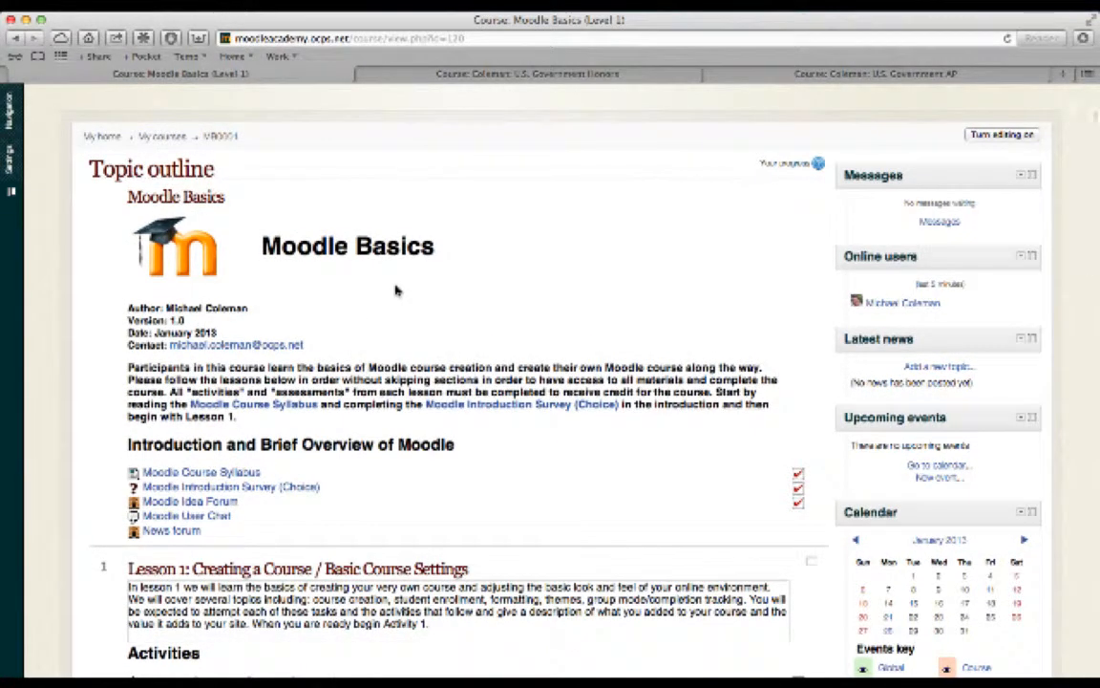
mouse_move(374, 319)
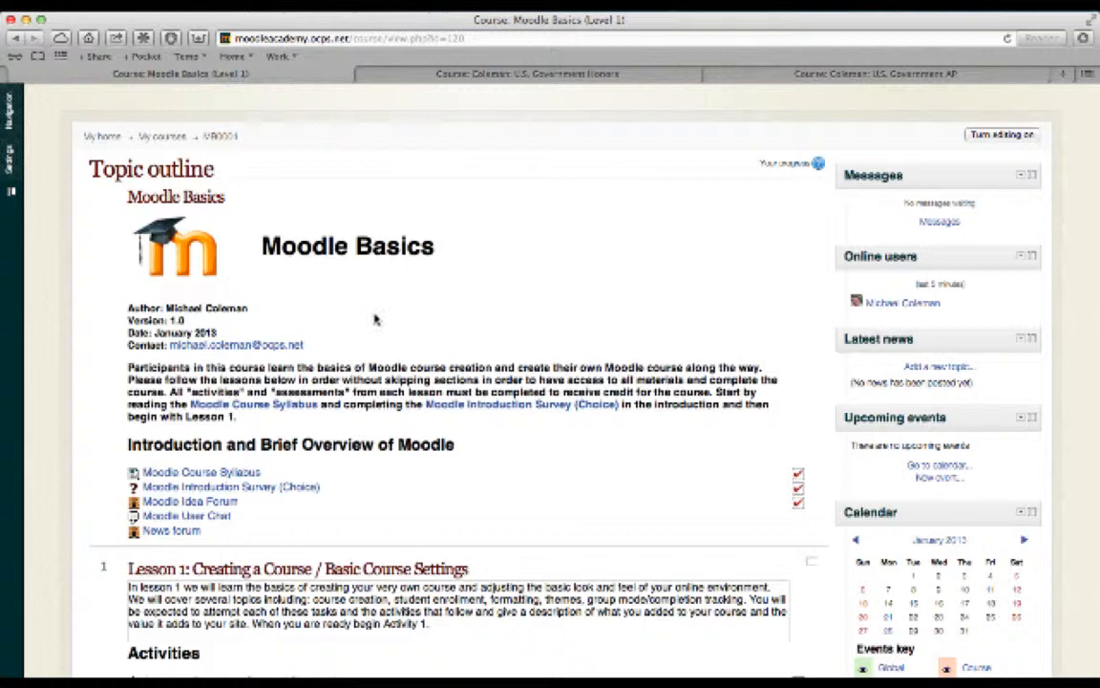
mouse_move(189, 230)
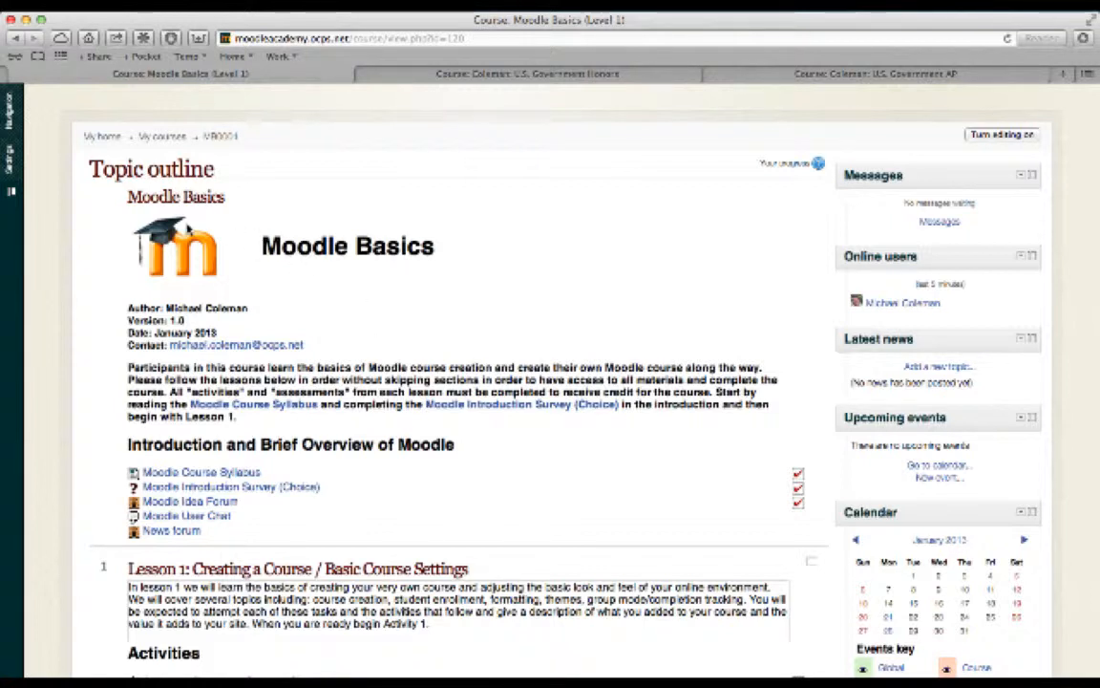
mouse_move(185, 547)
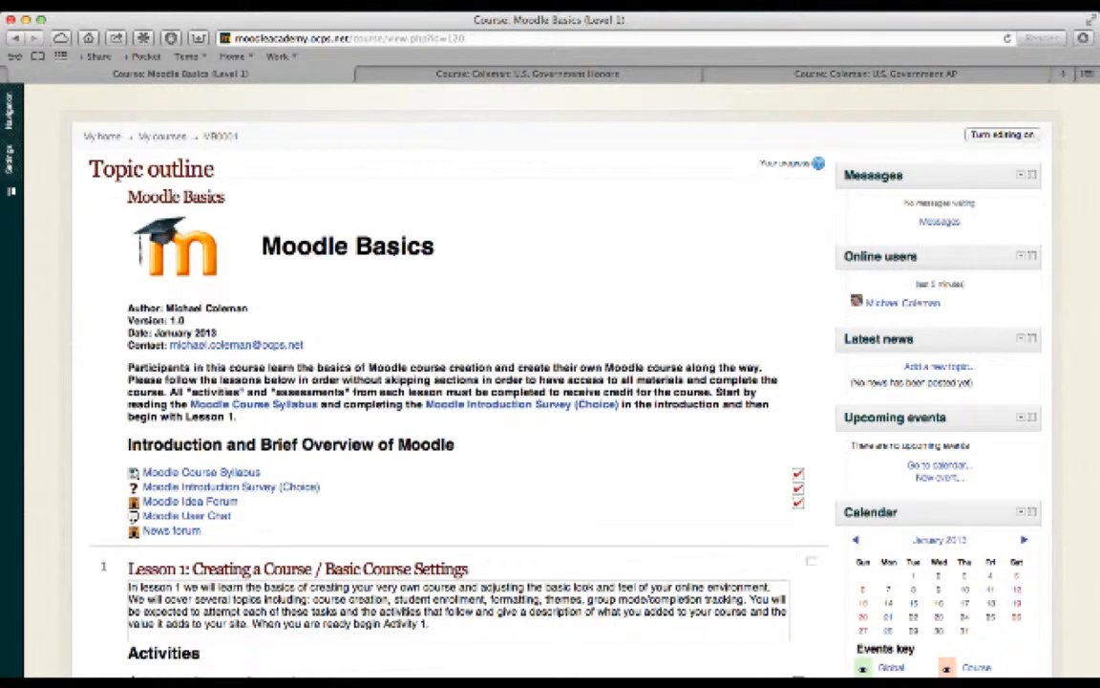
mouse_move(103, 300)
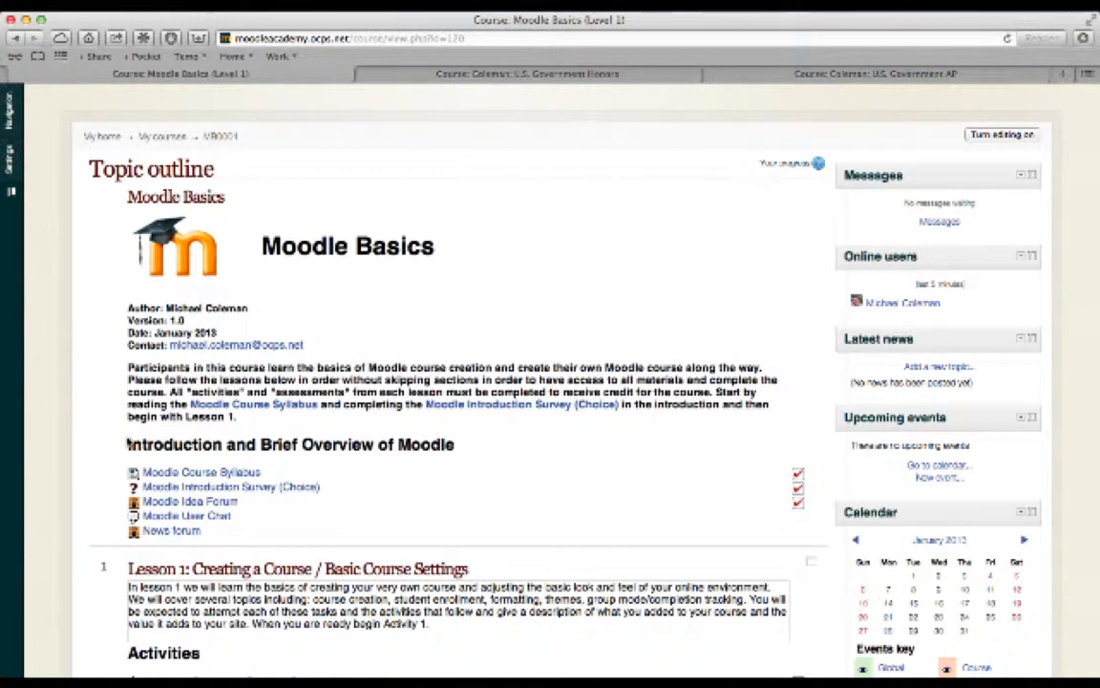
scroll("down", 3)
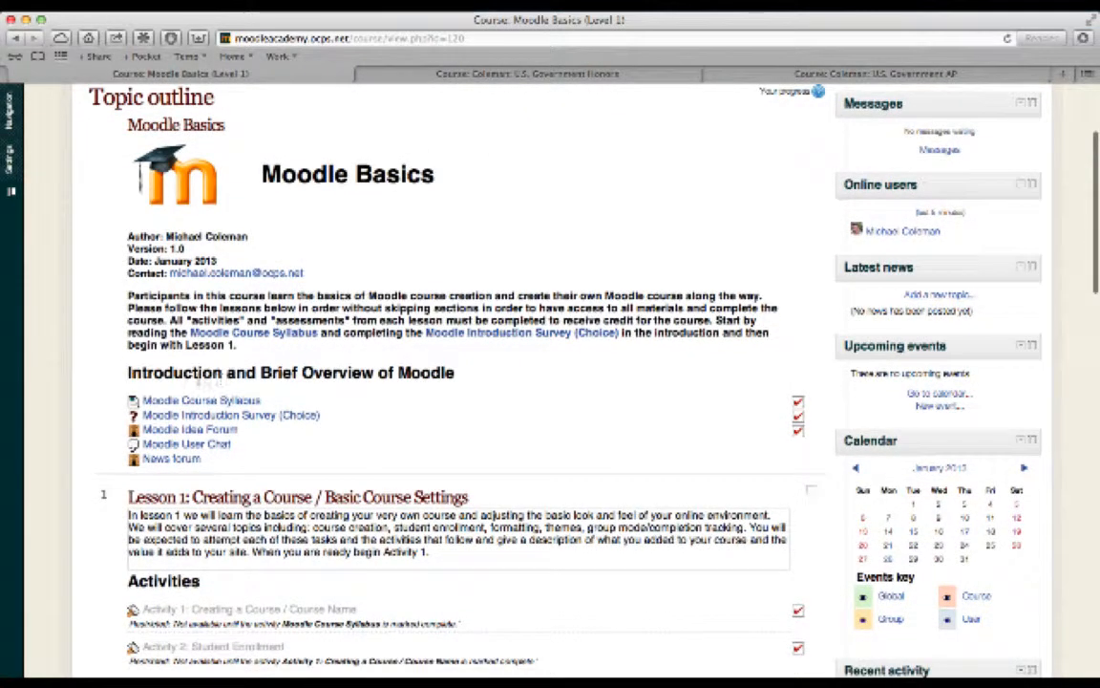
scroll("down", 3)
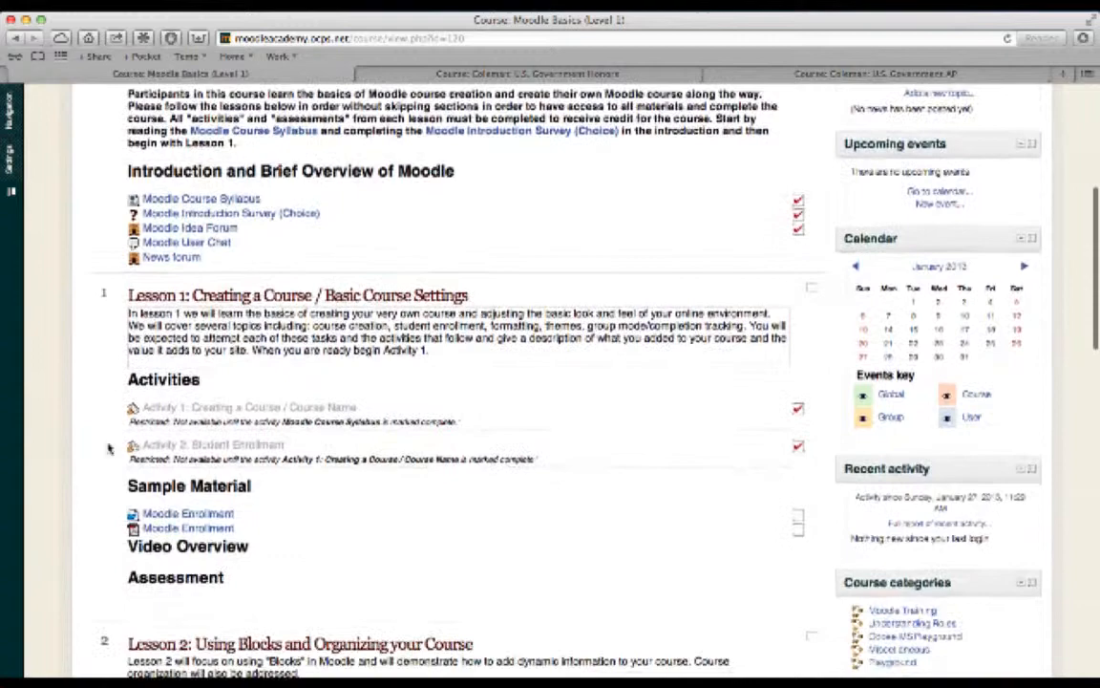
scroll("down", 3)
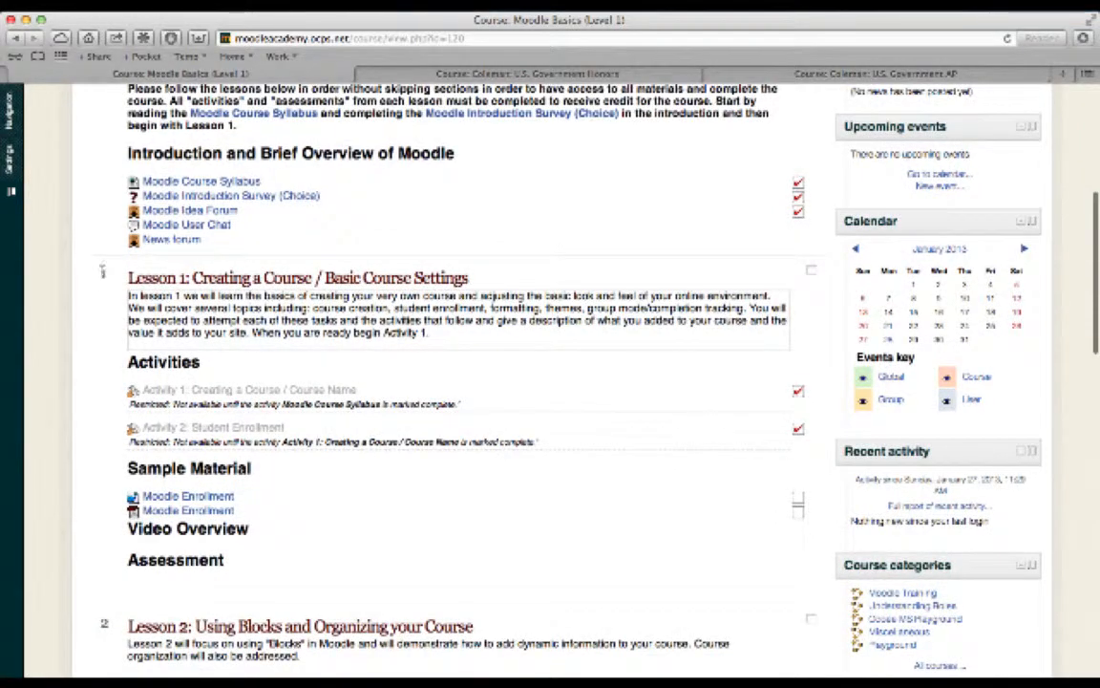
scroll("down", 3)
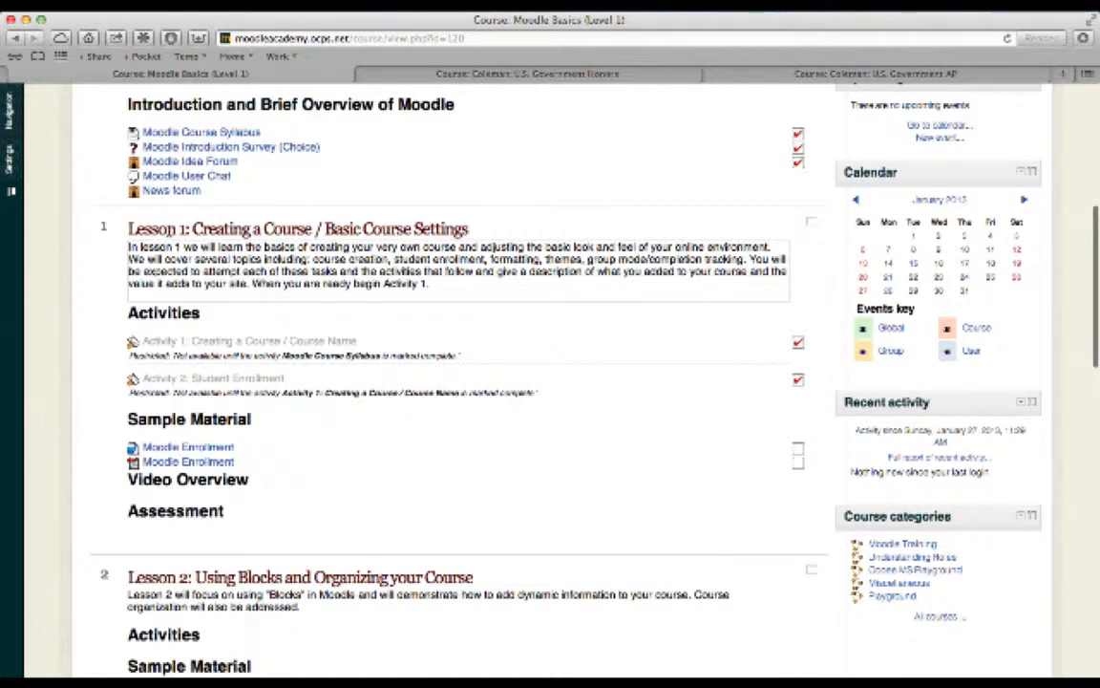
scroll("down", 3)
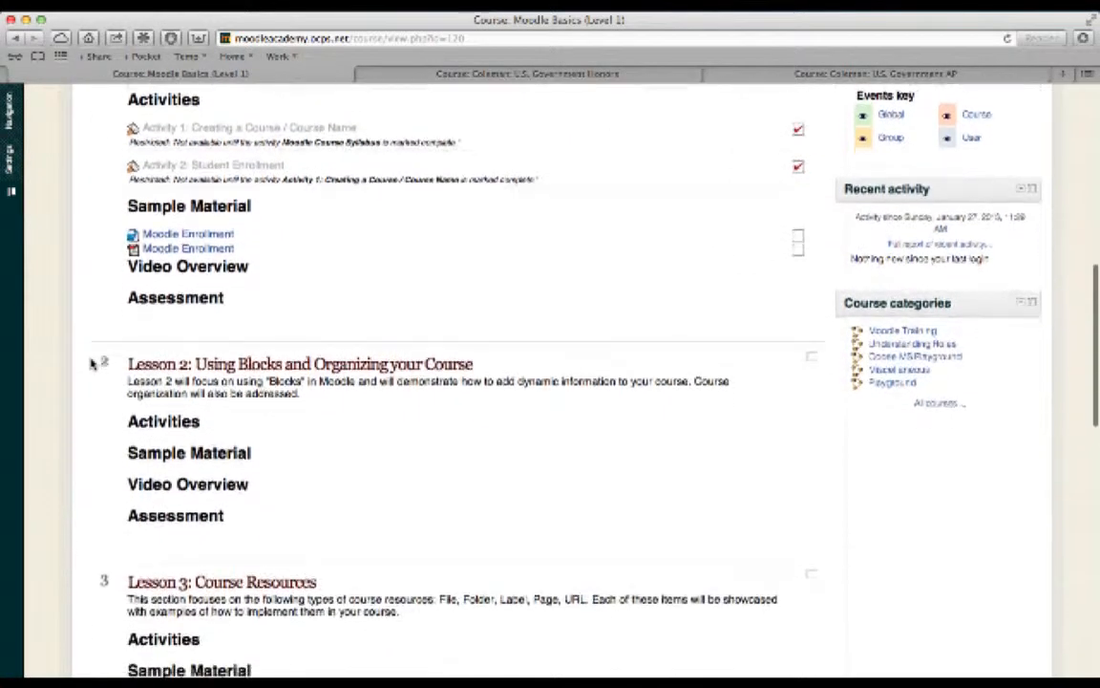
scroll("down", 3)
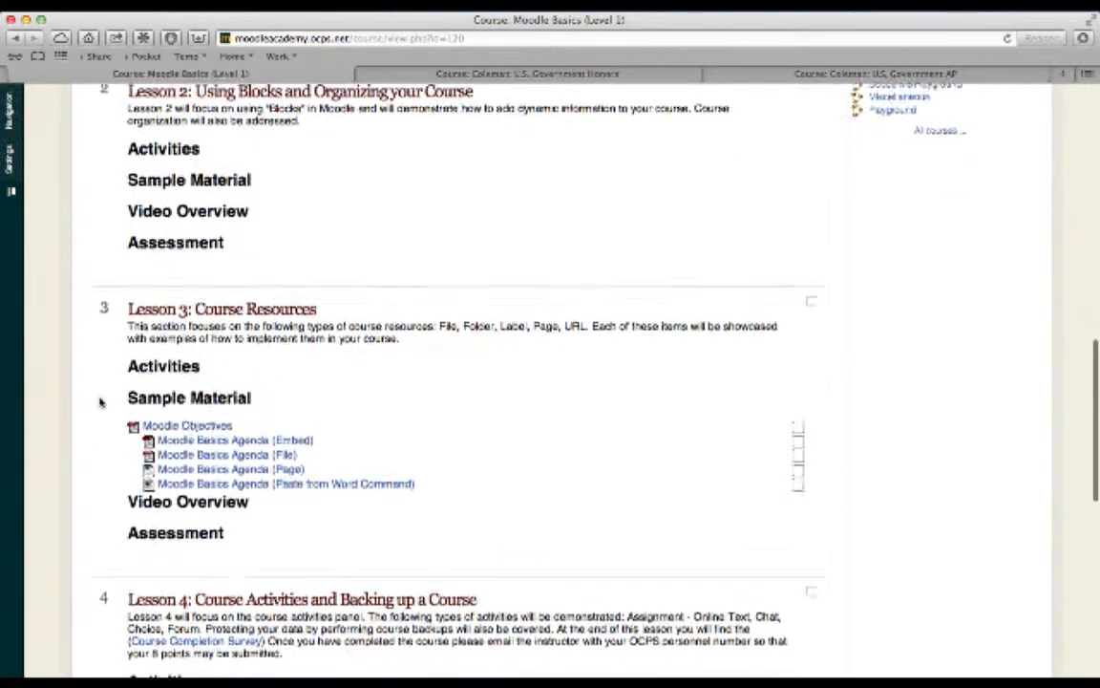
scroll("down", 3)
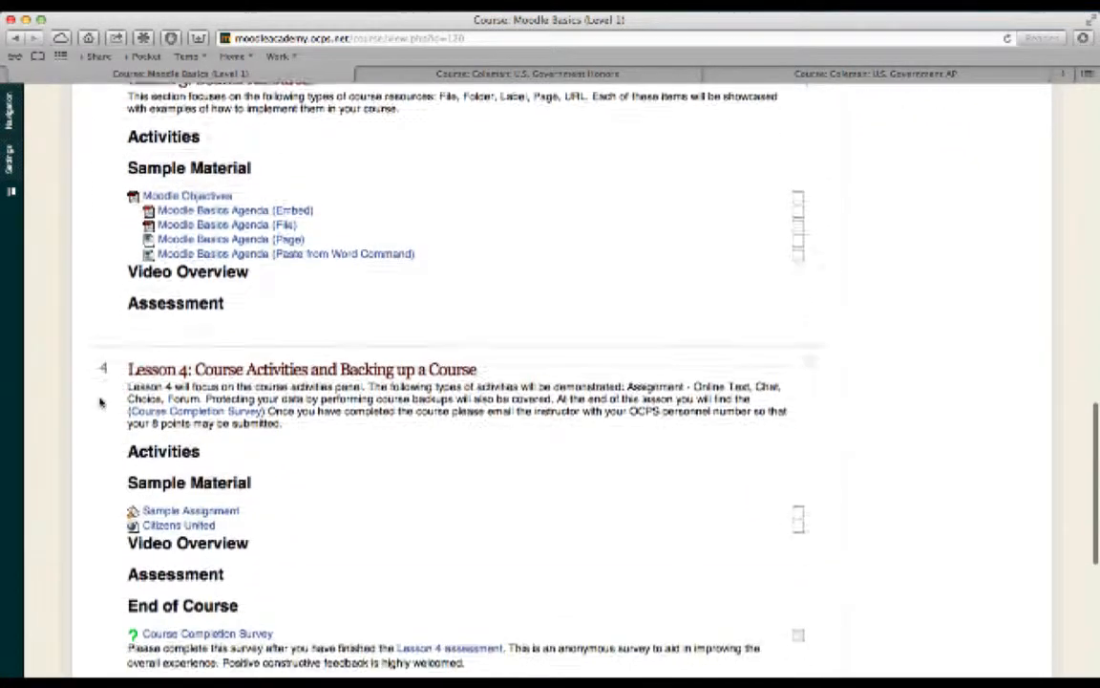
scroll("down", 3)
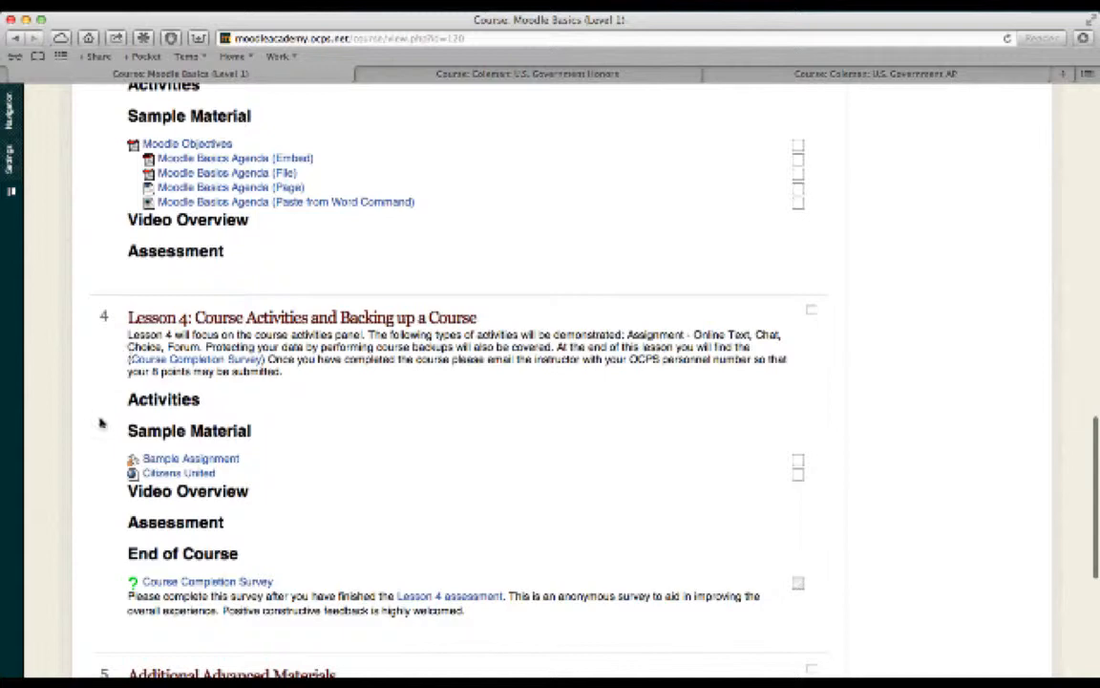
scroll("down", 3)
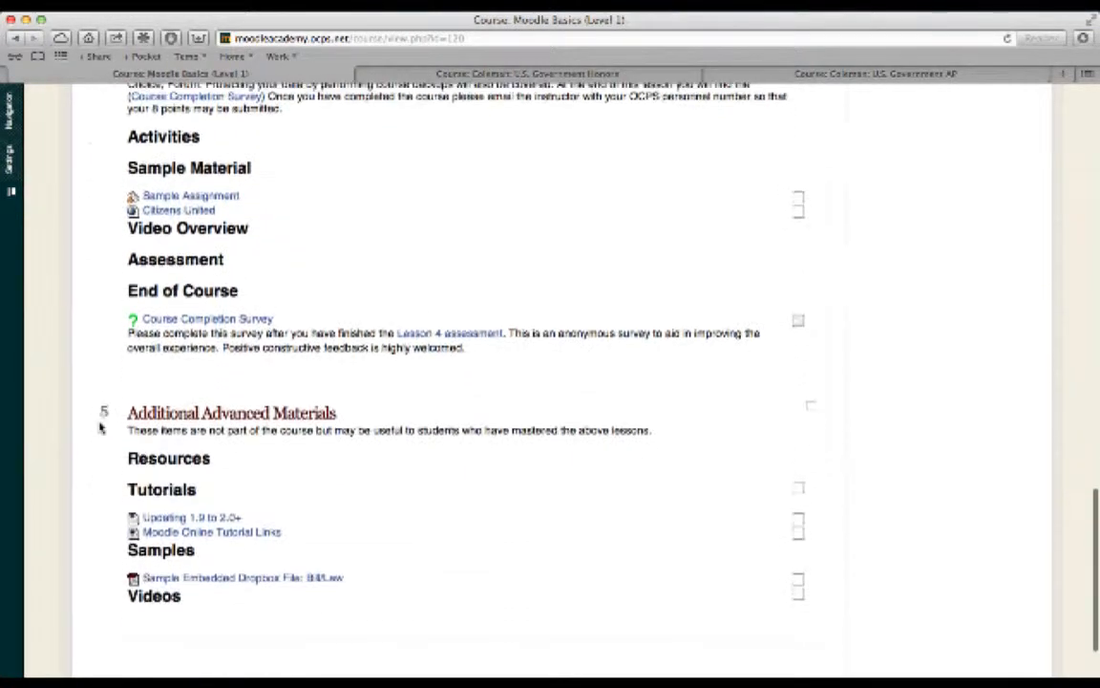
scroll("down", 3)
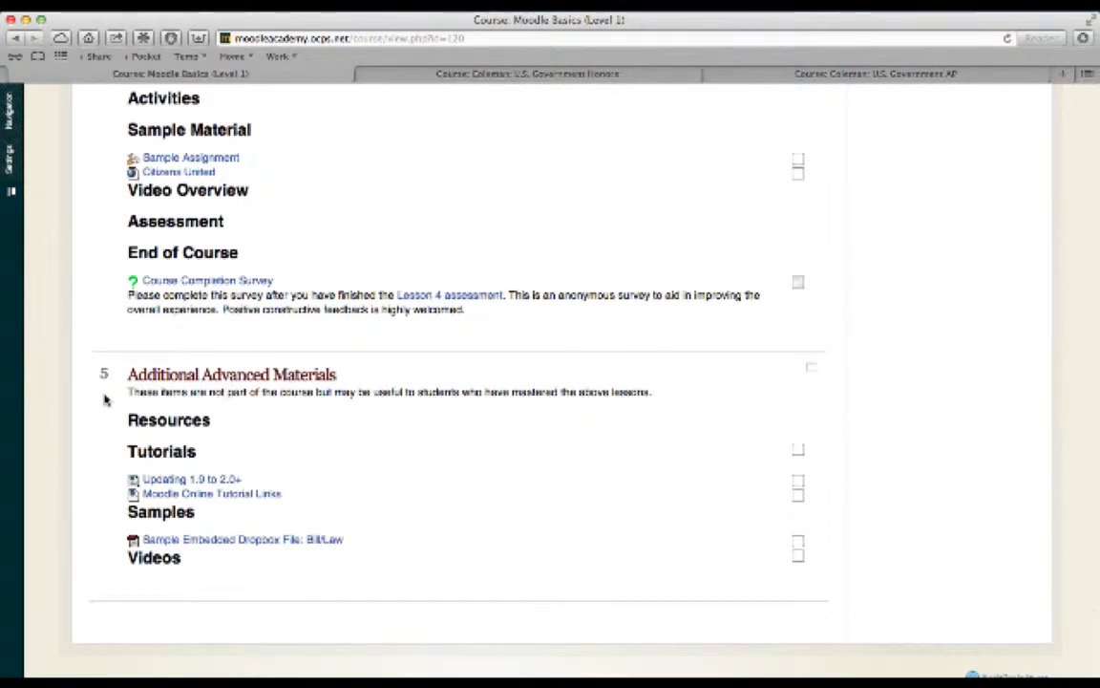
scroll("up", 3)
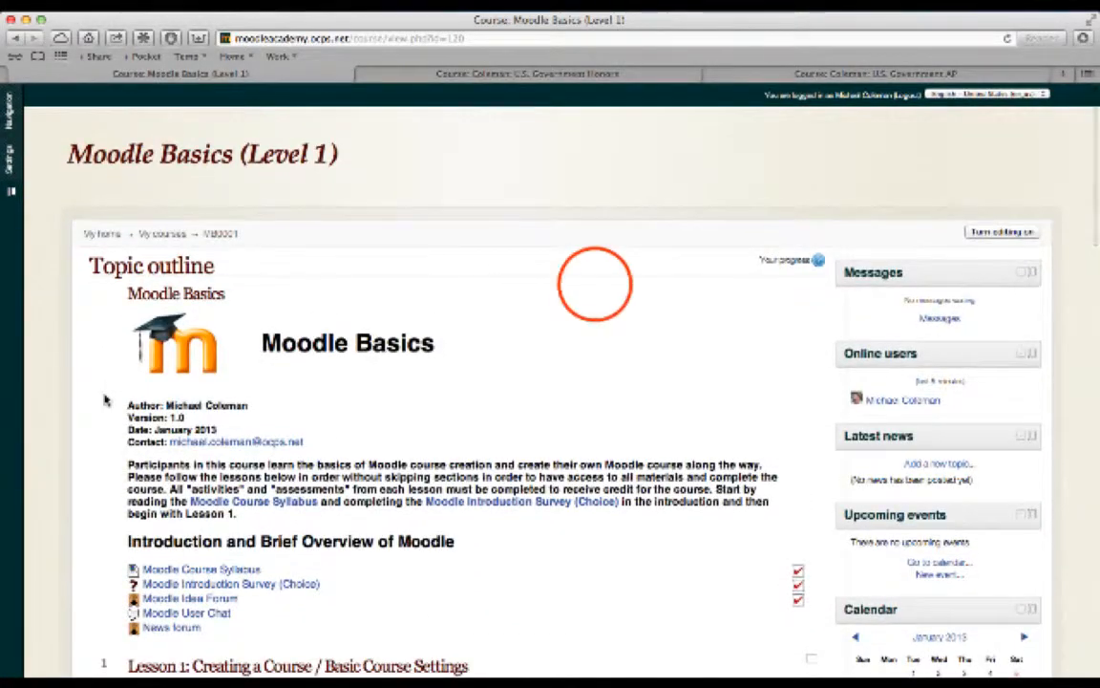
mouse_move(594, 290)
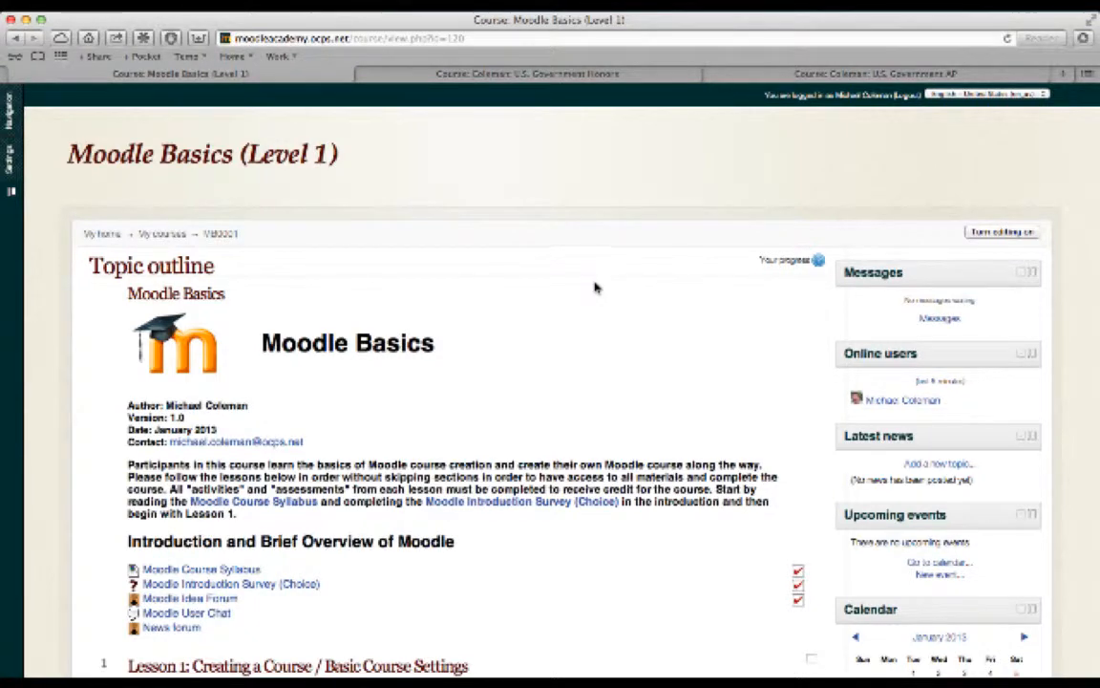
scroll("down", 3)
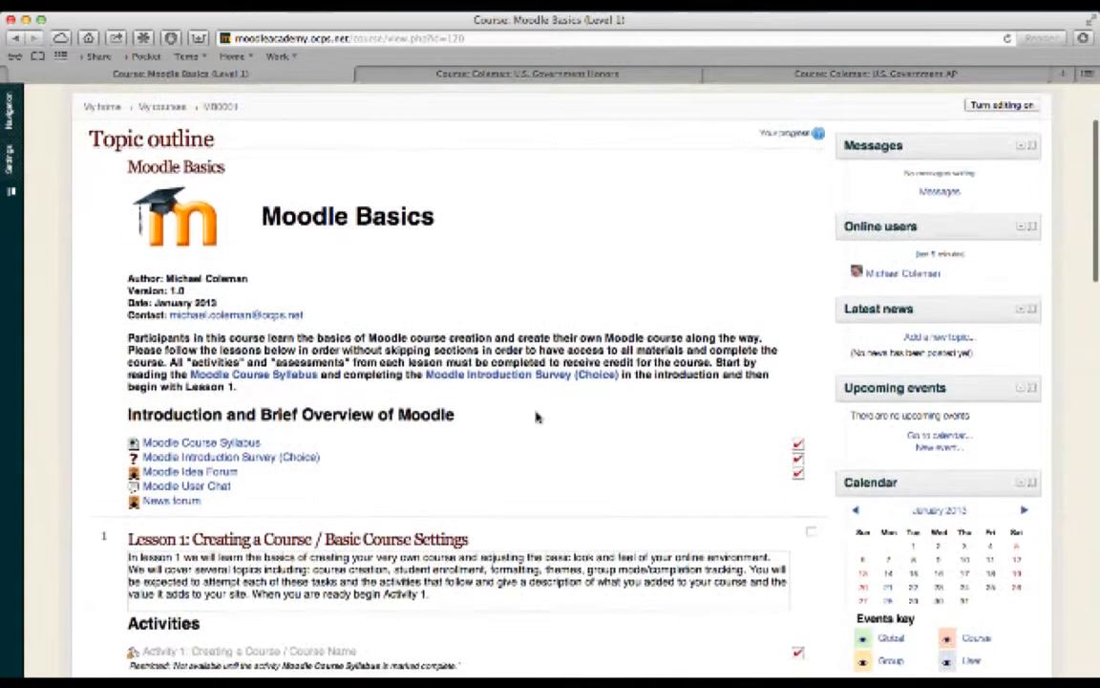
scroll("down", 3)
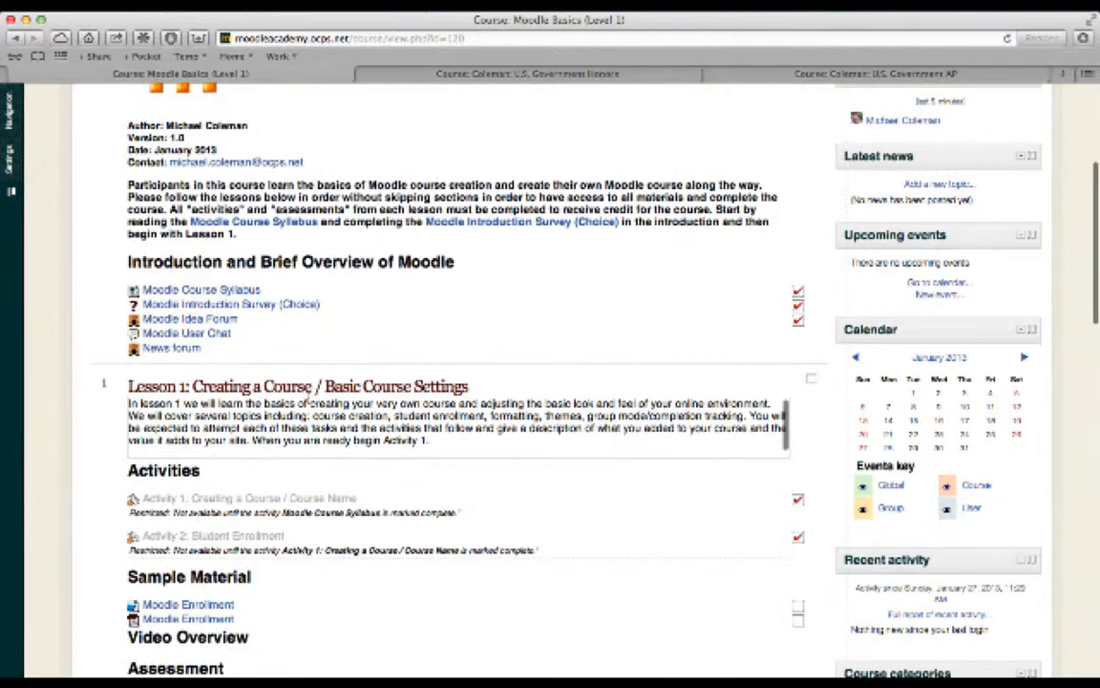
scroll("down", 3)
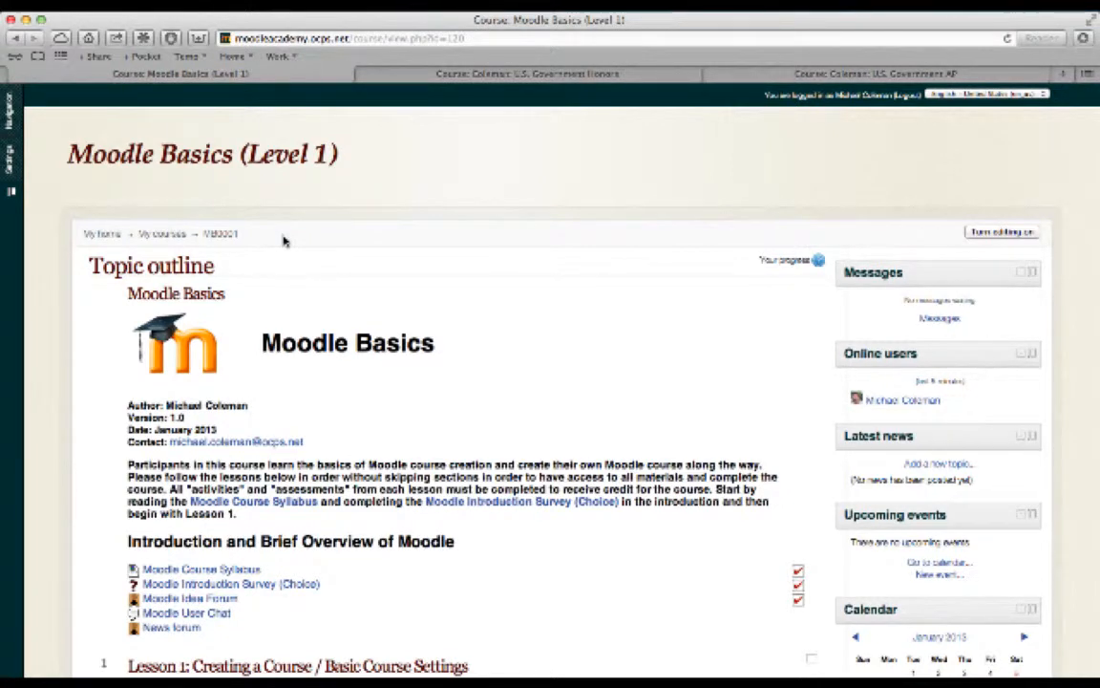
mouse_move(304, 222)
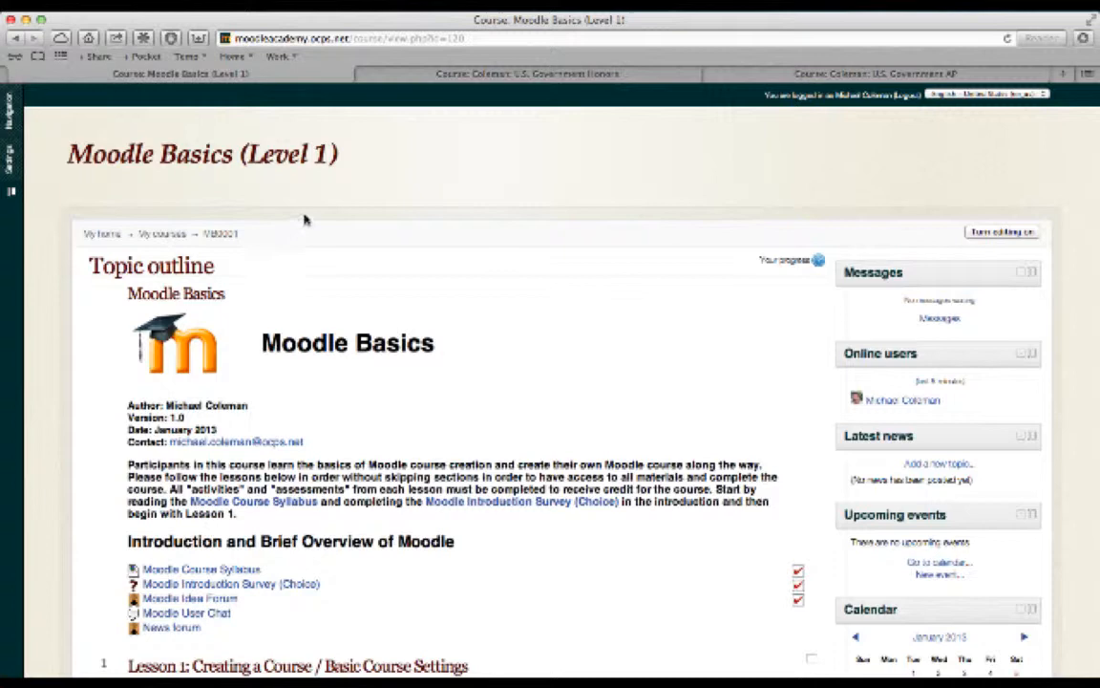
mouse_move(585, 140)
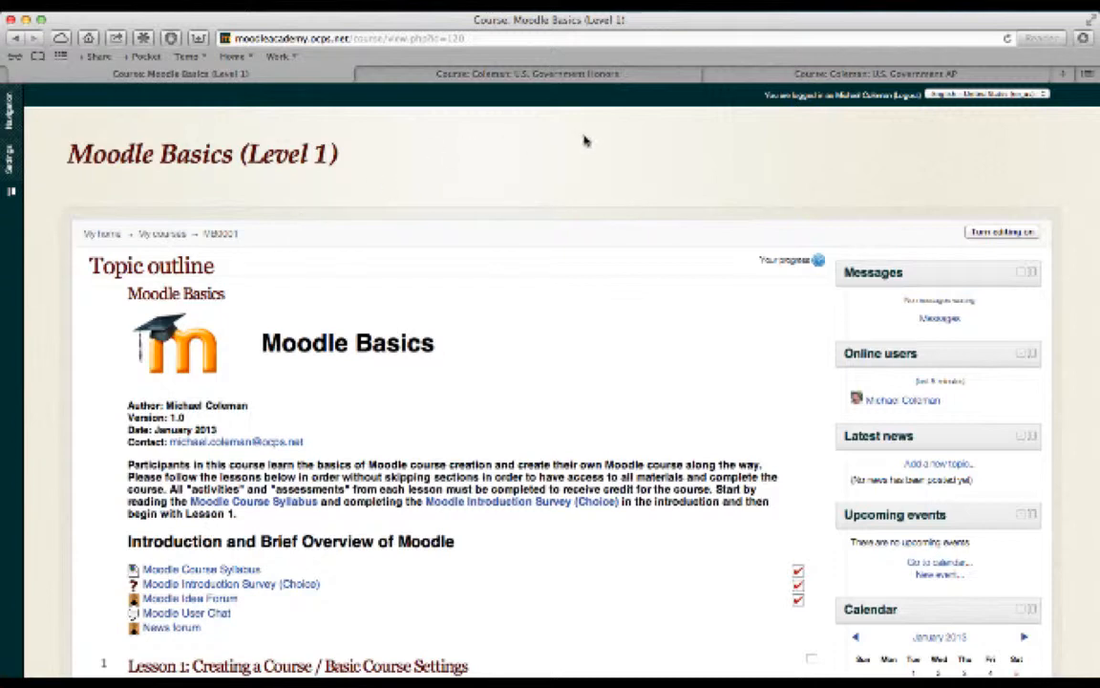
left_click(528, 73)
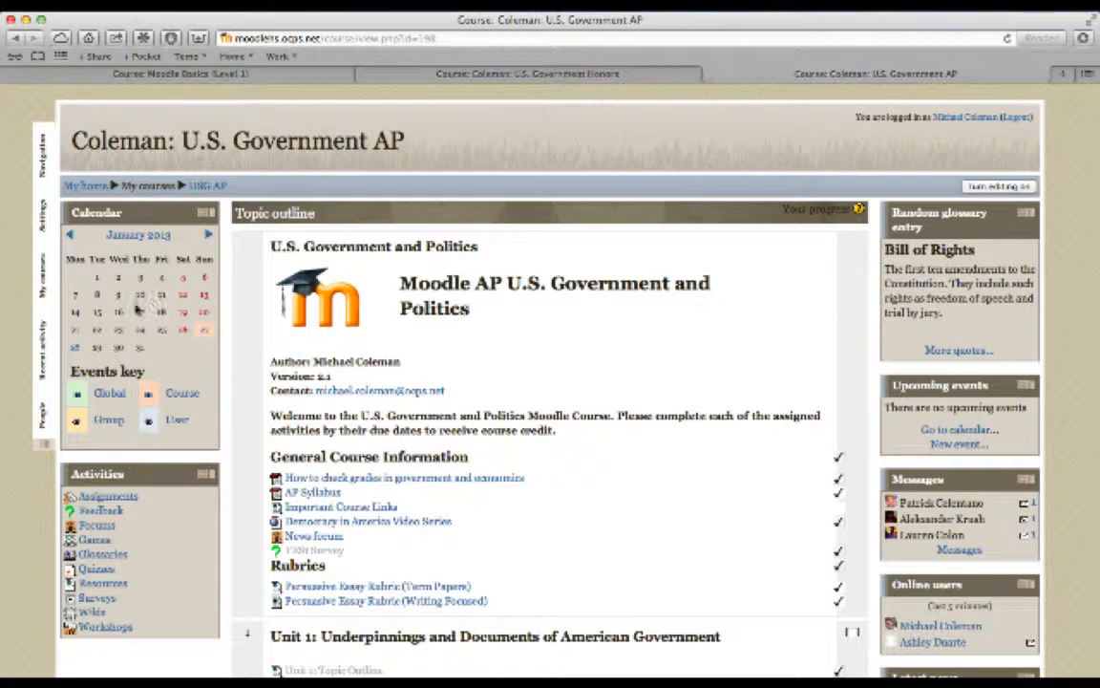
Step: Scroll down the Coleman: U.S. Government AP course page to view Unit 1's activities
scroll("down", 3)
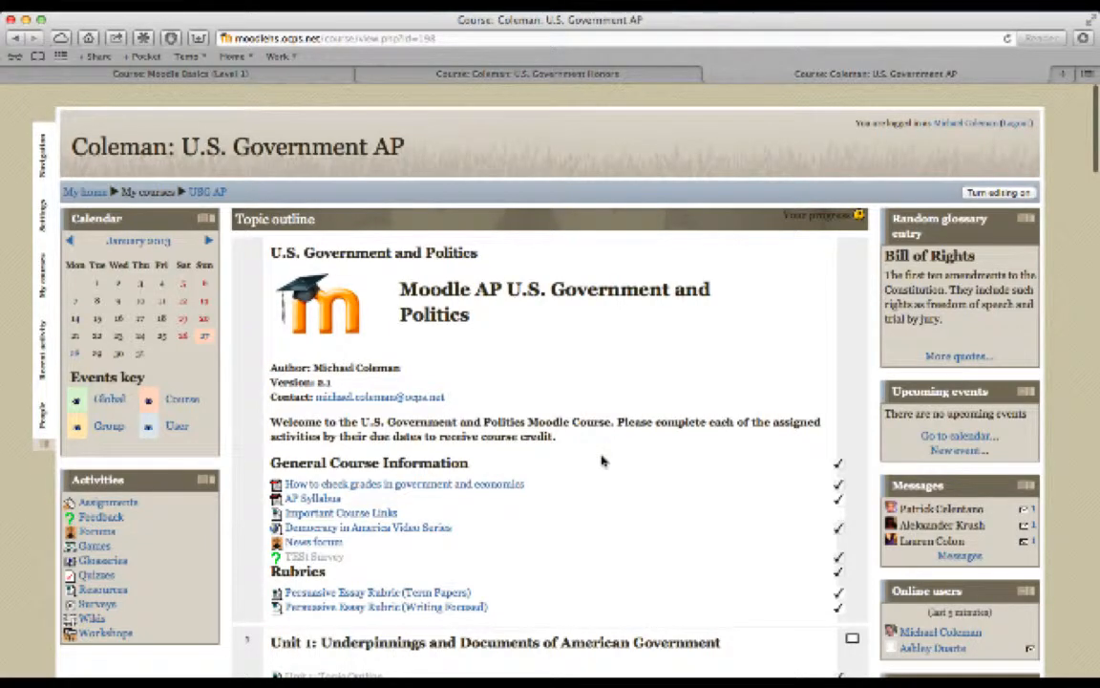
scroll("down", 3)
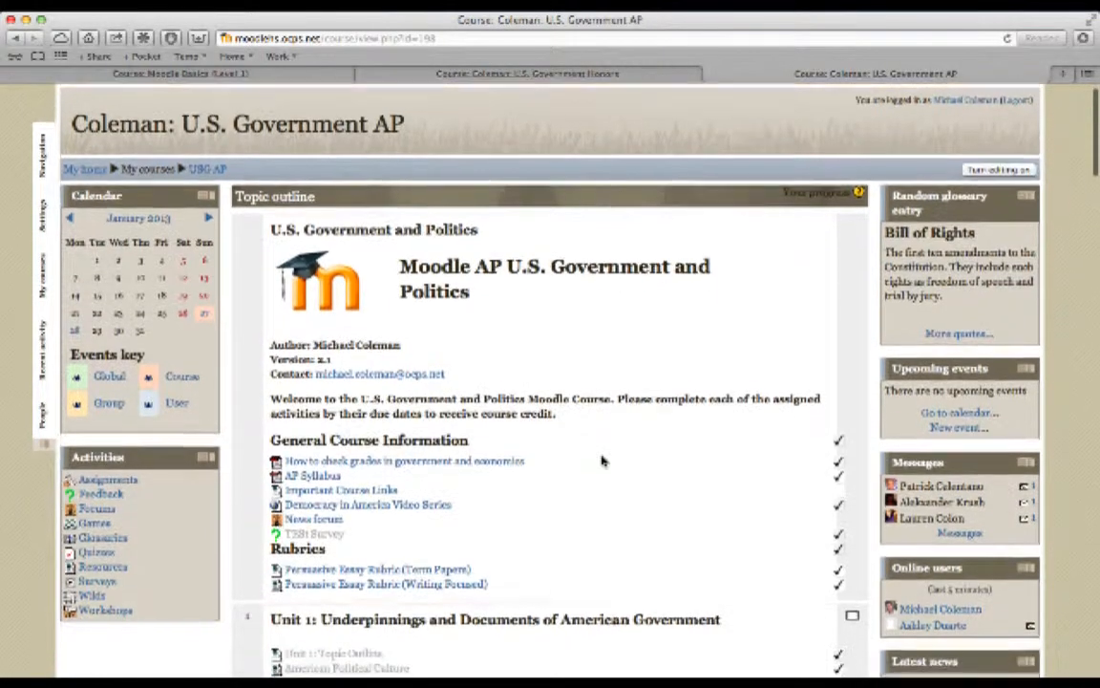
scroll("down", 3)
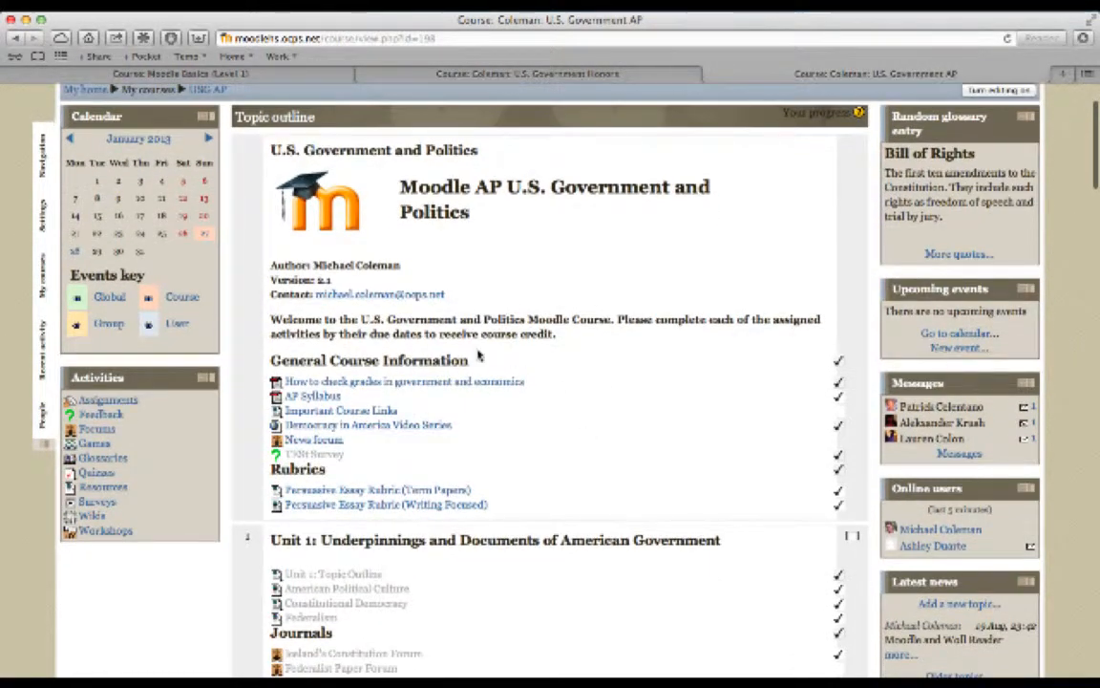
mouse_move(470, 226)
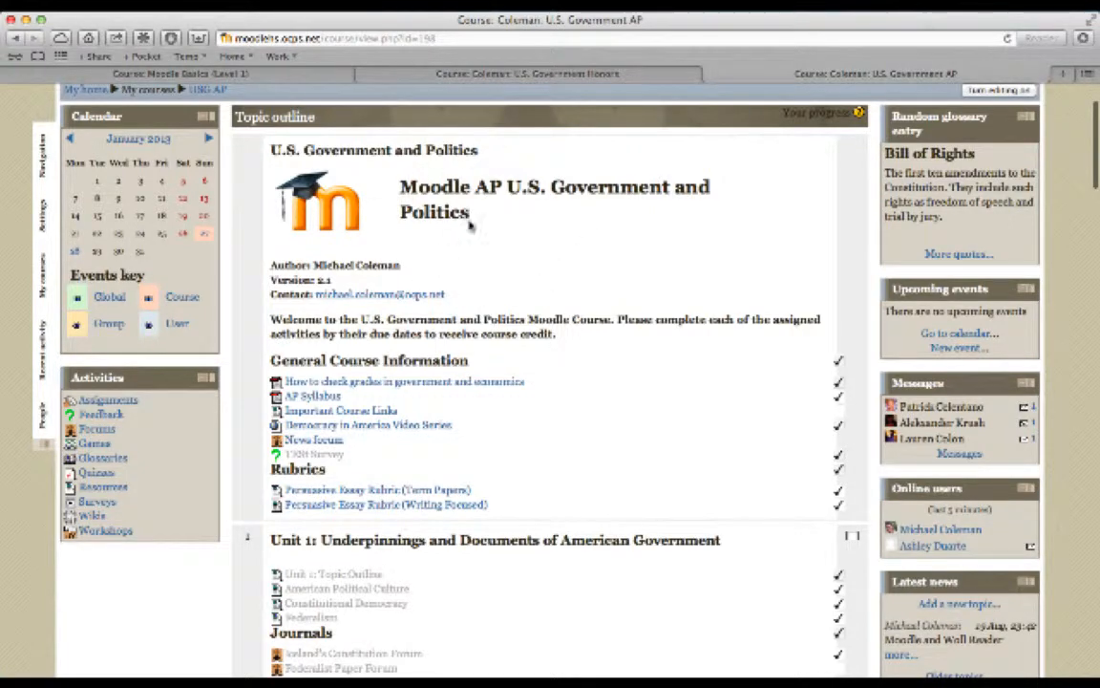
scroll("down", 3)
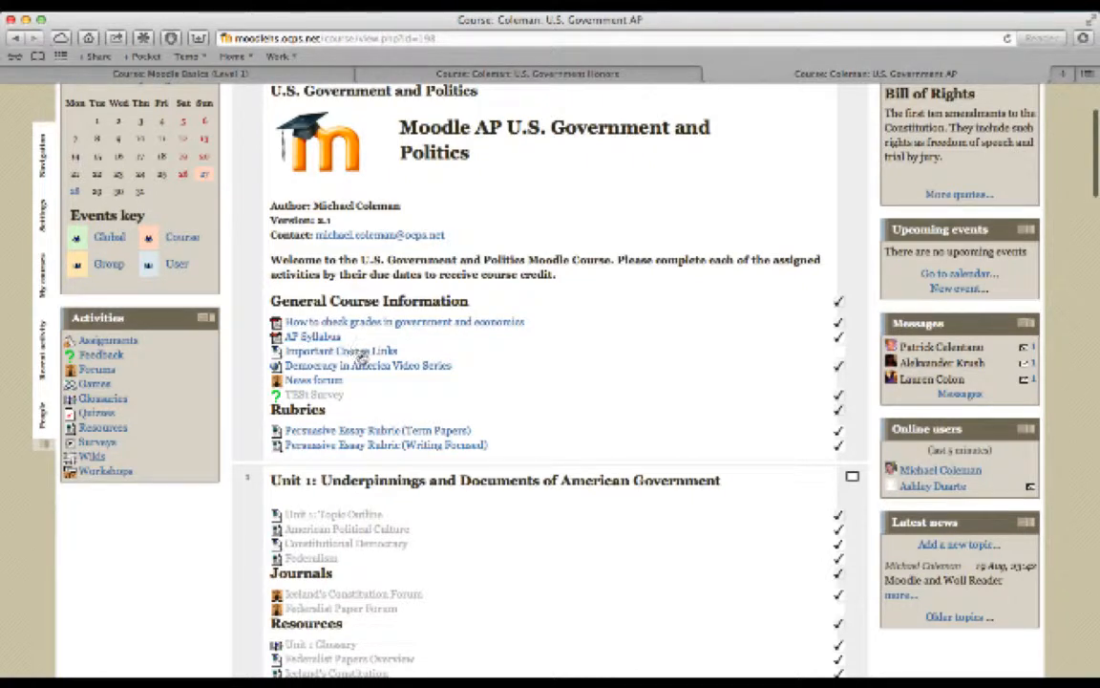
mouse_move(456, 397)
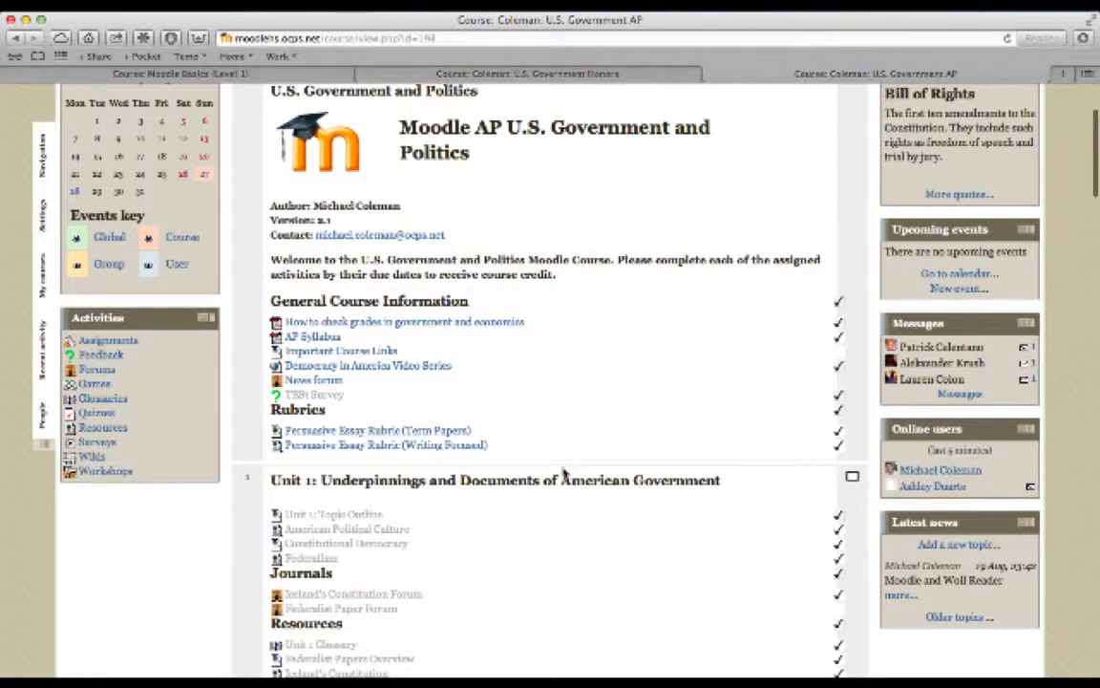
scroll("down", 3)
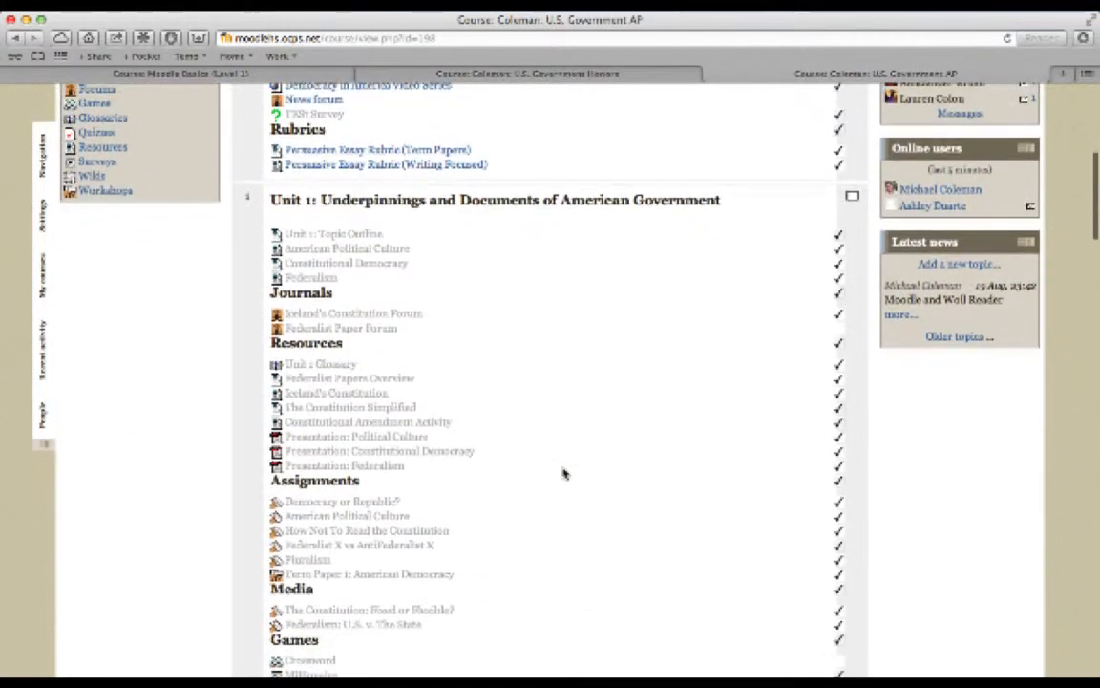
mouse_move(346, 219)
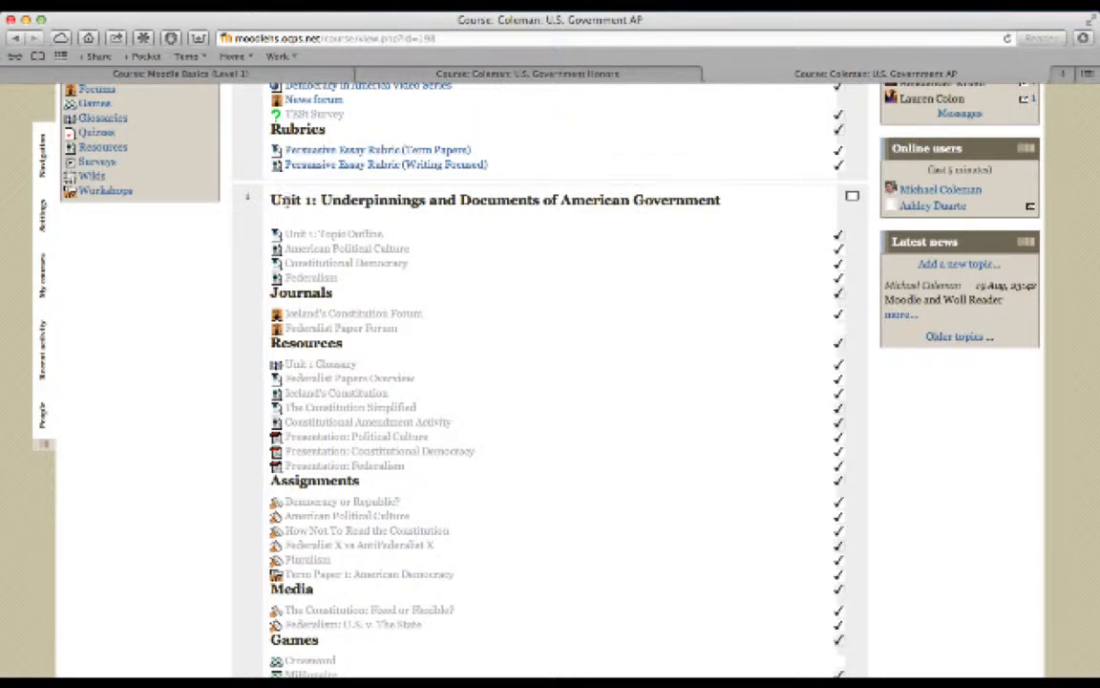
mouse_move(468, 258)
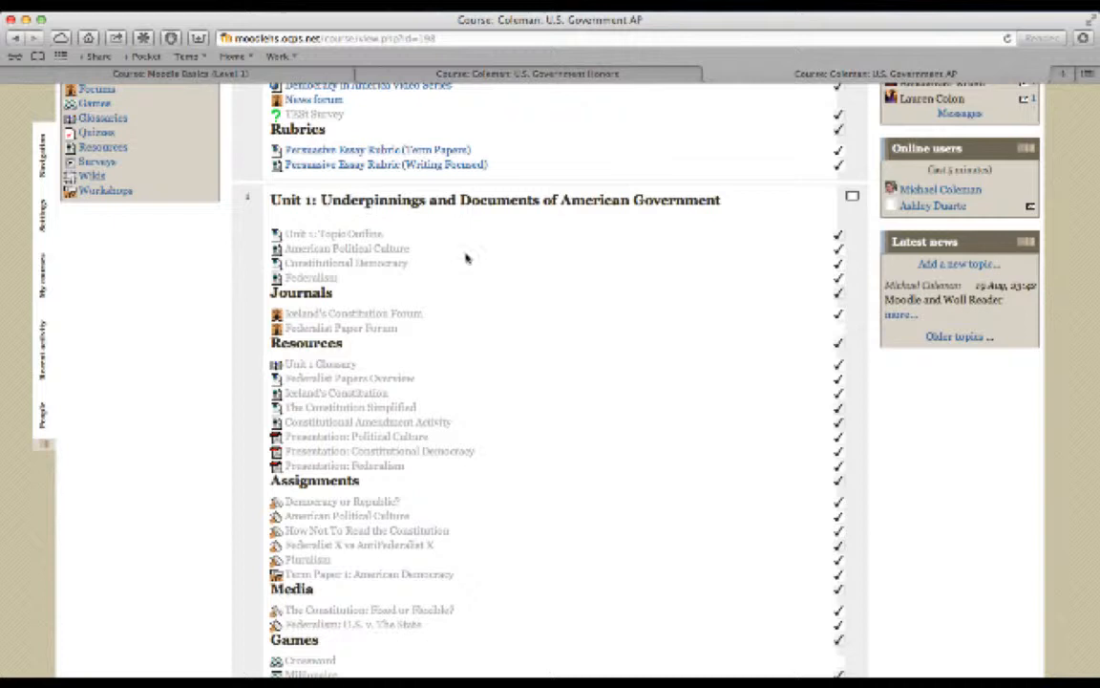
mouse_move(420, 232)
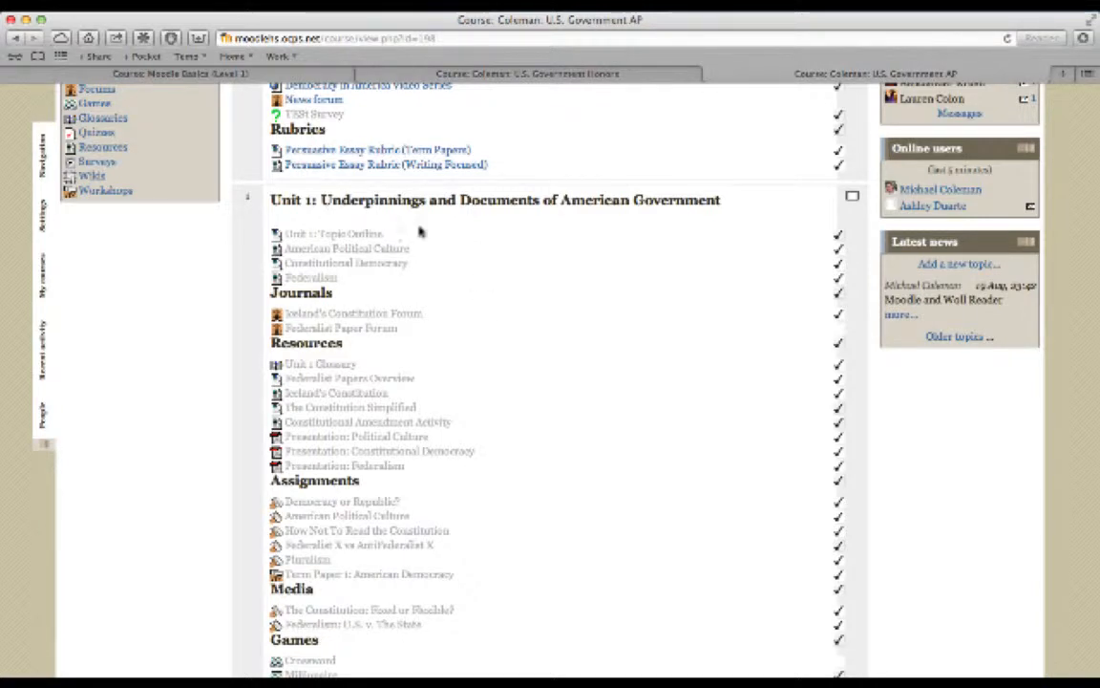
mouse_move(453, 267)
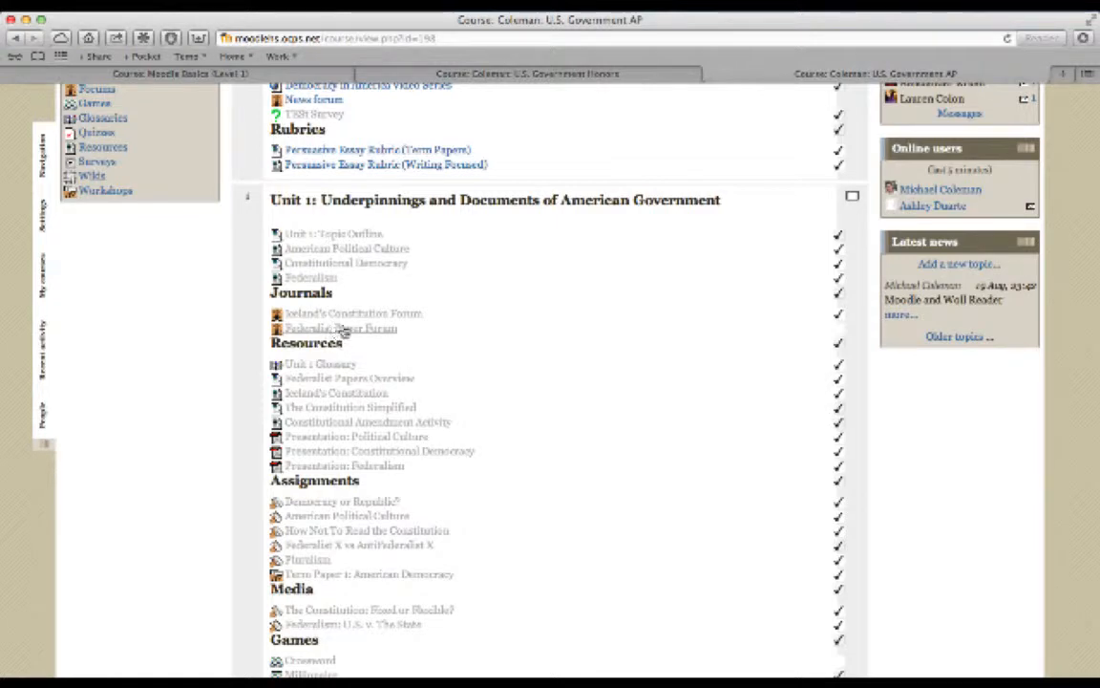
scroll("down", 3)
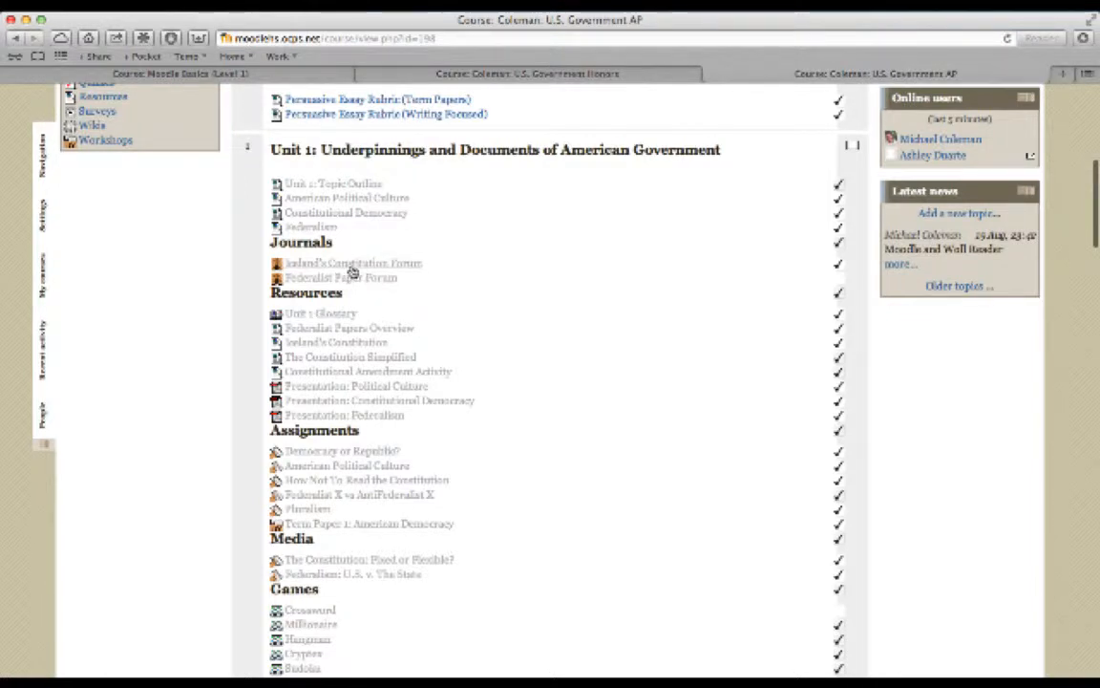
mouse_move(365, 314)
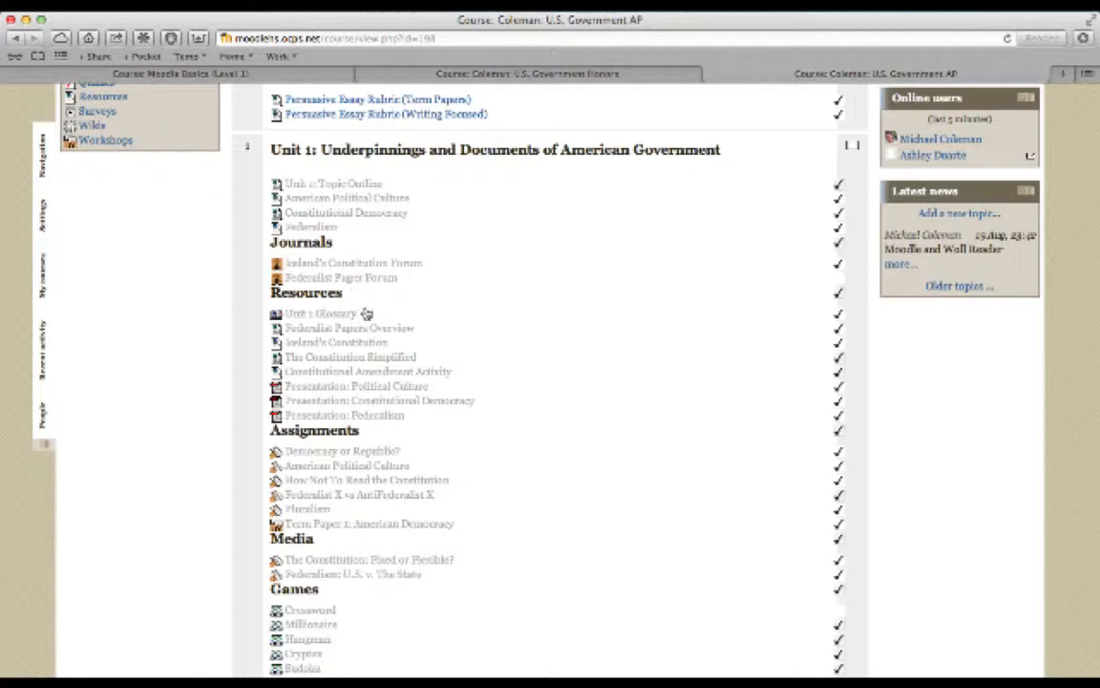
mouse_move(347, 381)
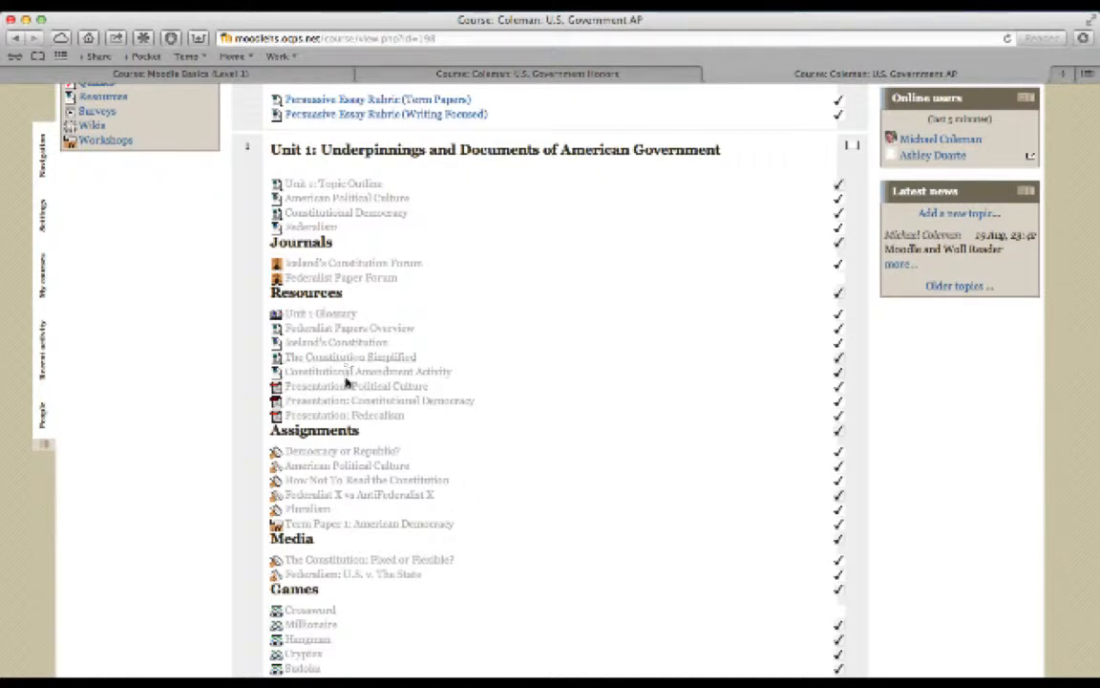
scroll("down", 3)
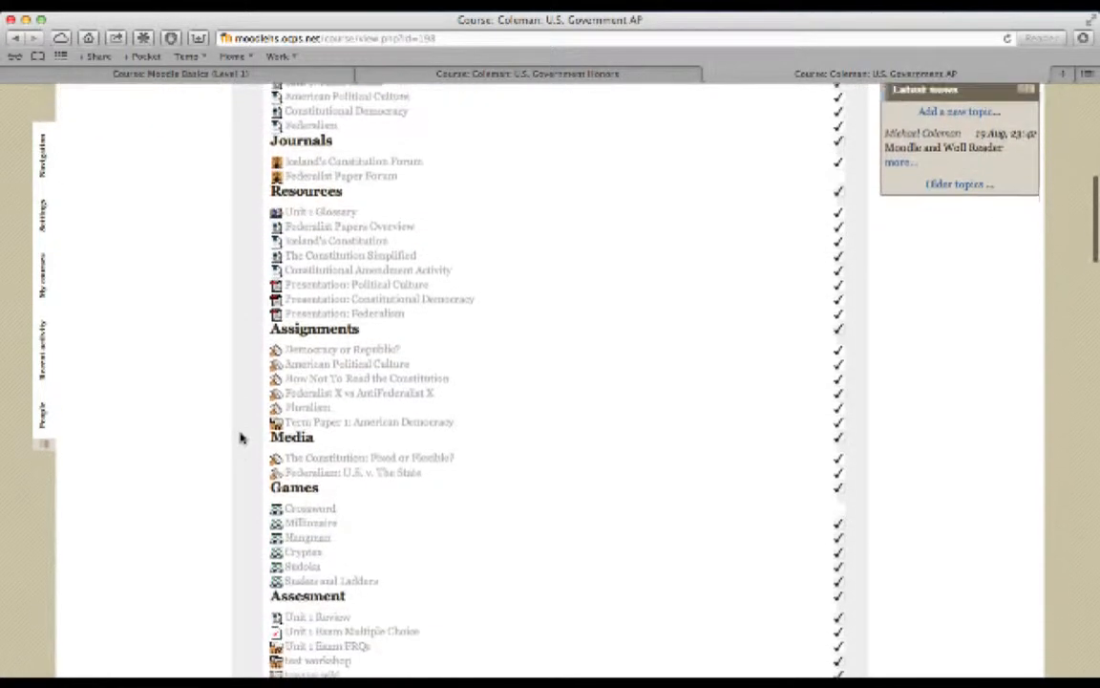
scroll("down", 3)
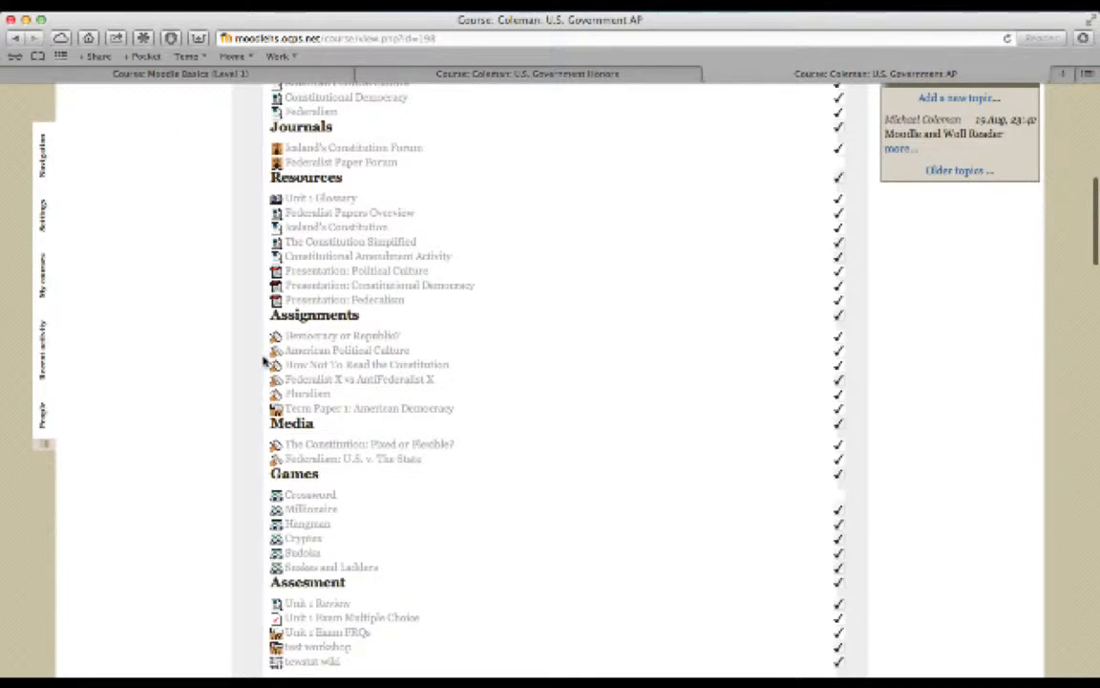
scroll("down", 3)
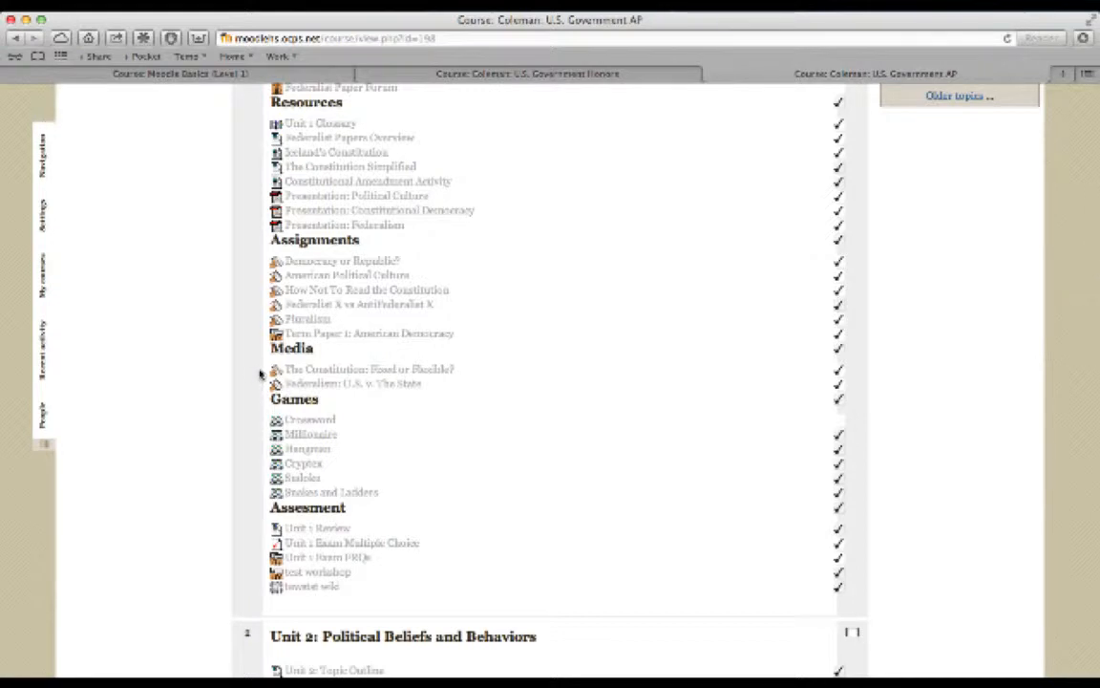
scroll("down", 3)
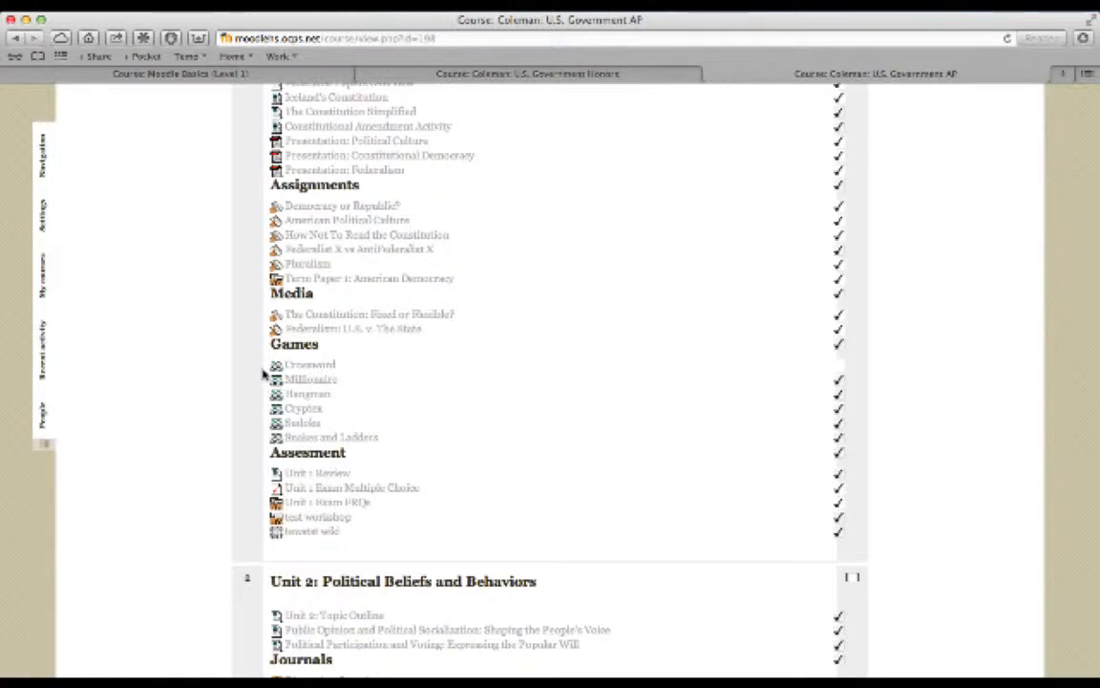
scroll("down", 3)
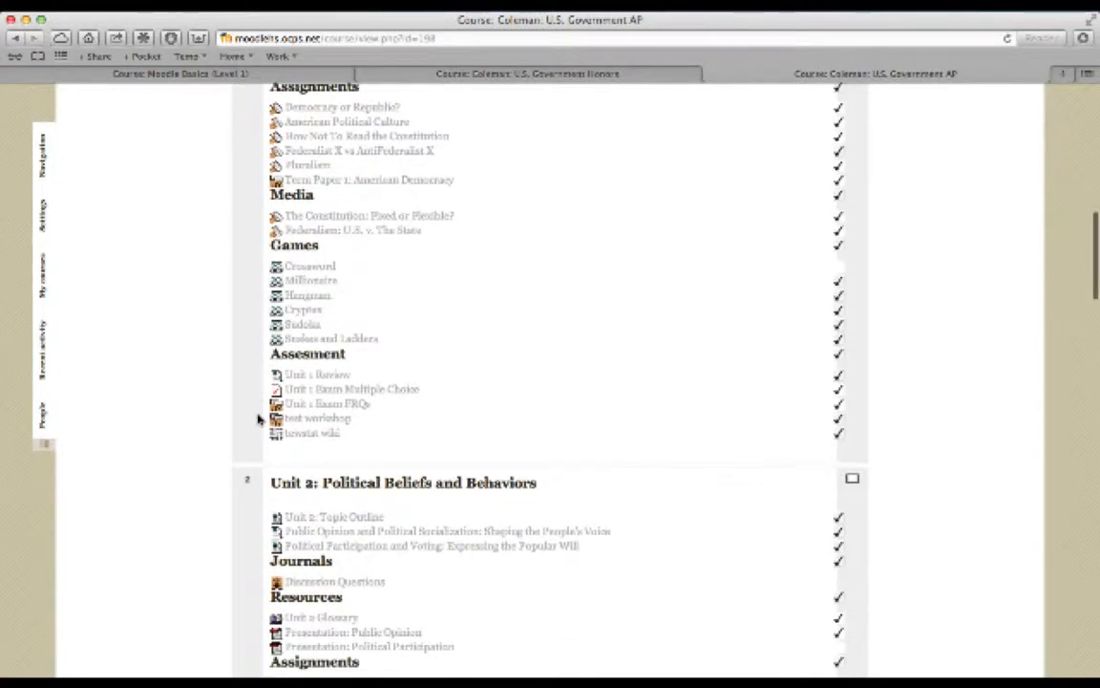
mouse_move(256, 386)
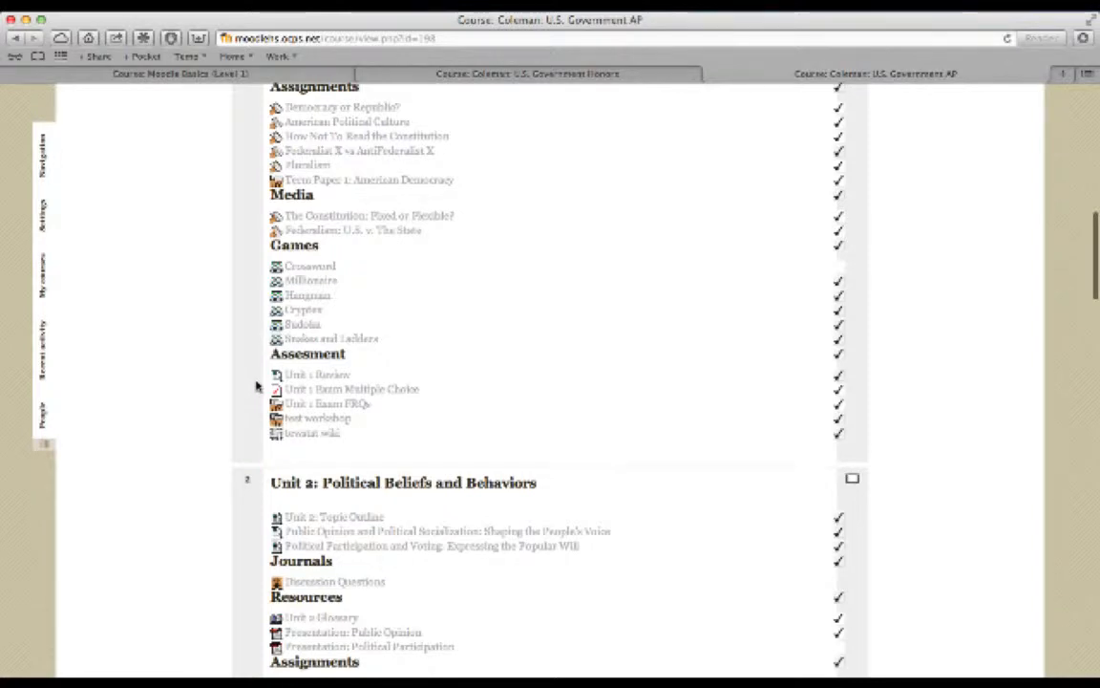
mouse_move(267, 400)
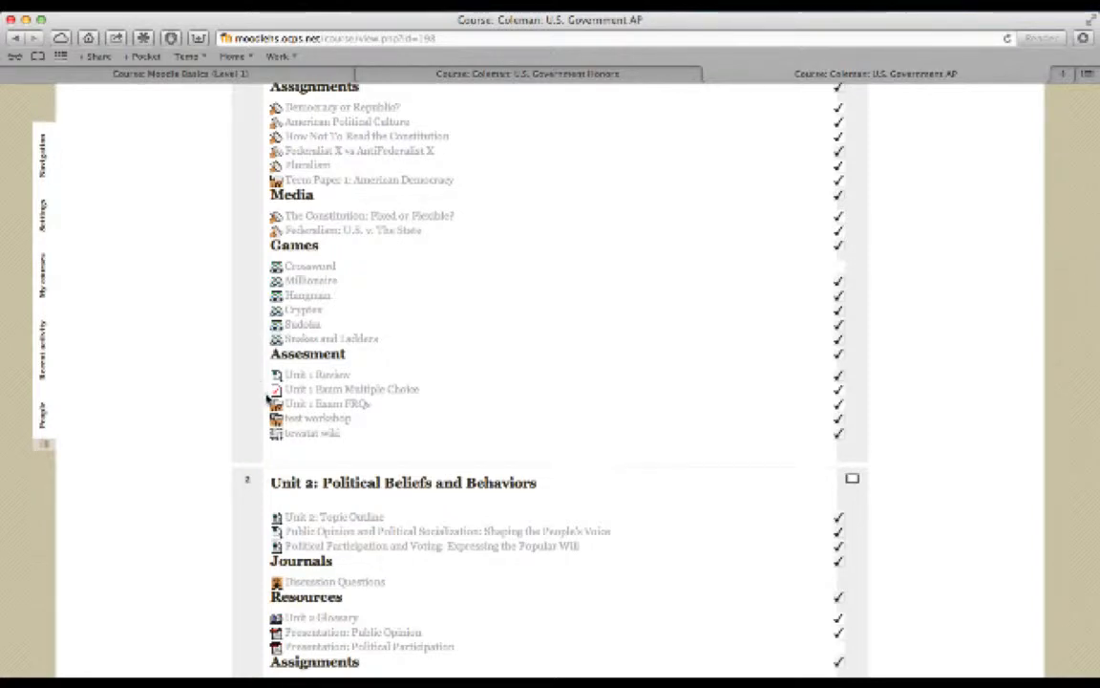
scroll("up", 3)
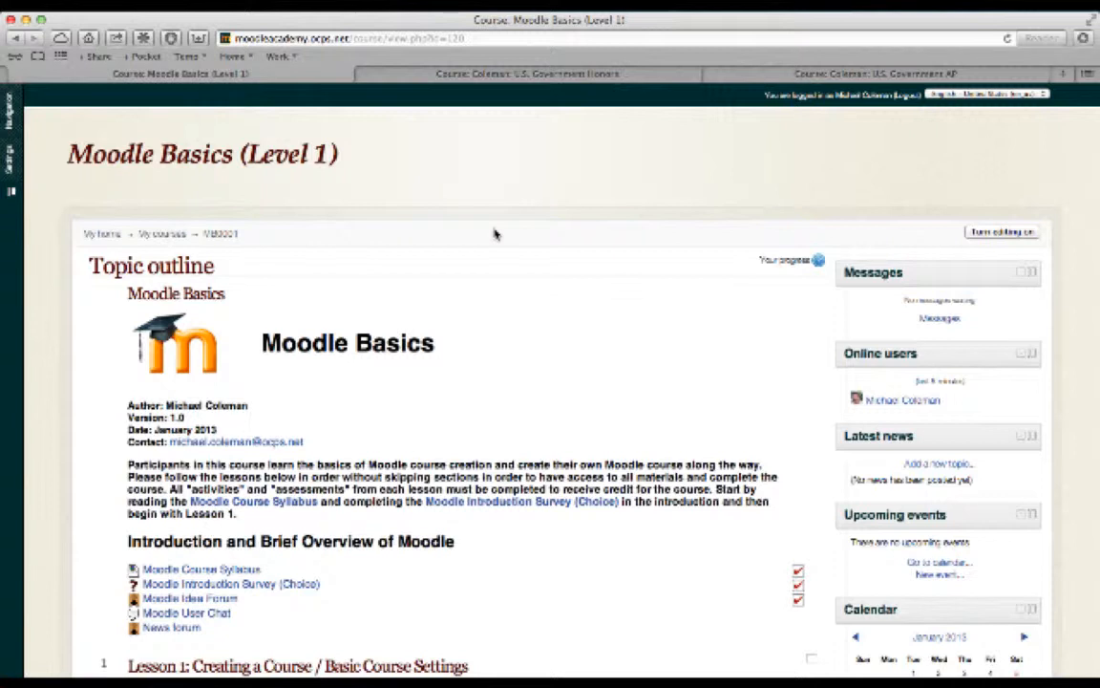
mouse_move(200, 224)
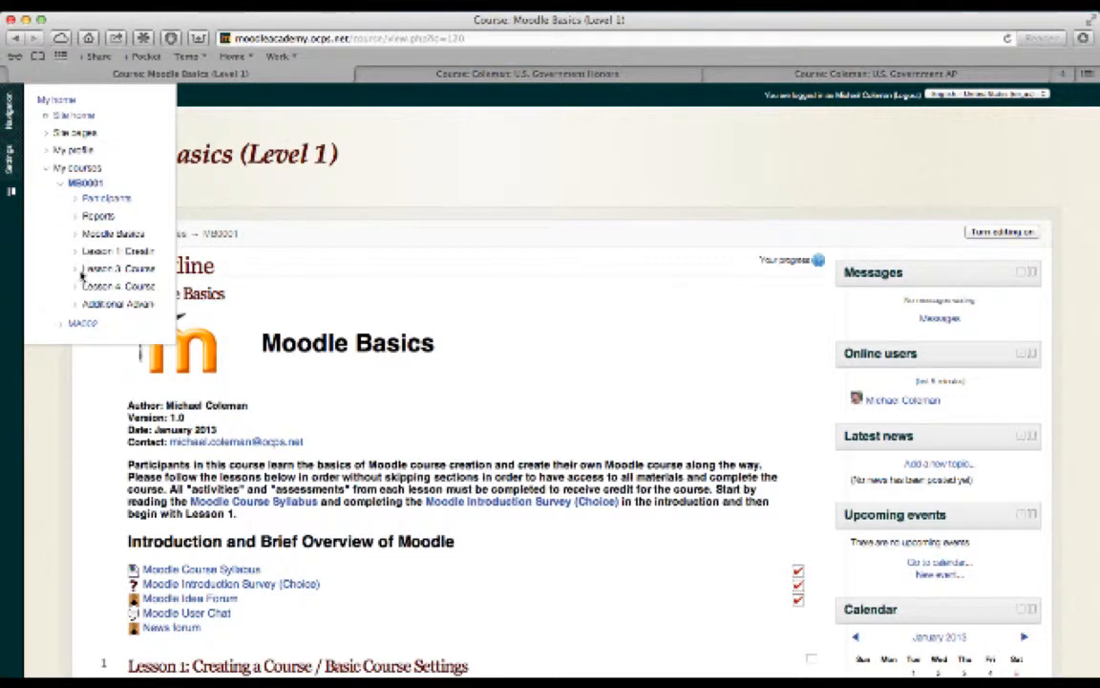
mouse_move(77, 268)
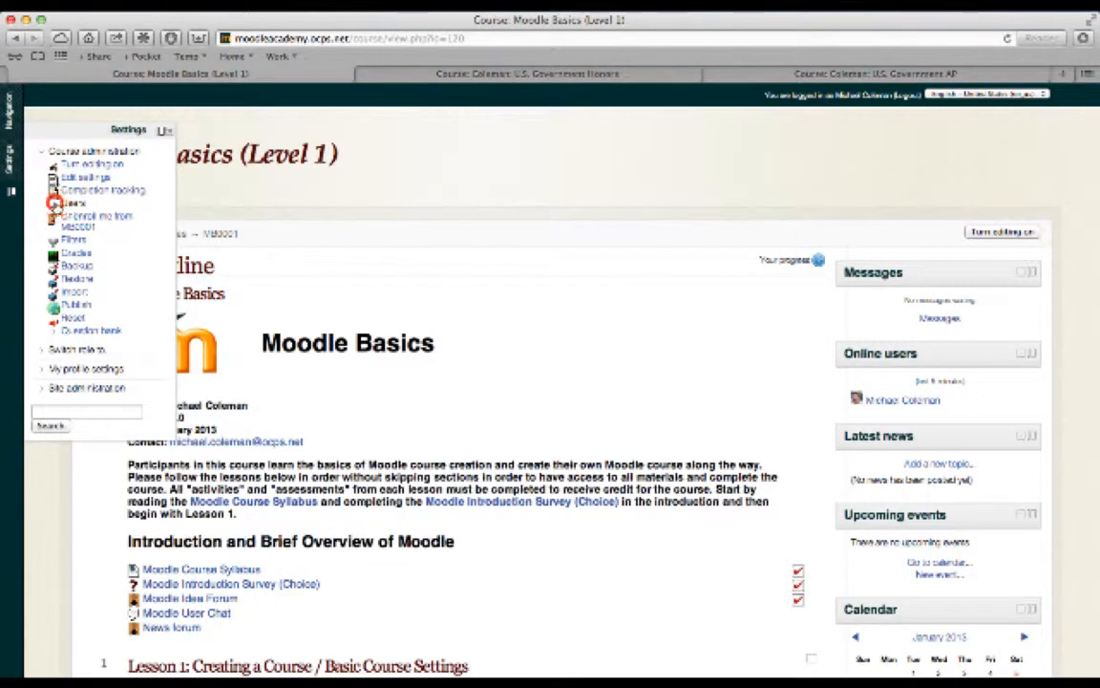
Step: Expand the Users group in Course administration to show enrolment, groups and permissions
left_click(75, 202)
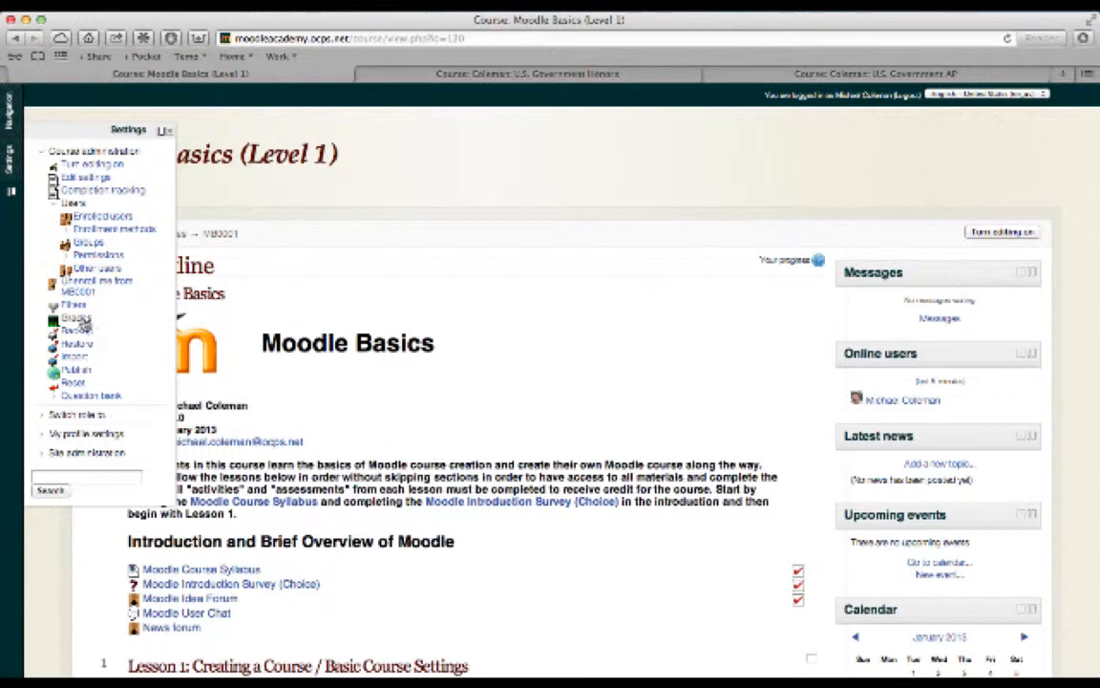
mouse_move(76, 330)
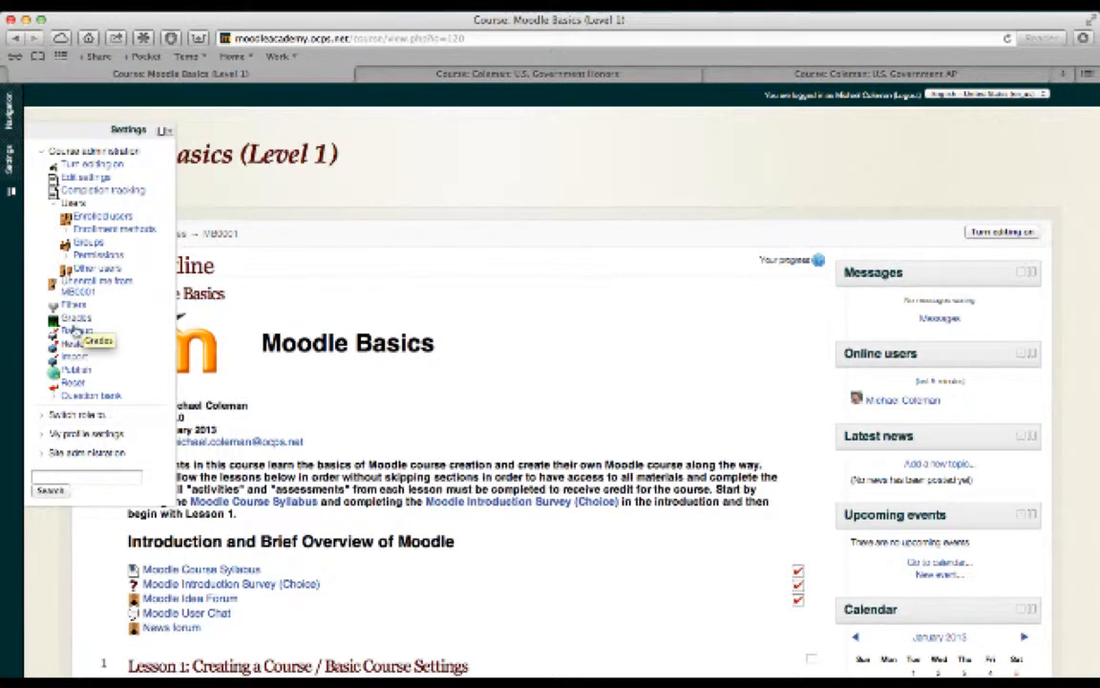
mouse_move(133, 320)
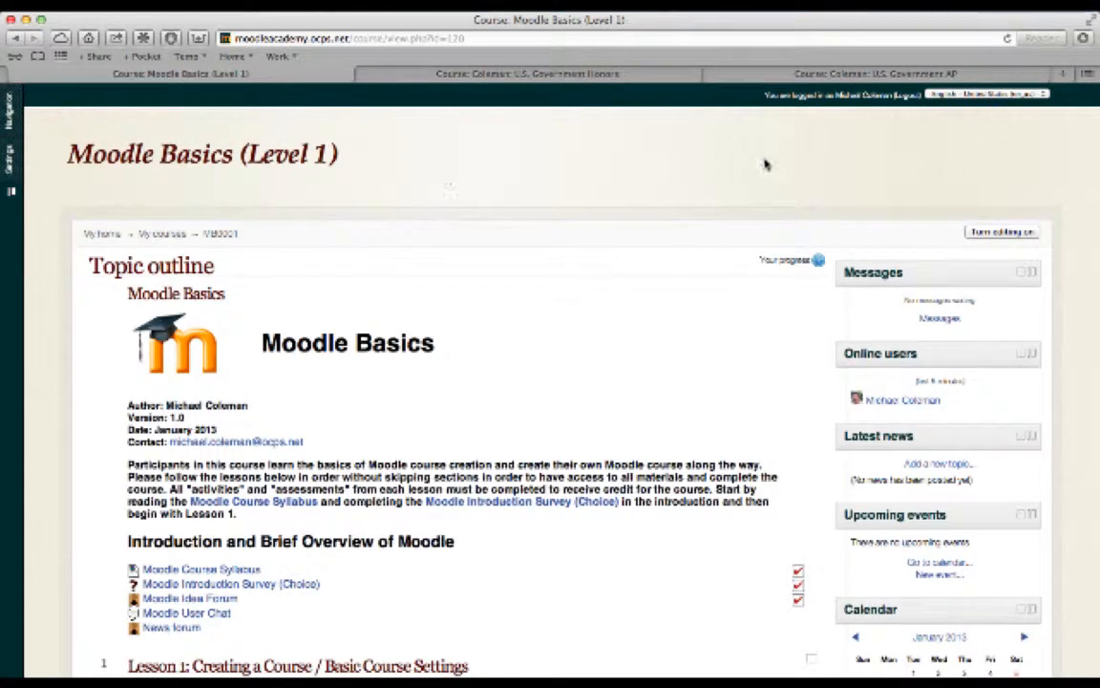
scroll("down", 3)
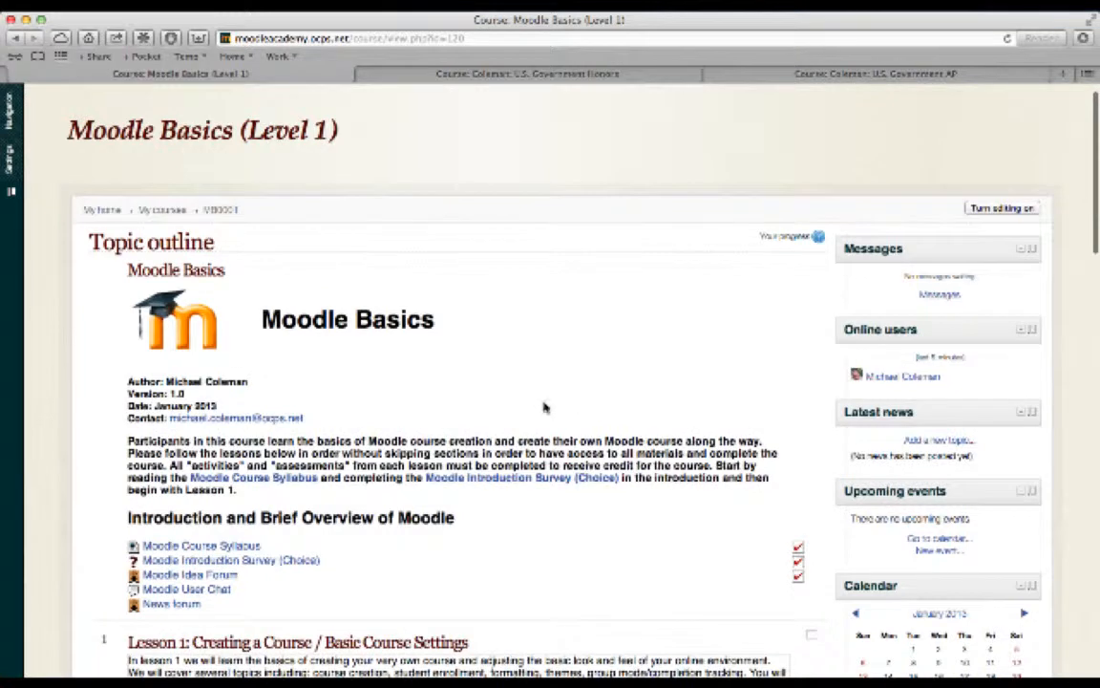
mouse_move(459, 332)
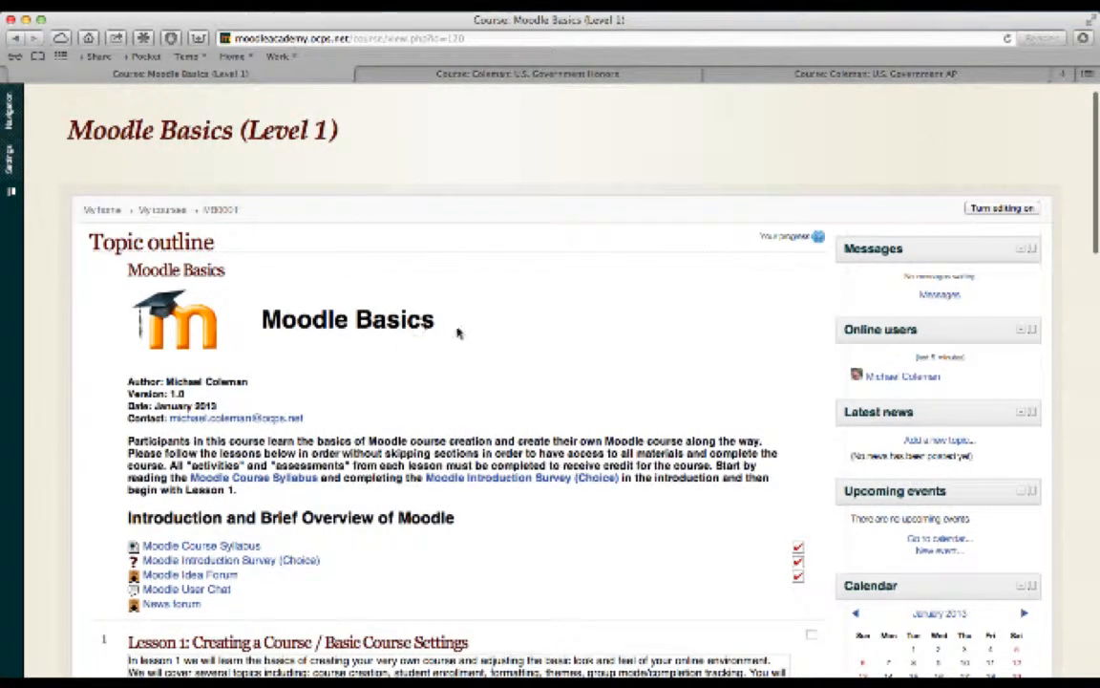
mouse_move(776, 333)
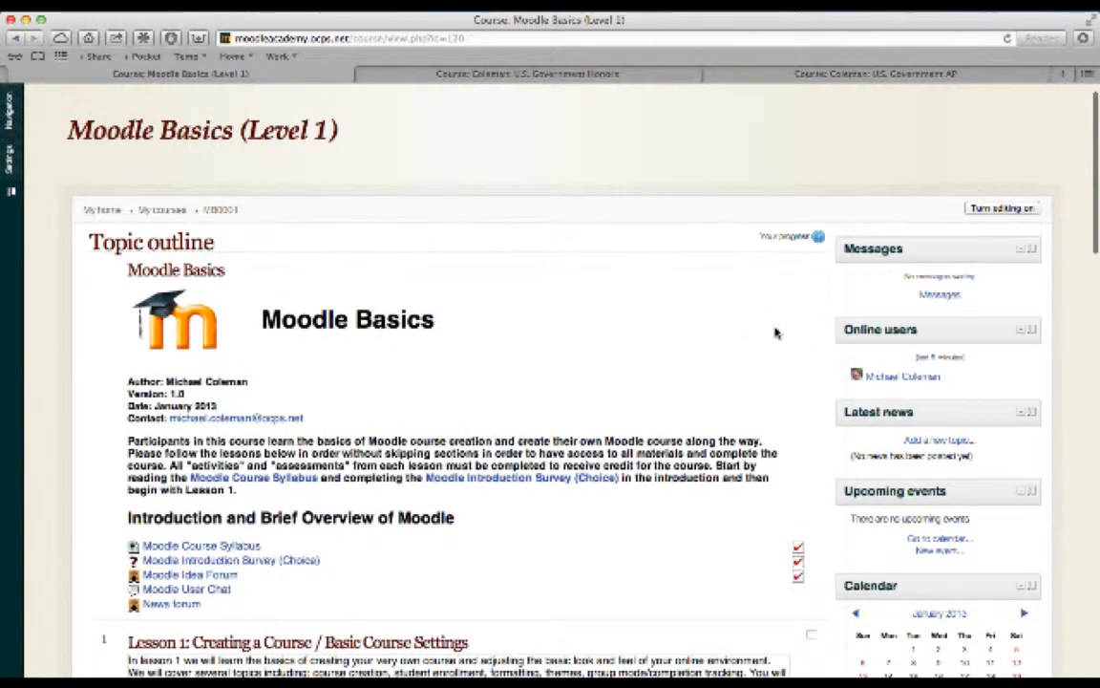
mouse_move(913, 218)
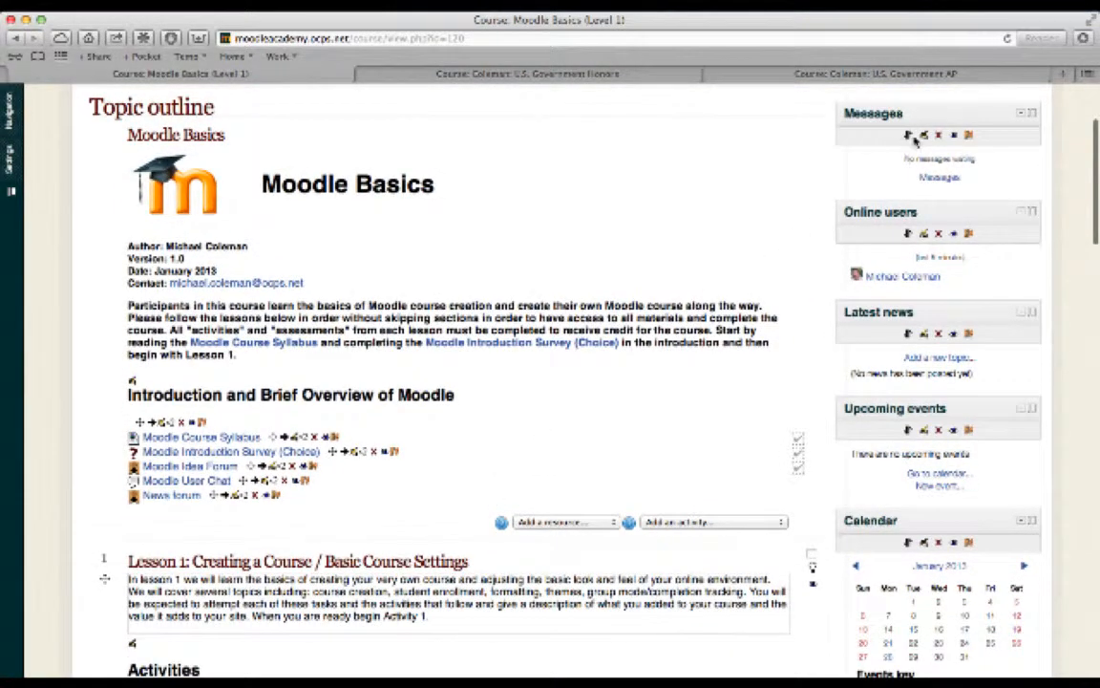
mouse_move(439, 444)
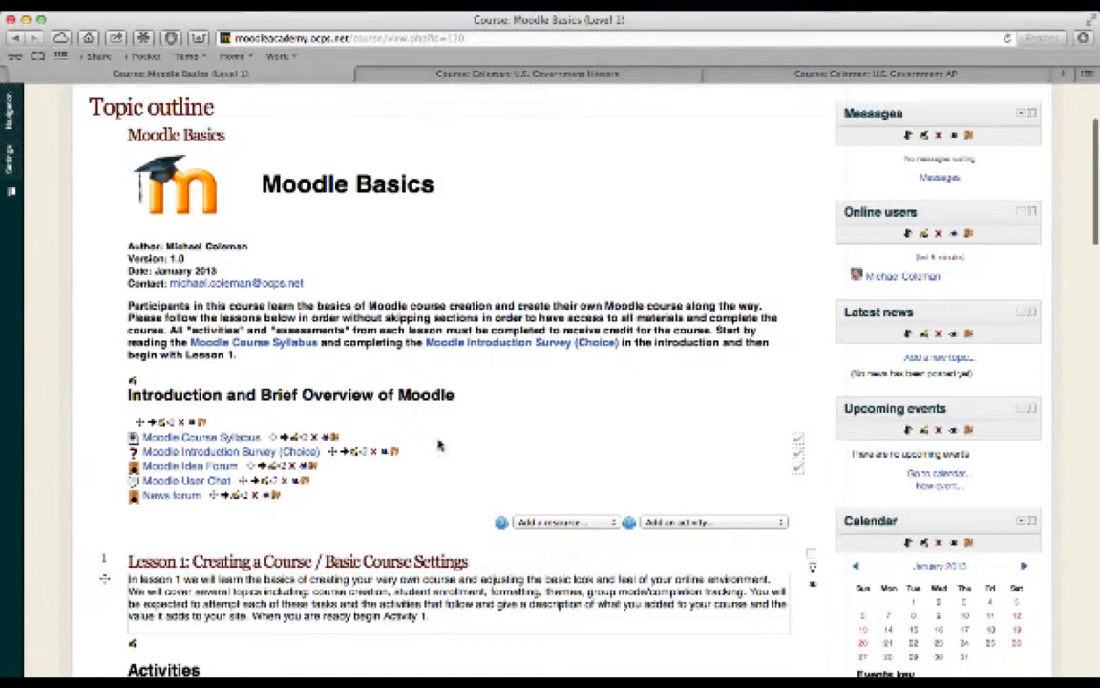
scroll("down", 3)
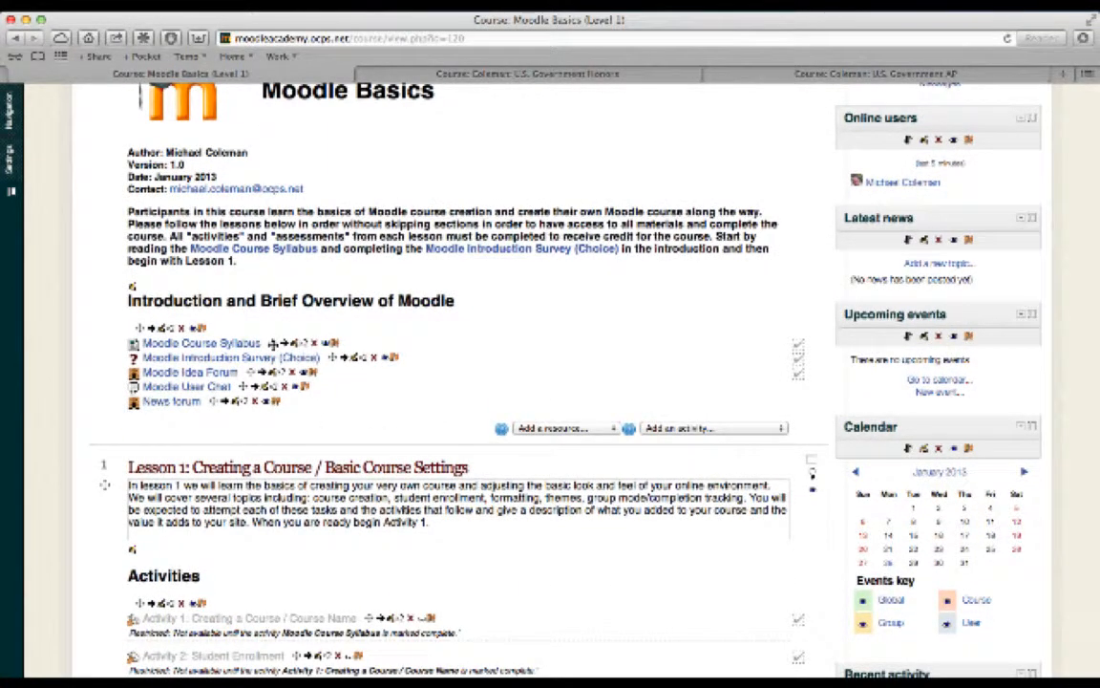
mouse_move(277, 358)
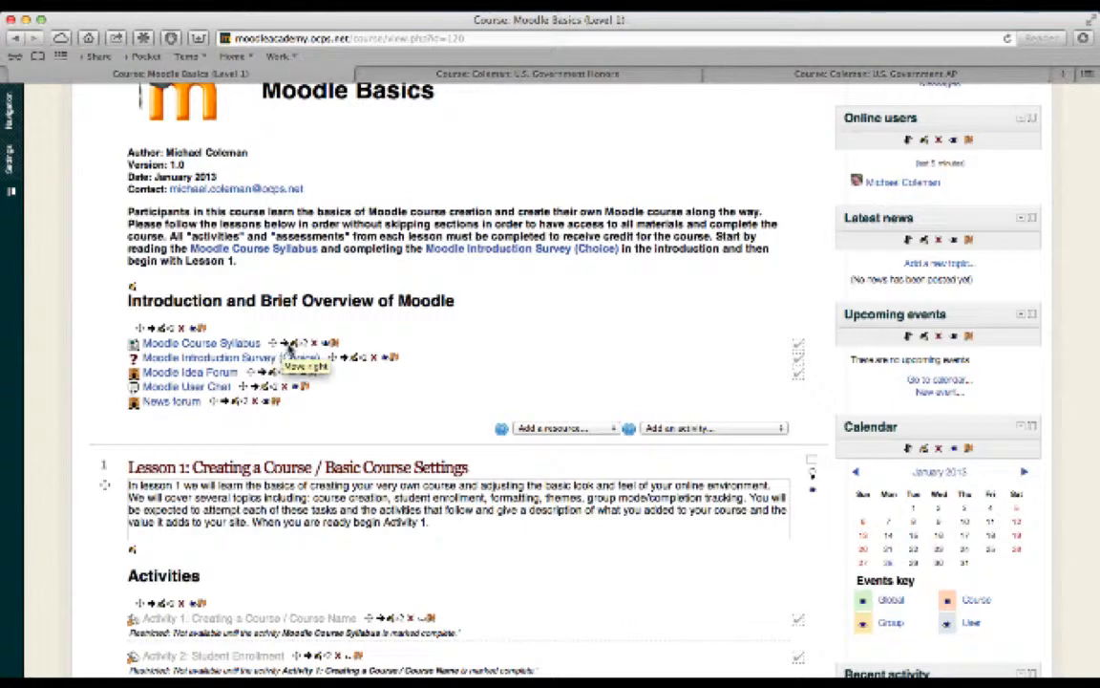
mouse_move(324, 356)
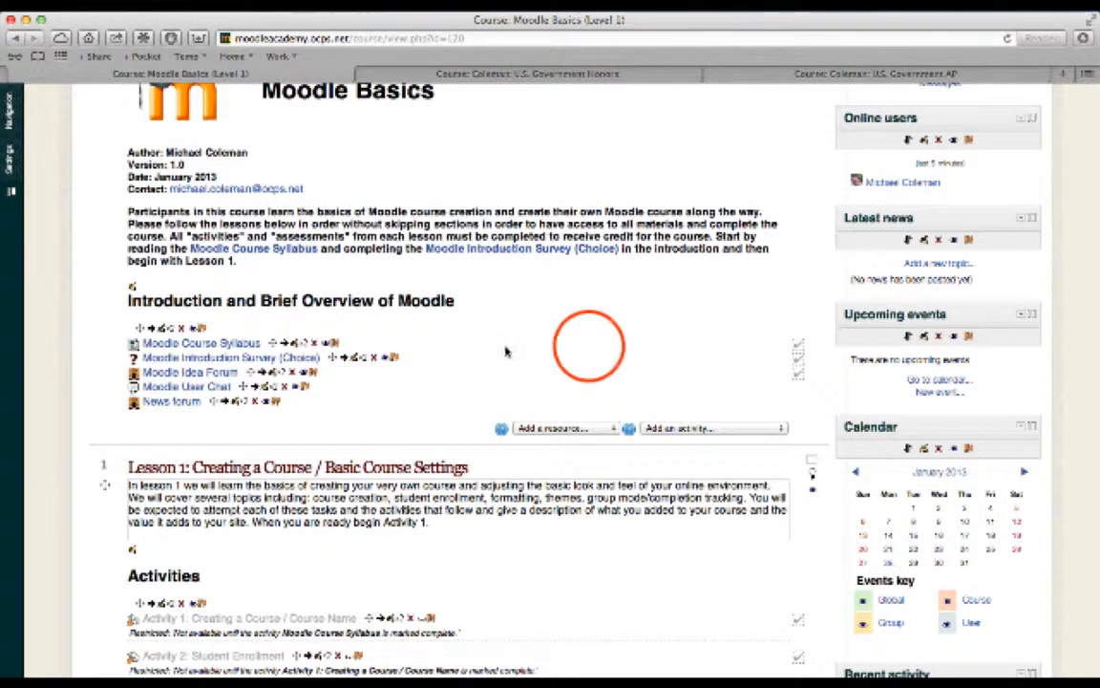
scroll("down", 3)
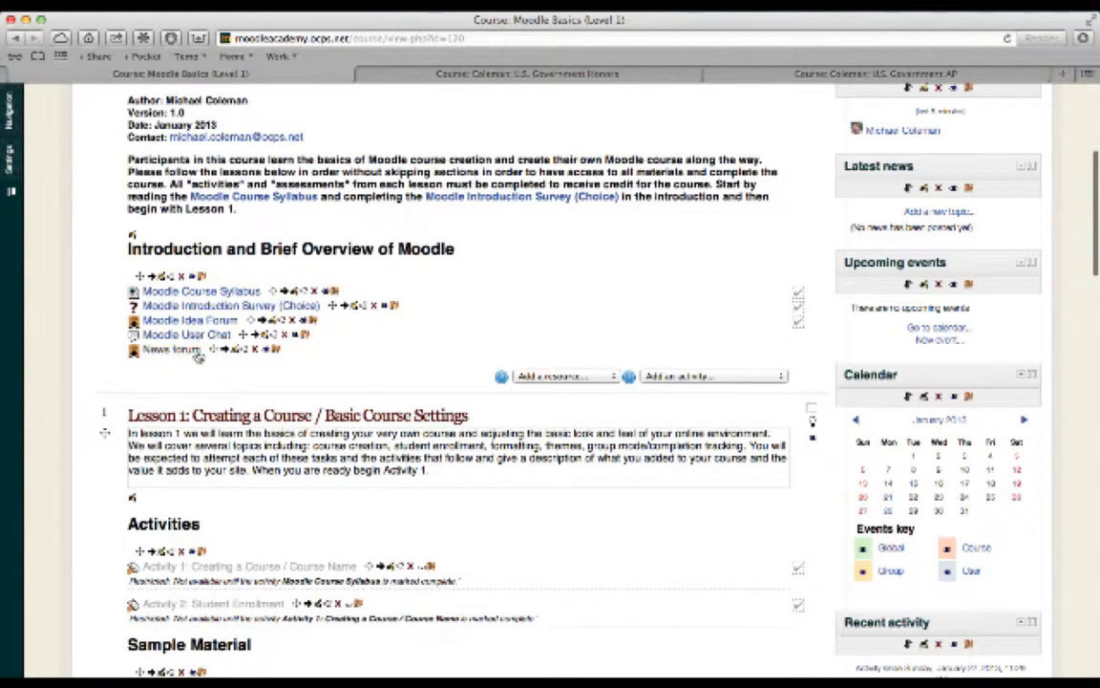
scroll("down", 3)
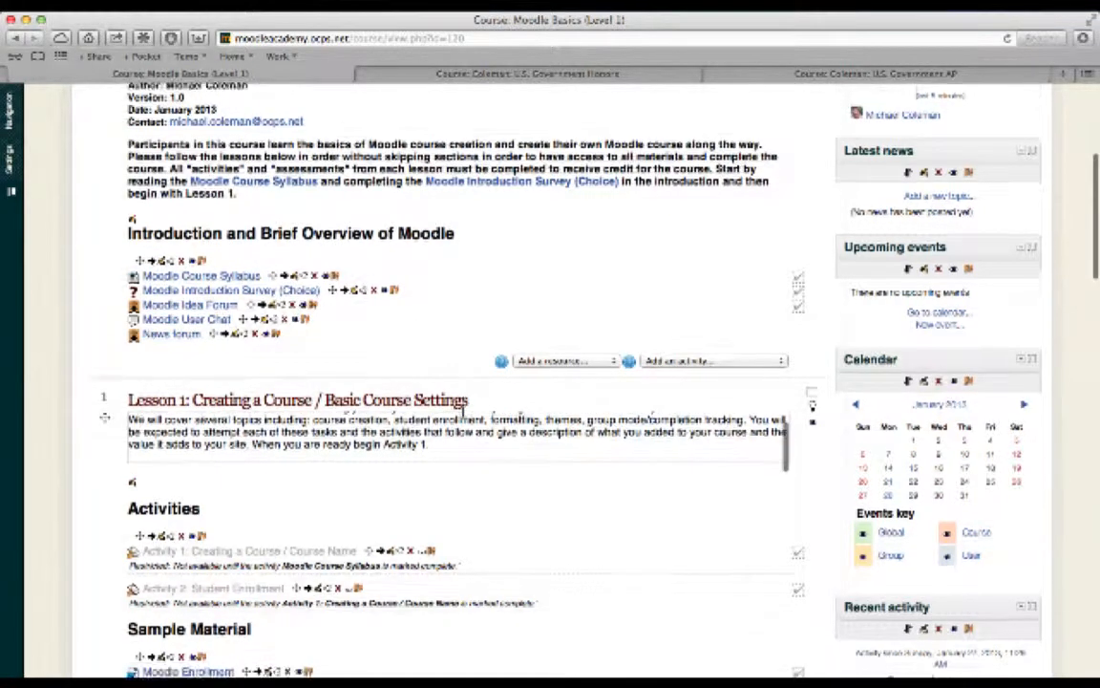
scroll("down", 3)
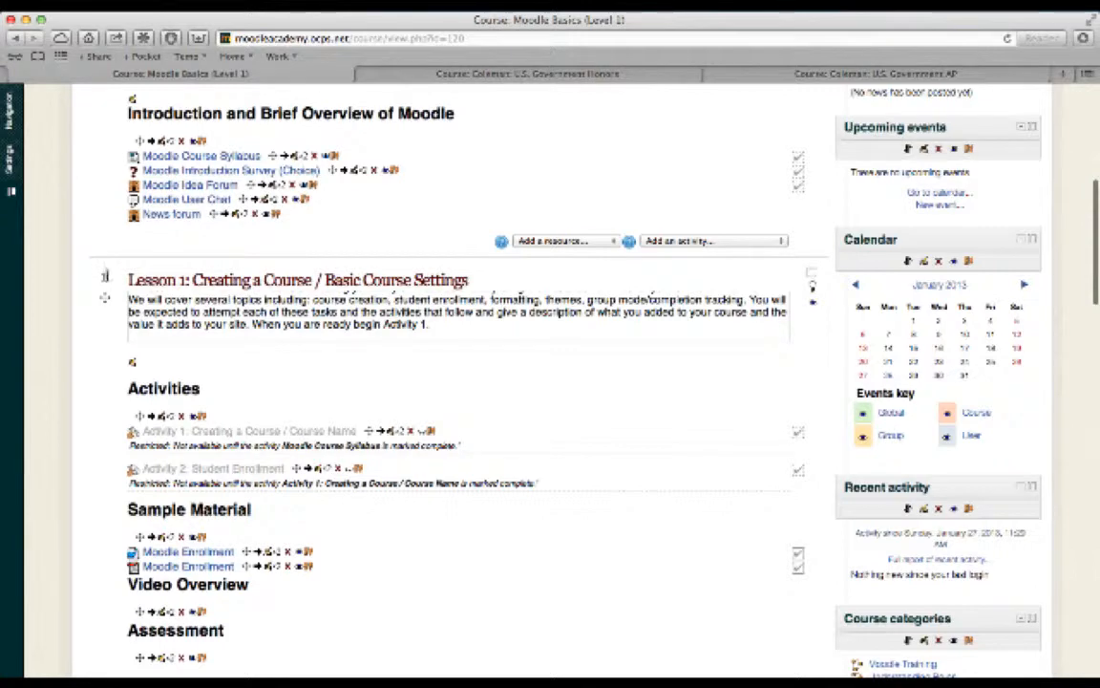
scroll("down", 3)
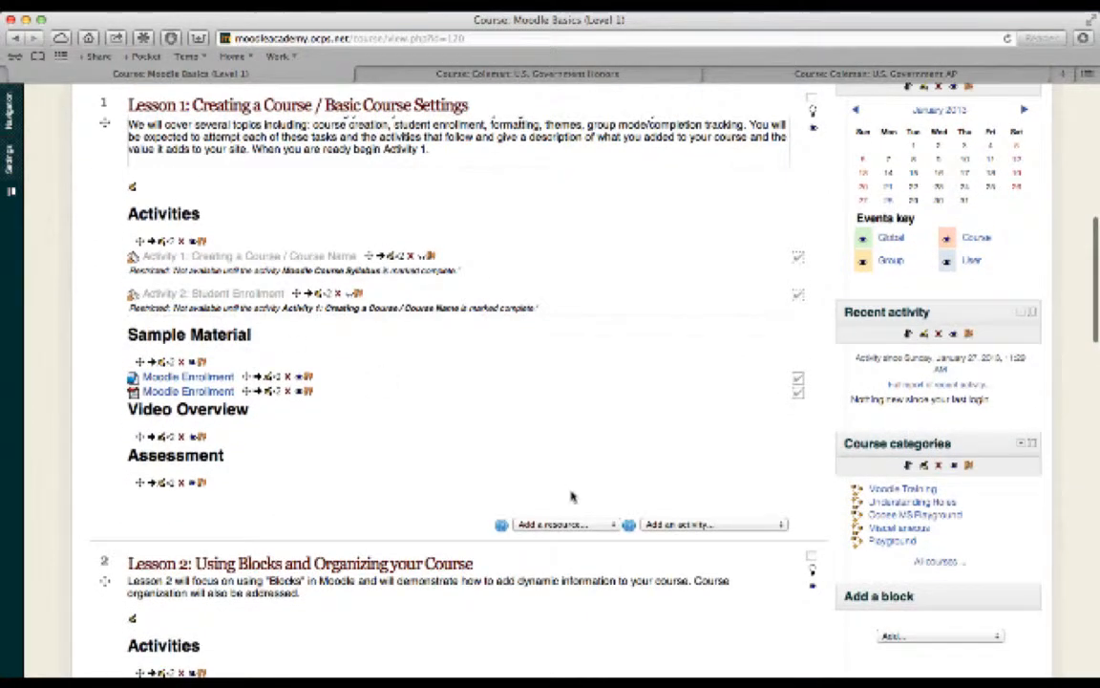
left_click(562, 524)
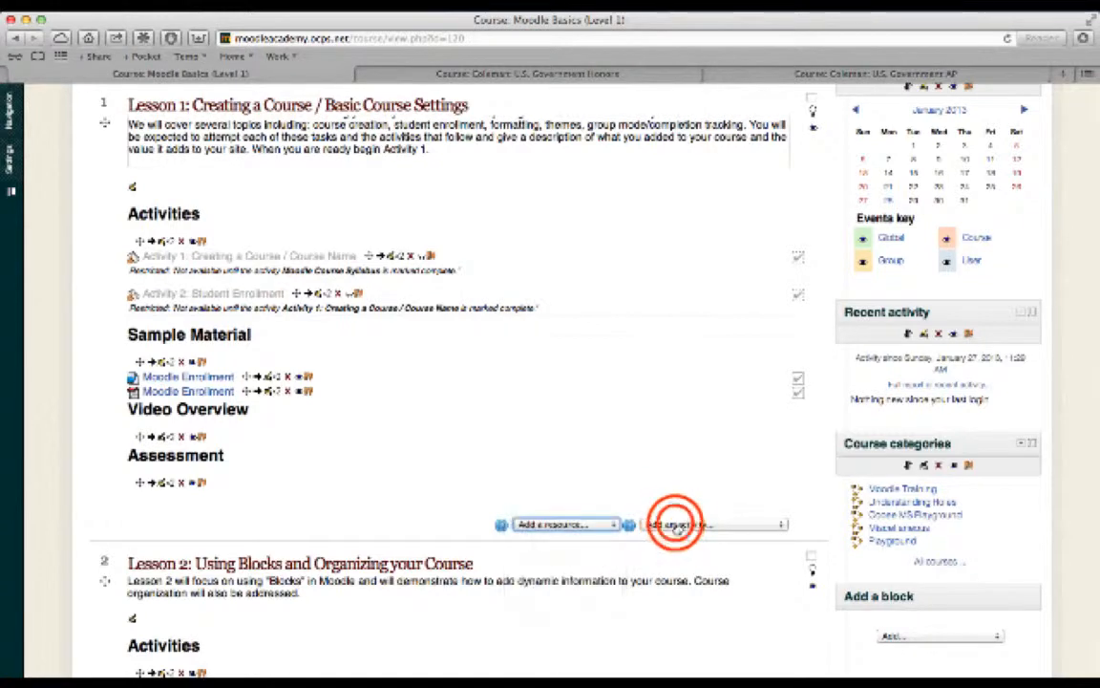
left_click(712, 523)
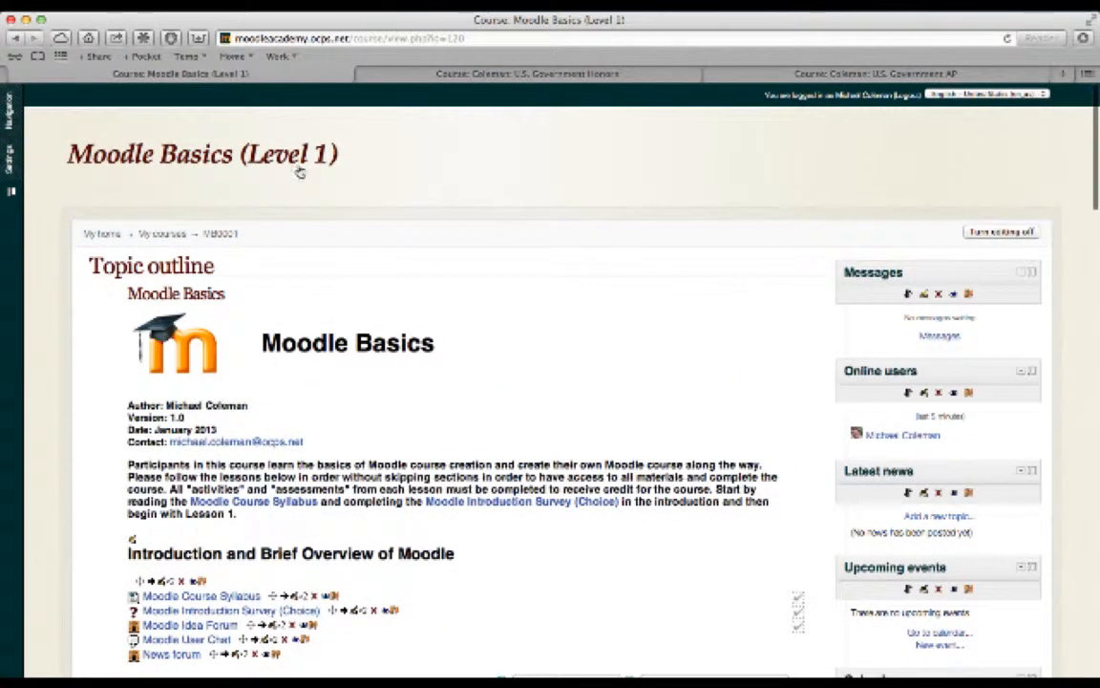
mouse_move(260, 180)
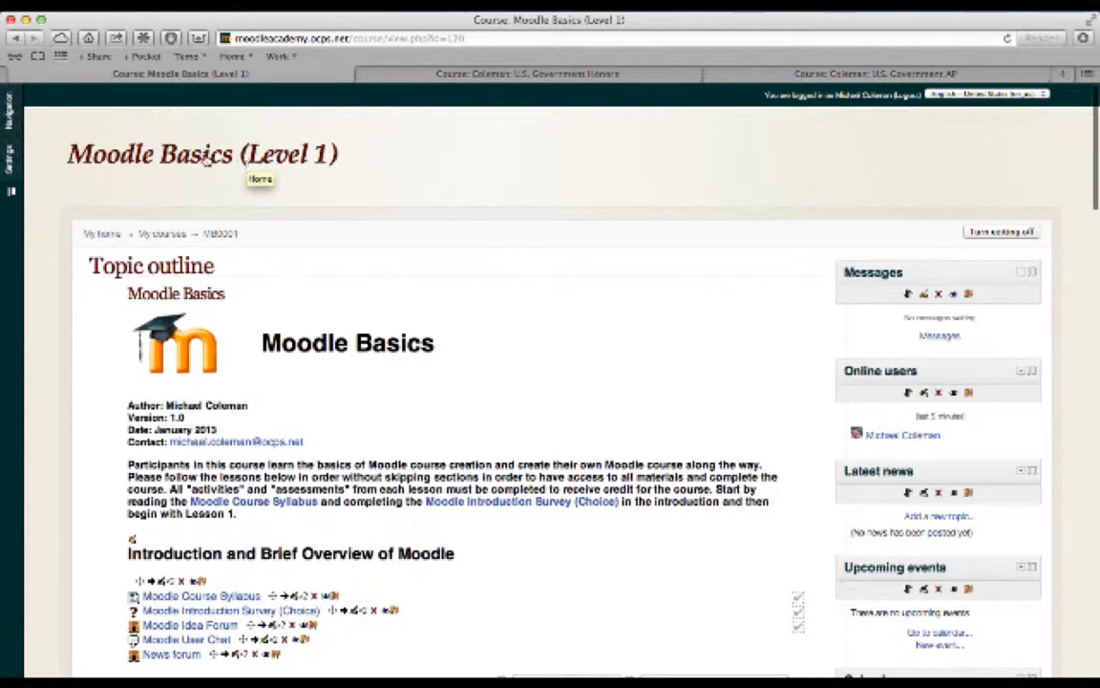
Step: Scroll the Moodle Basics page to bring the Course administration links into view
scroll("down", 3)
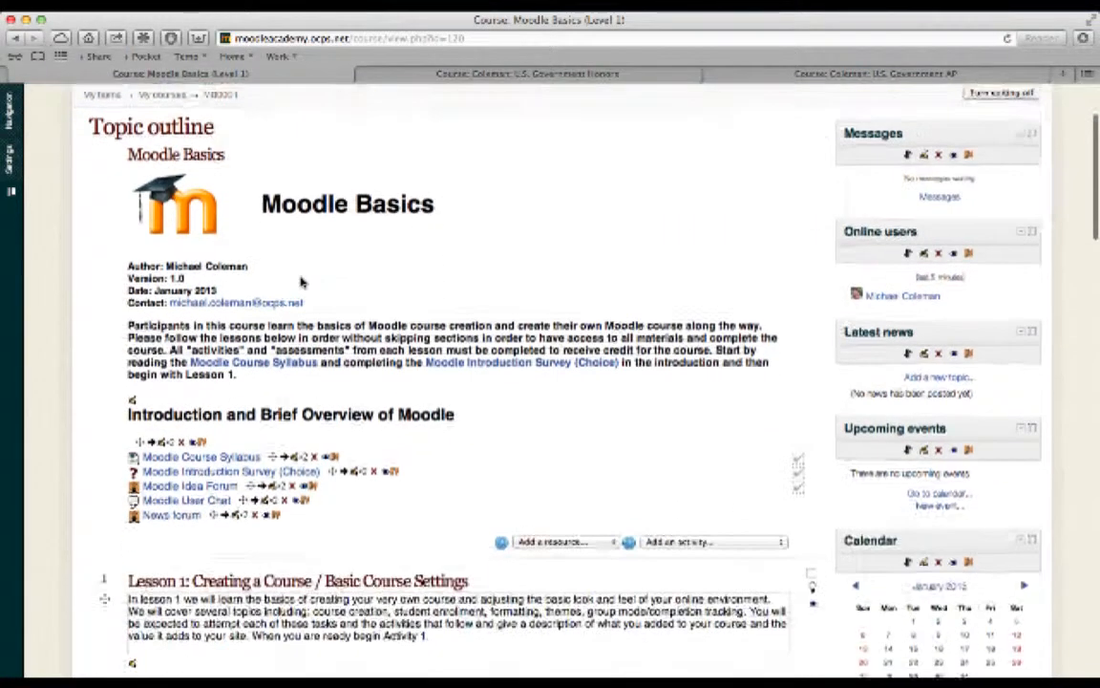
scroll("down", 3)
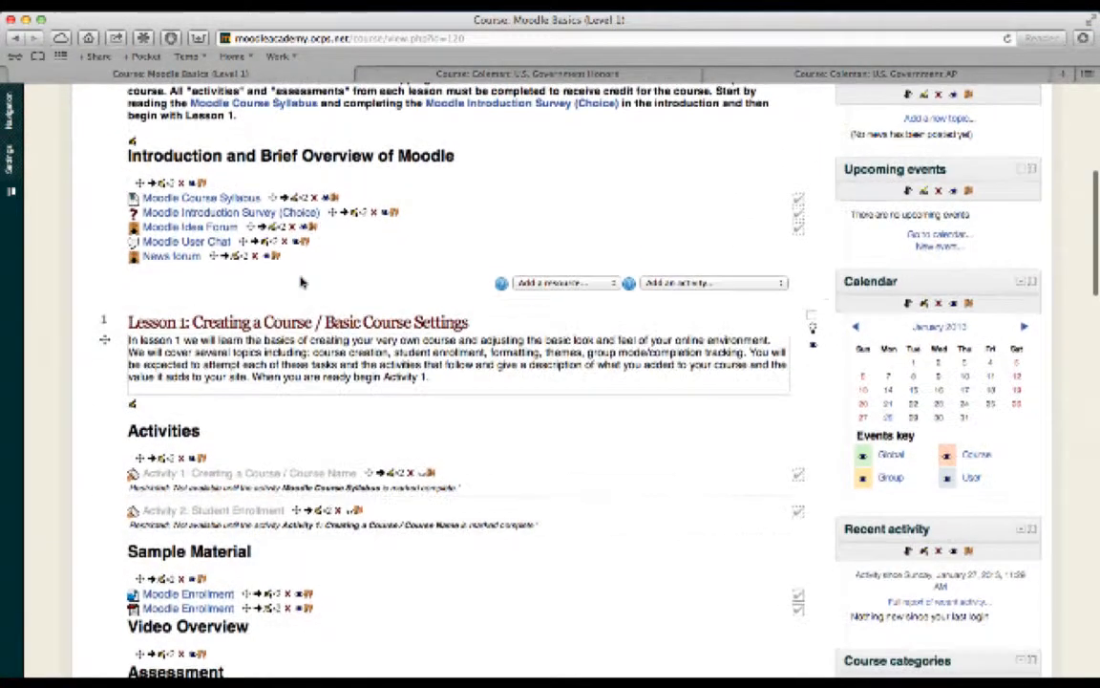
mouse_move(248, 483)
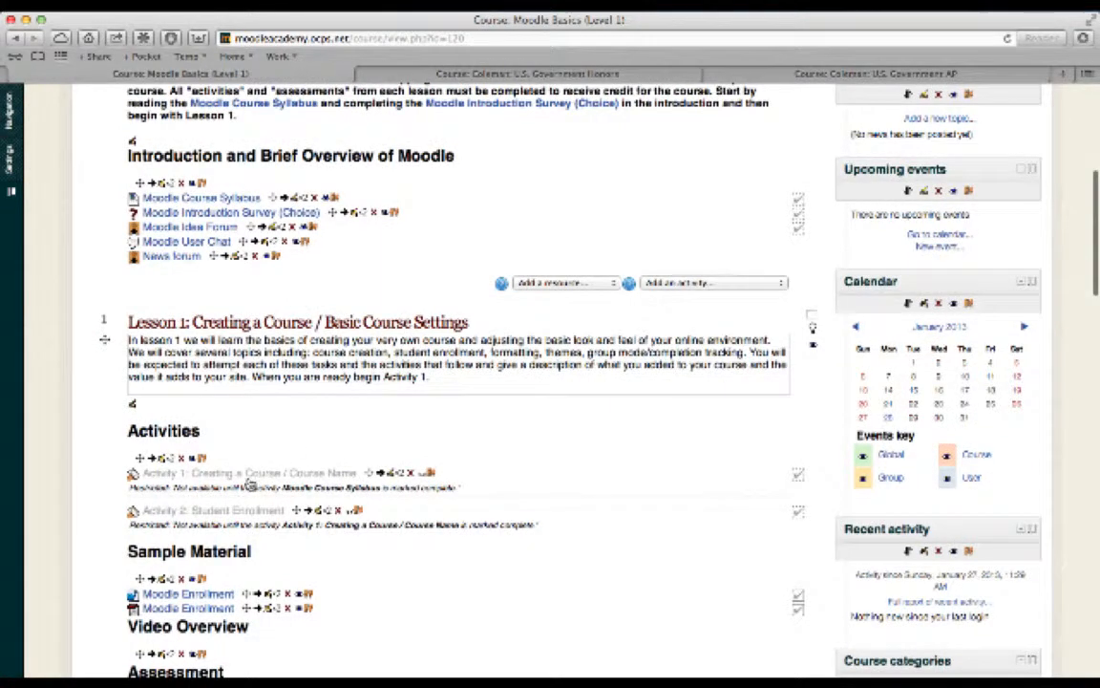
scroll("up", 3)
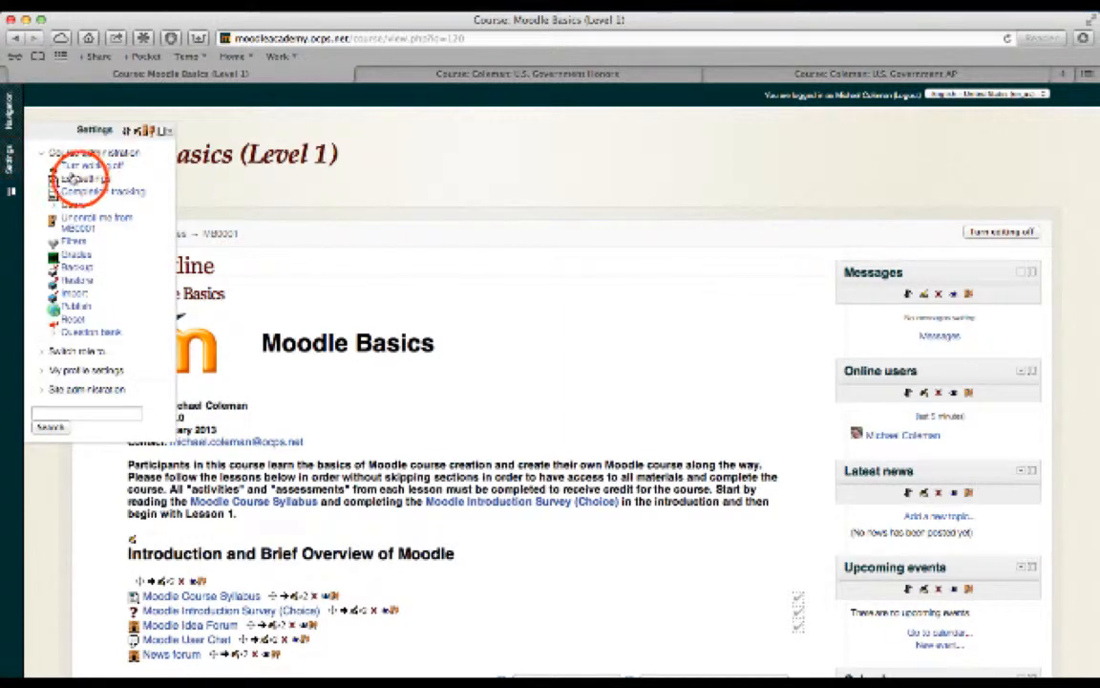
Step: Open Edit settings for Moodle Basics (Level 1) and scroll through the general, format and guest access options
left_click(85, 179)
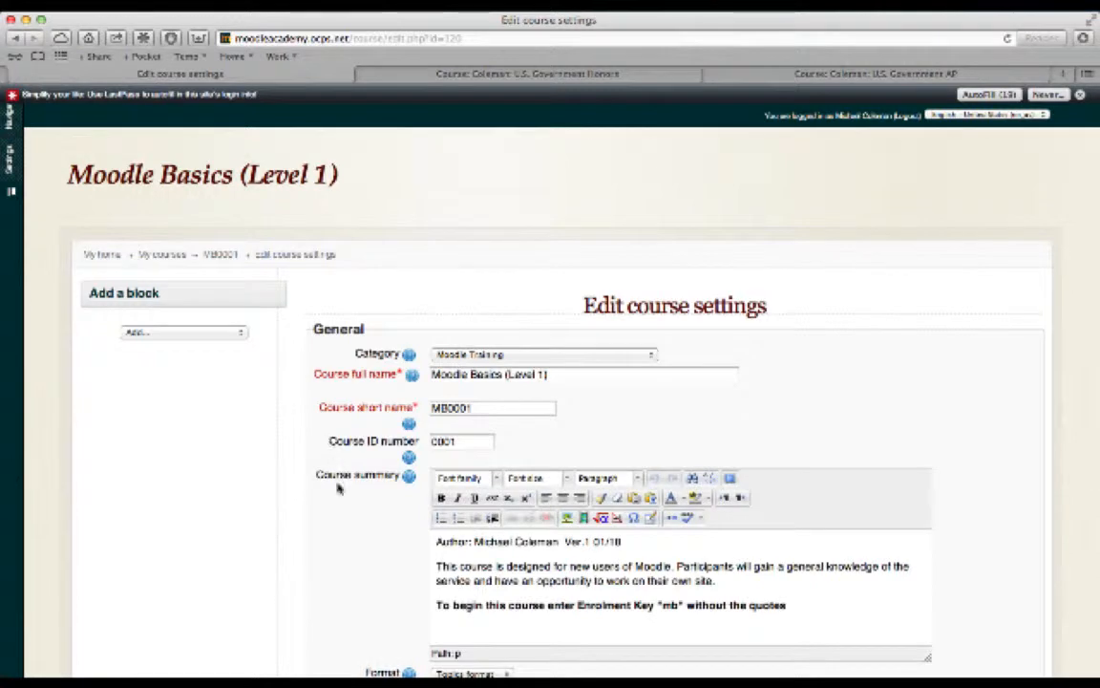
scroll("down", 3)
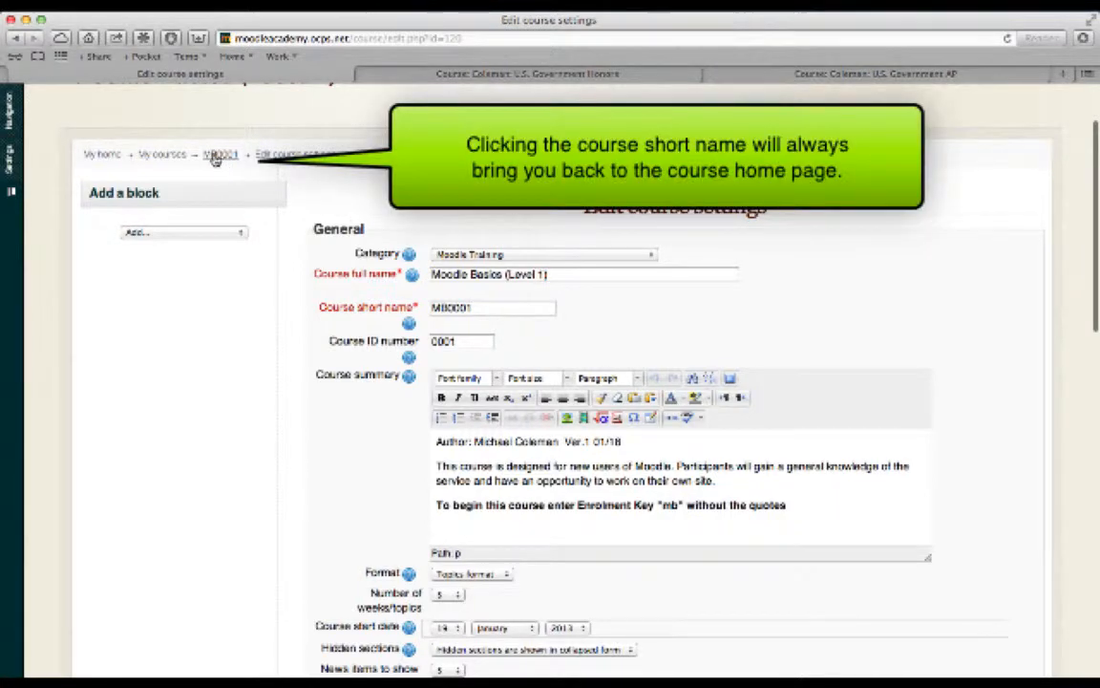
mouse_move(220, 153)
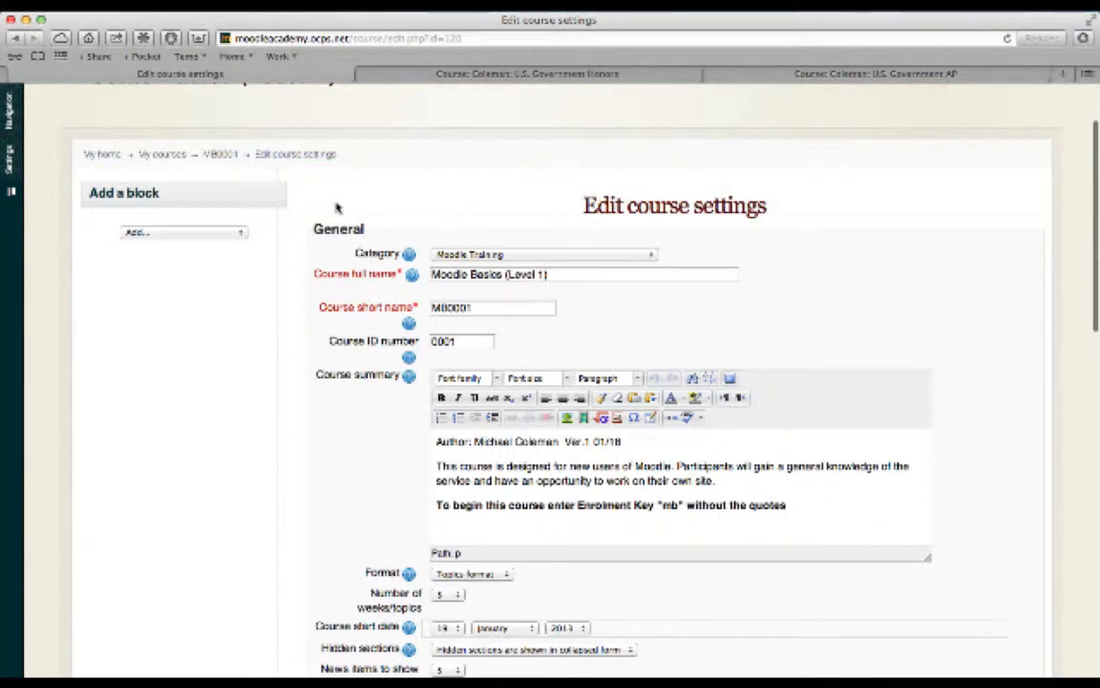
scroll("down", 3)
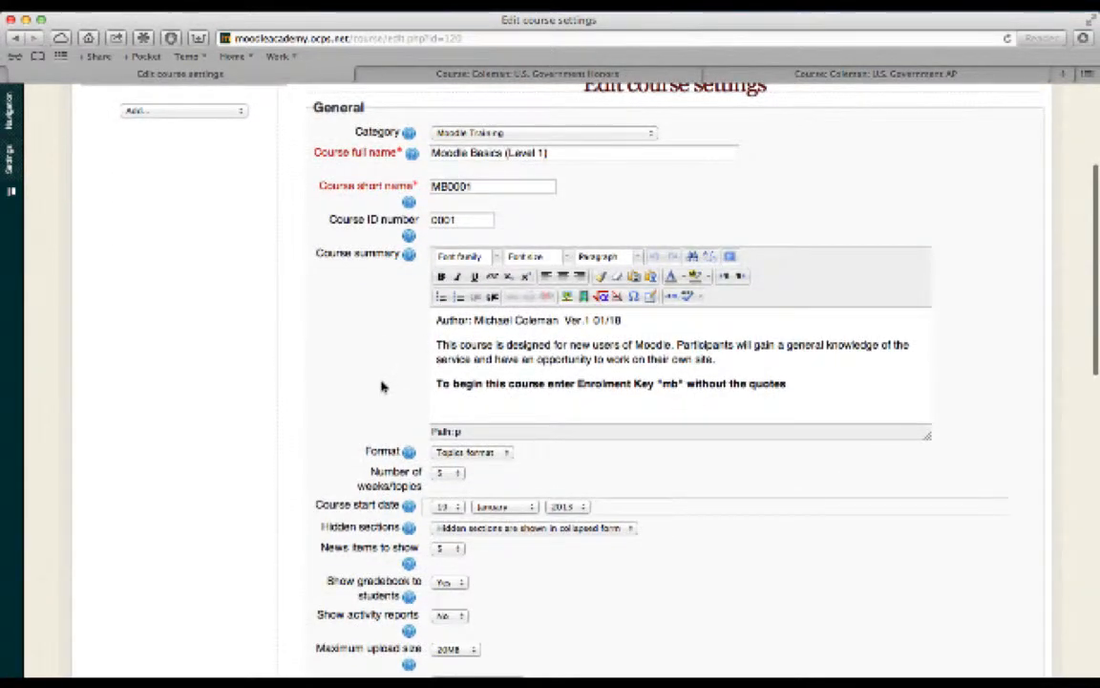
scroll("down", 3)
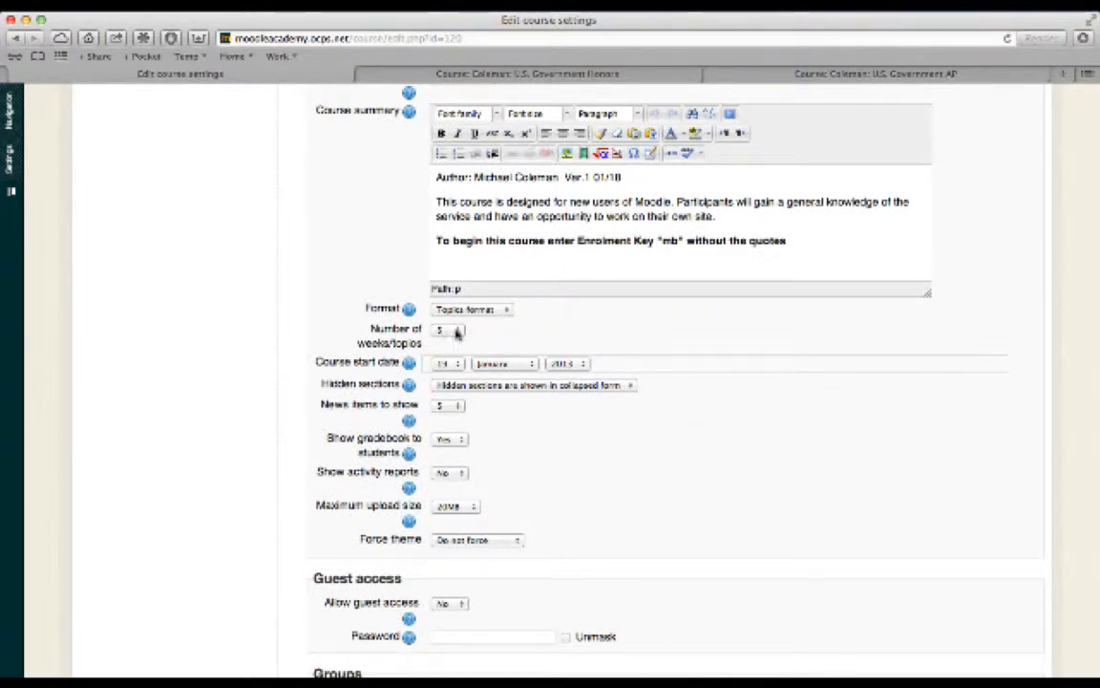
Step: Keep the course at 5 topics and limit the maximum upload size to 5MB
left_click(449, 332)
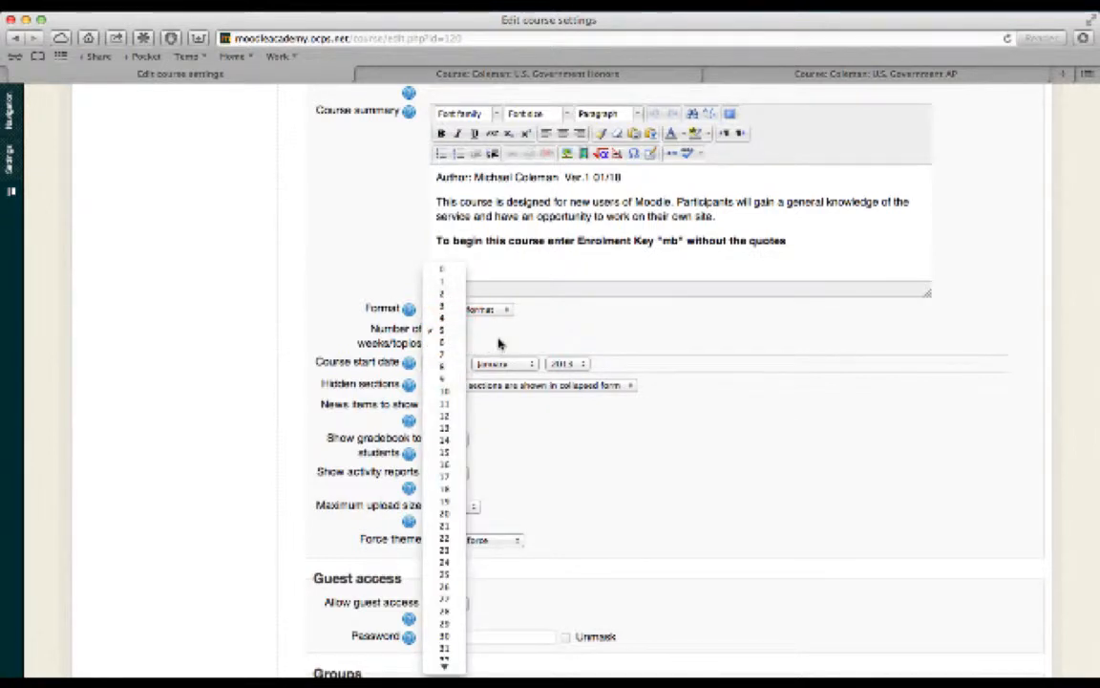
mouse_move(508, 342)
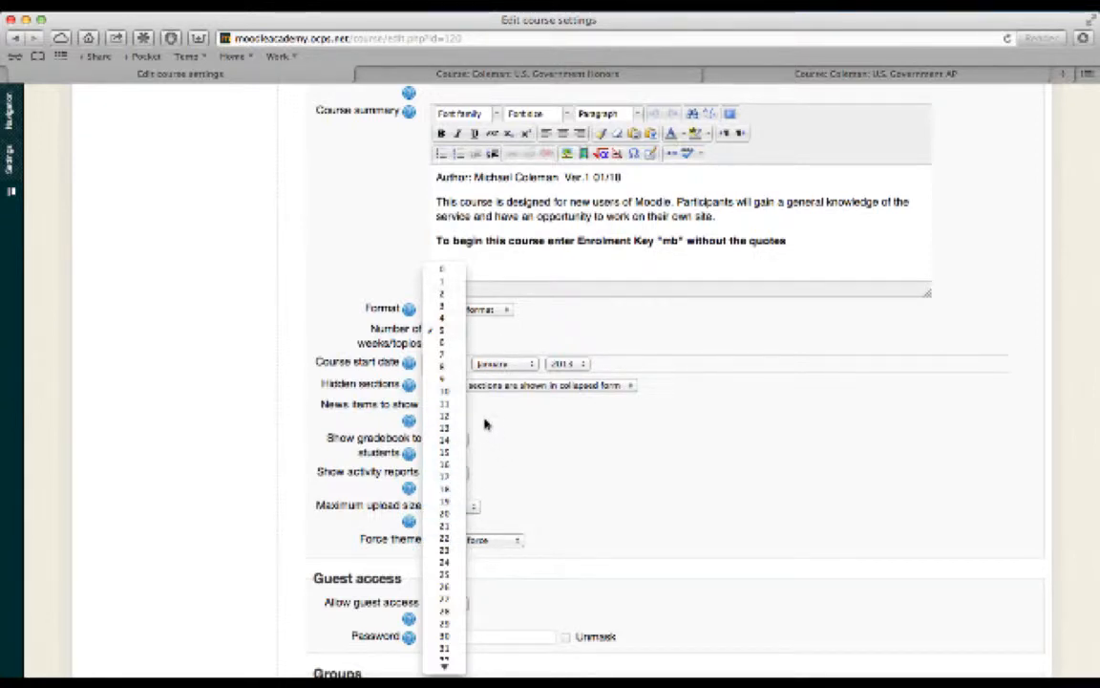
left_click(445, 367)
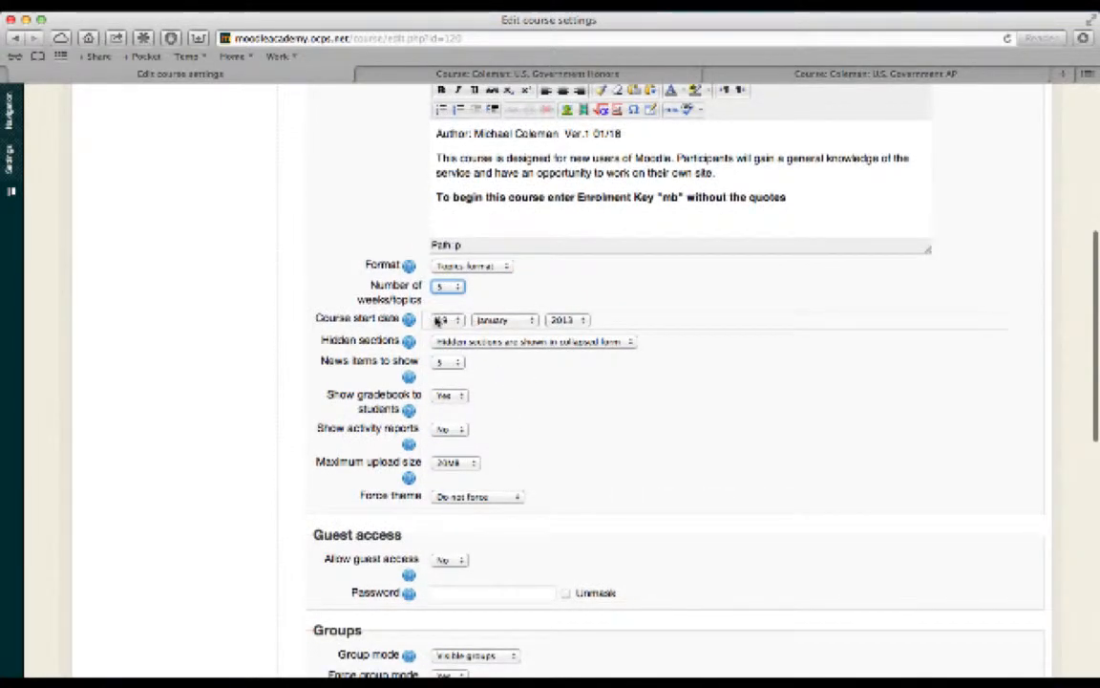
scroll("down", 3)
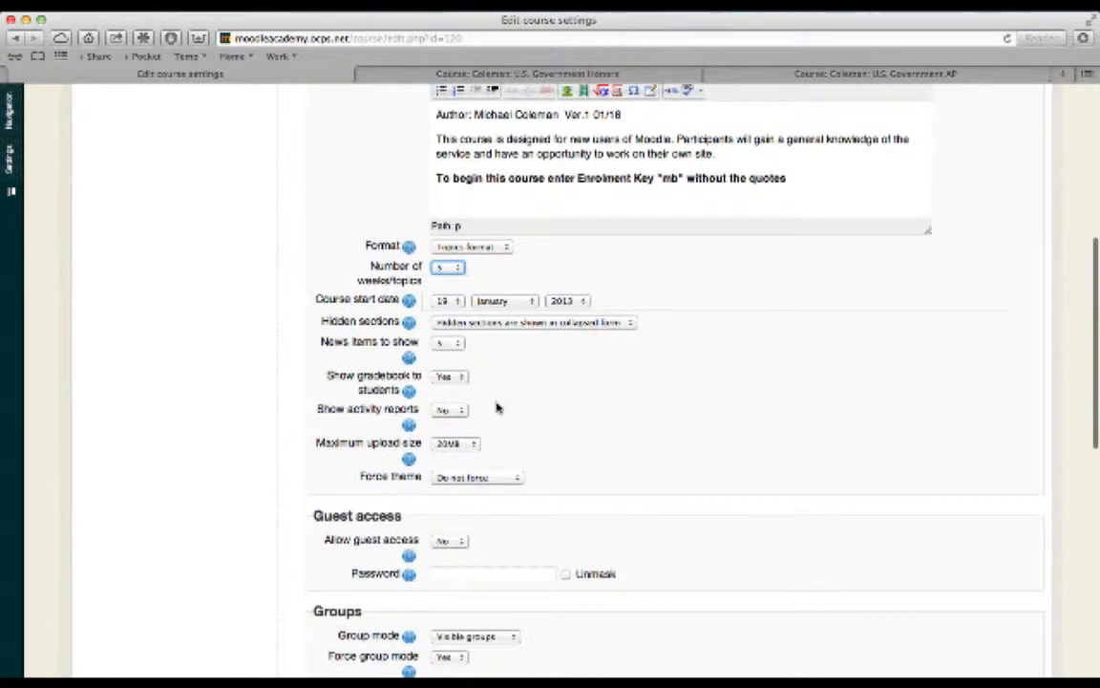
scroll("down", 3)
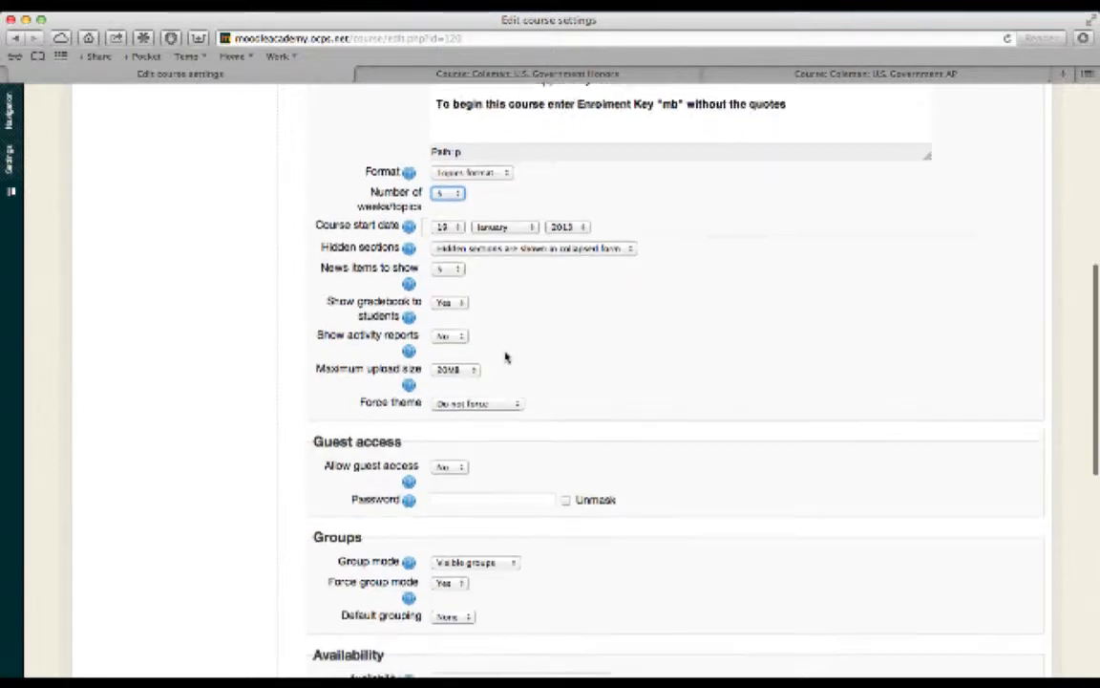
scroll("down", 3)
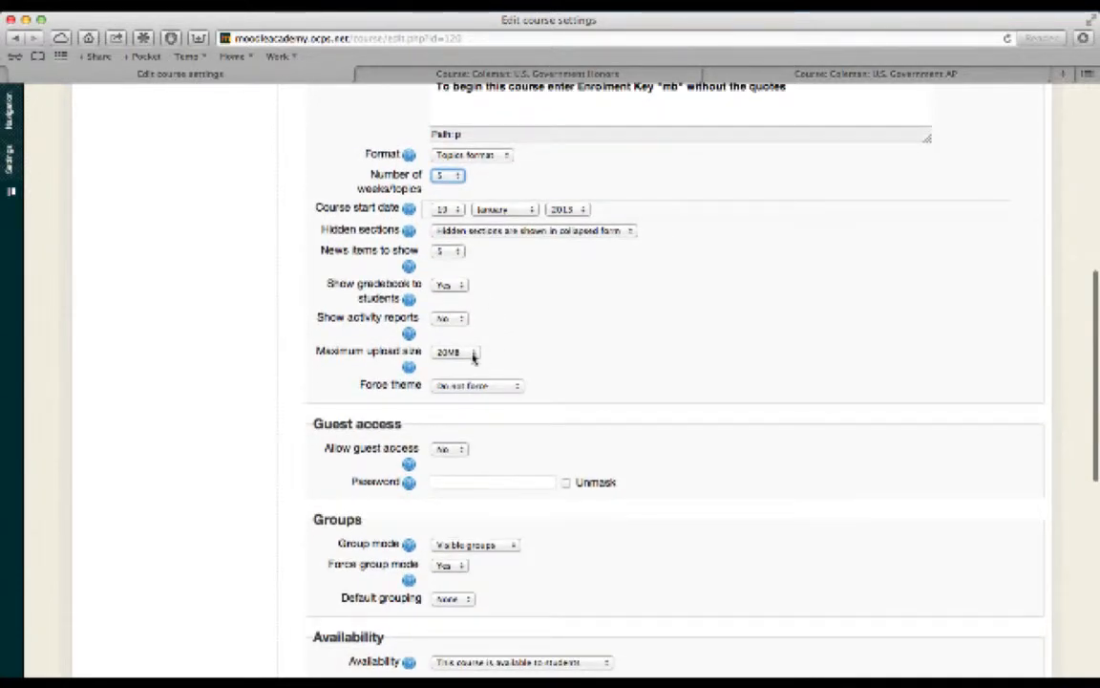
left_click(456, 351)
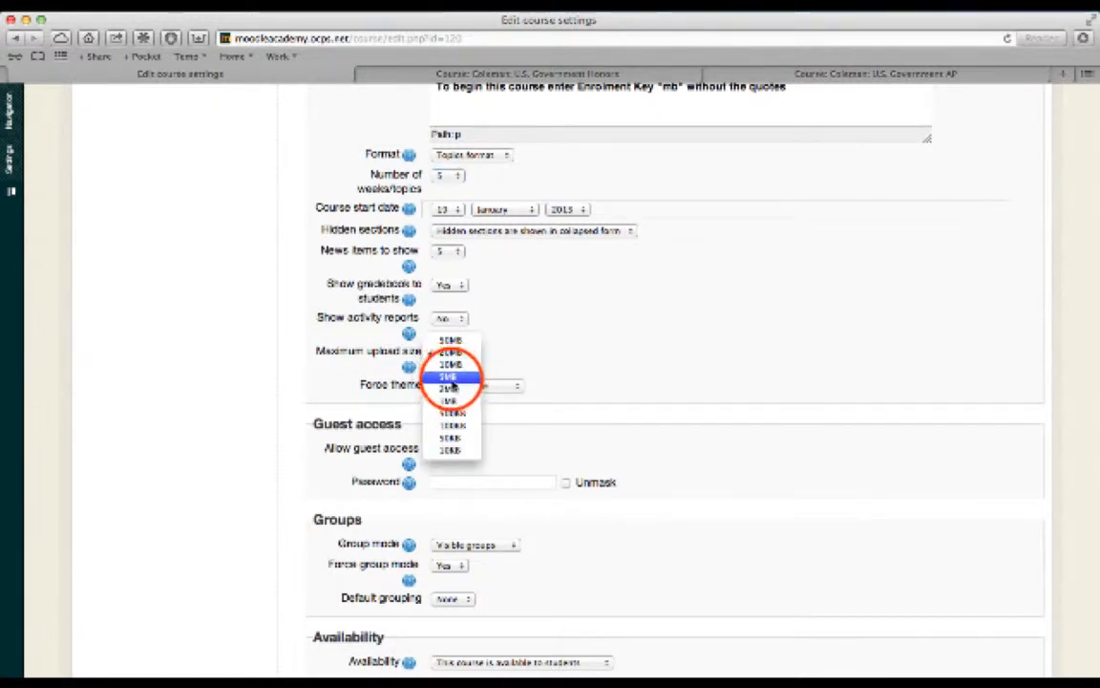
left_click(447, 376)
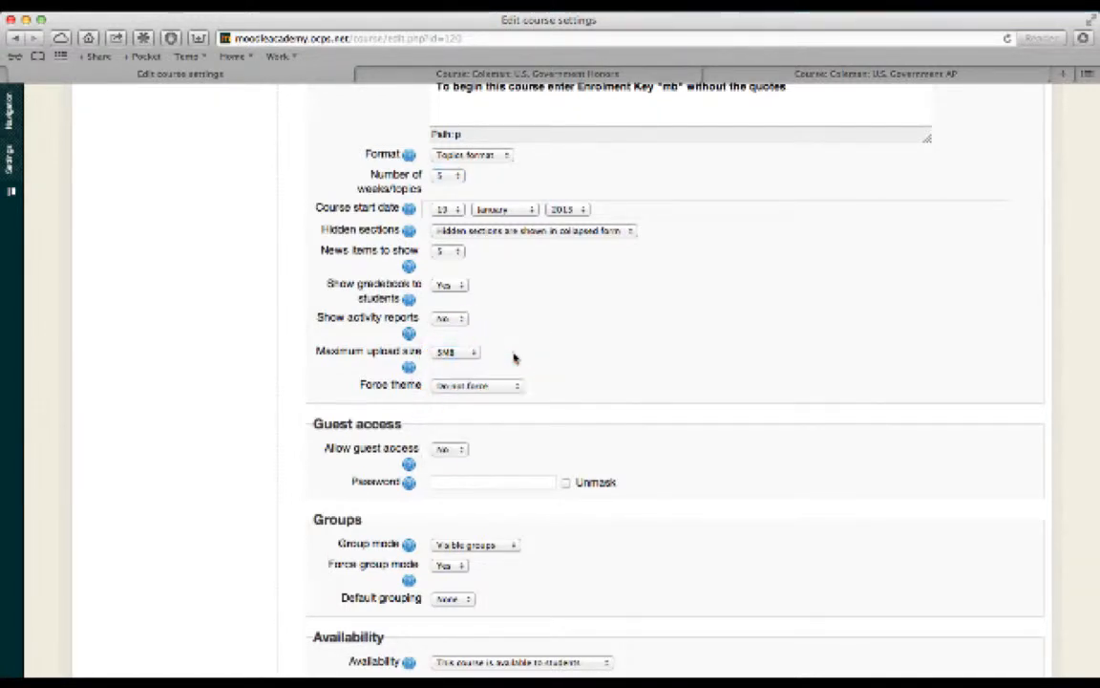
scroll("down", 3)
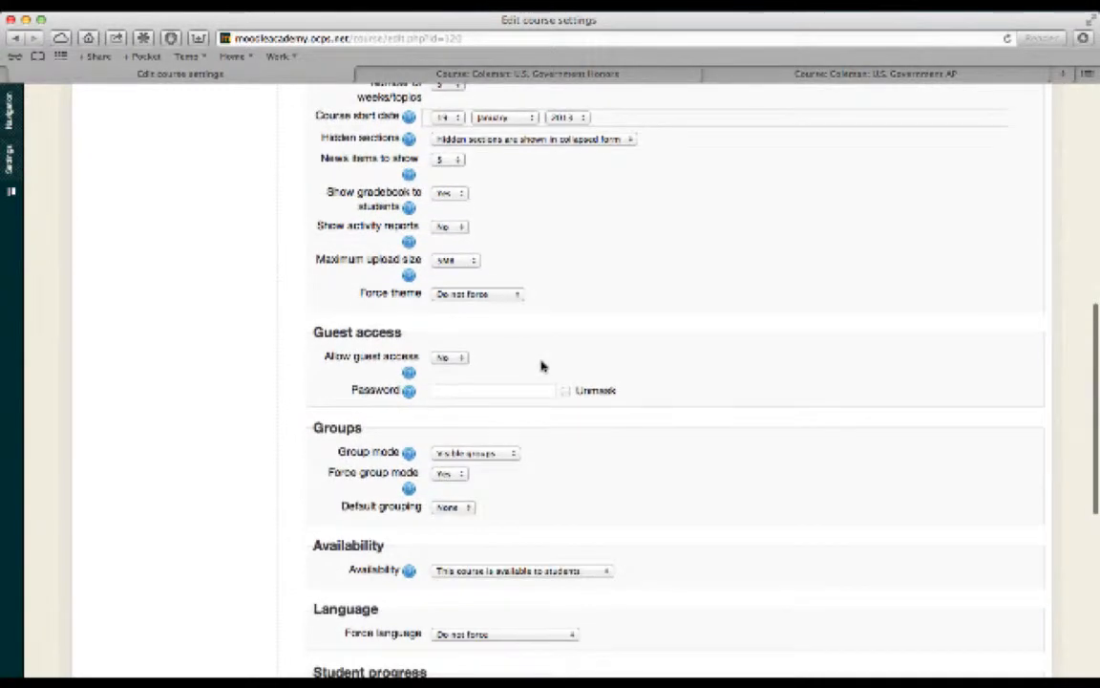
mouse_move(506, 301)
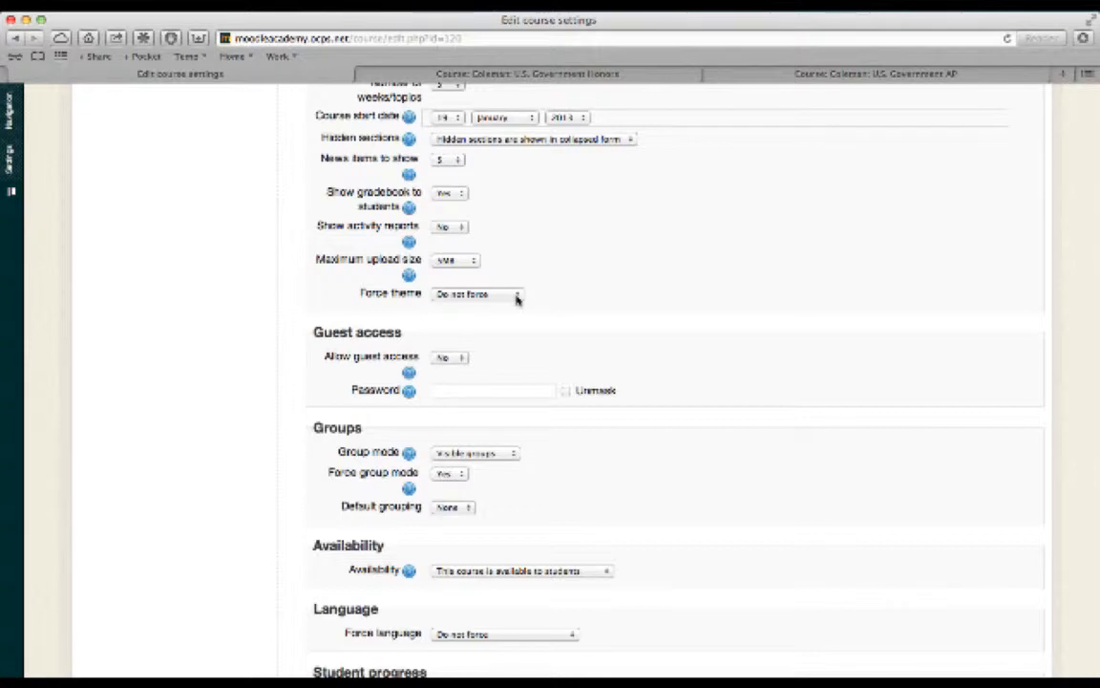
left_click(477, 294)
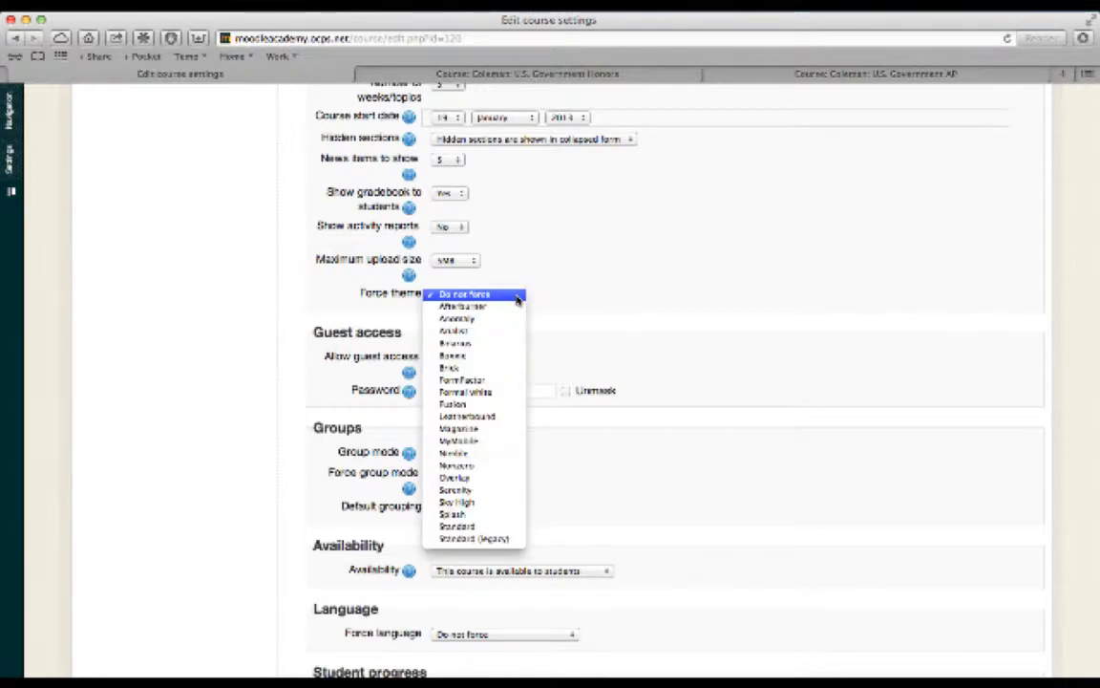
mouse_move(463, 380)
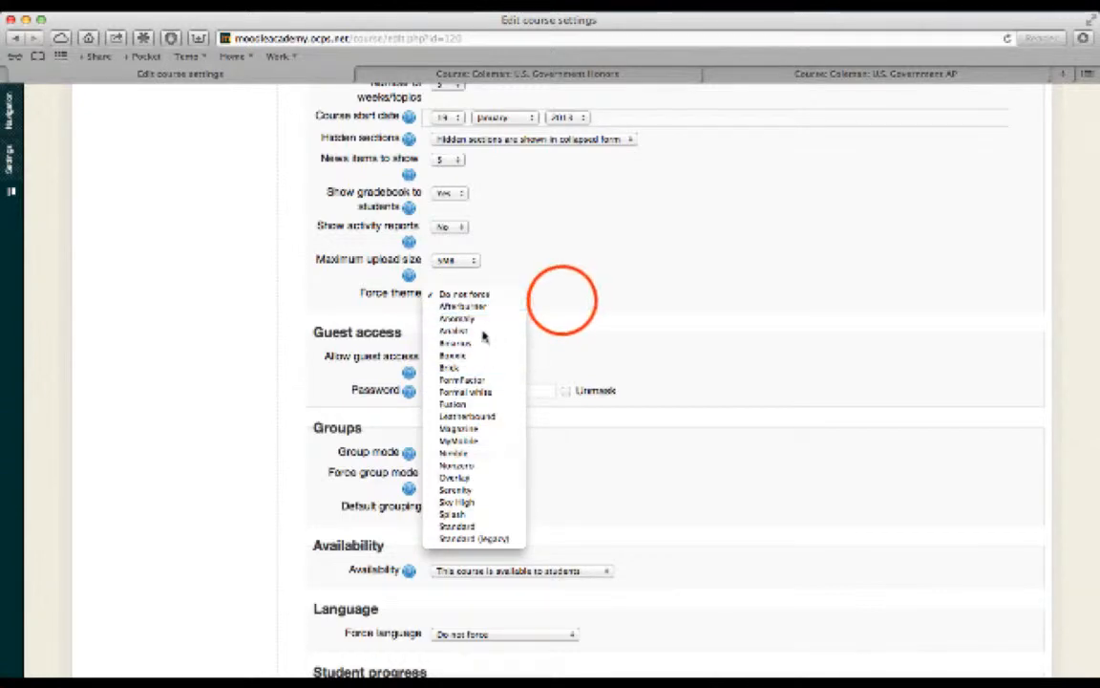
left_click(463, 293)
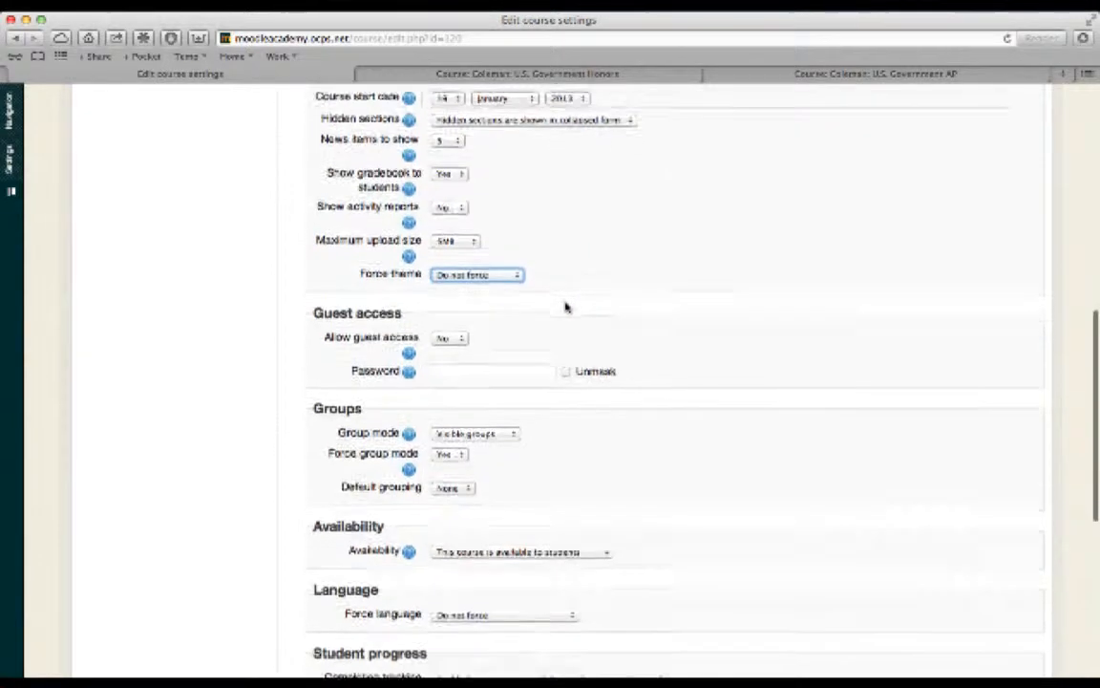
scroll("down", 3)
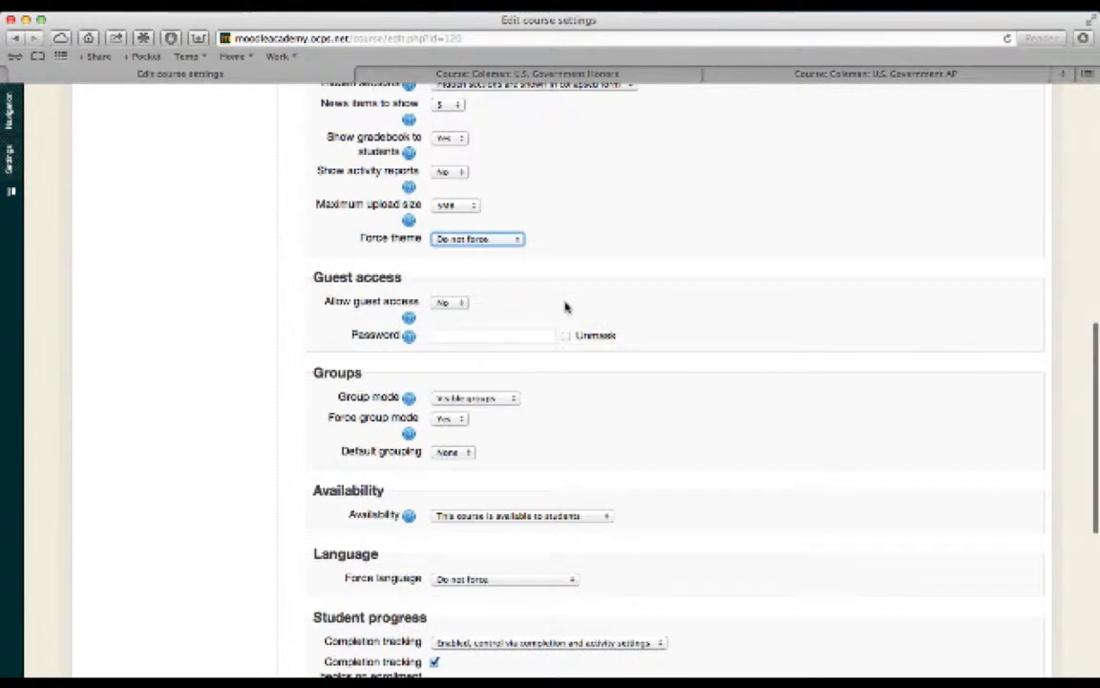
scroll("down", 3)
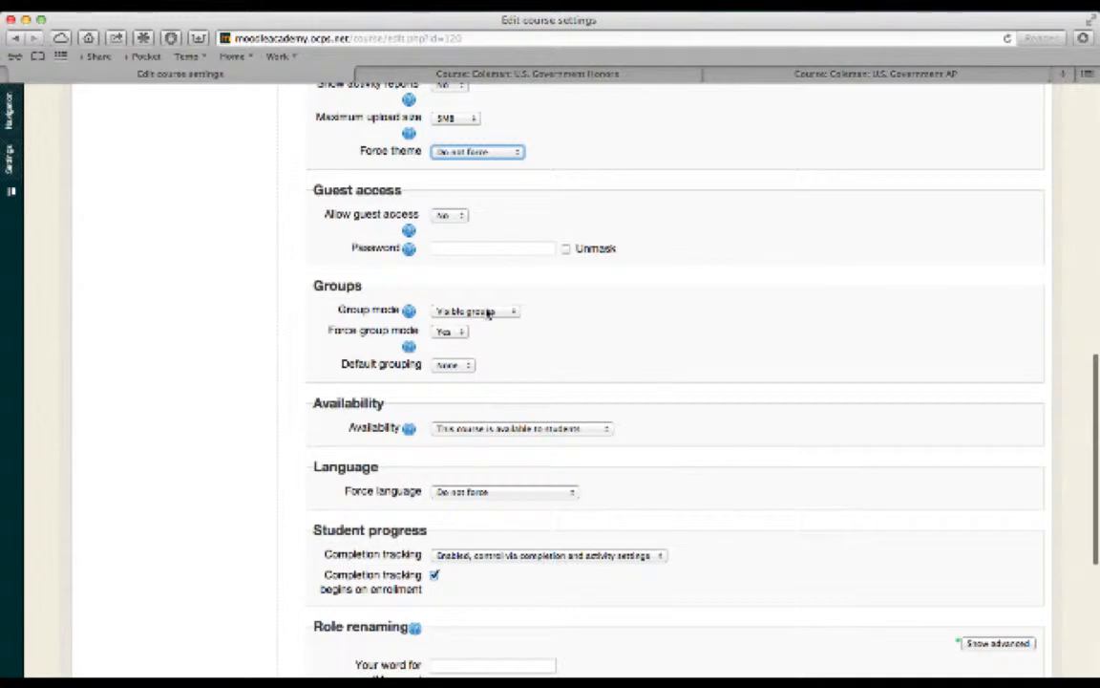
mouse_move(454, 340)
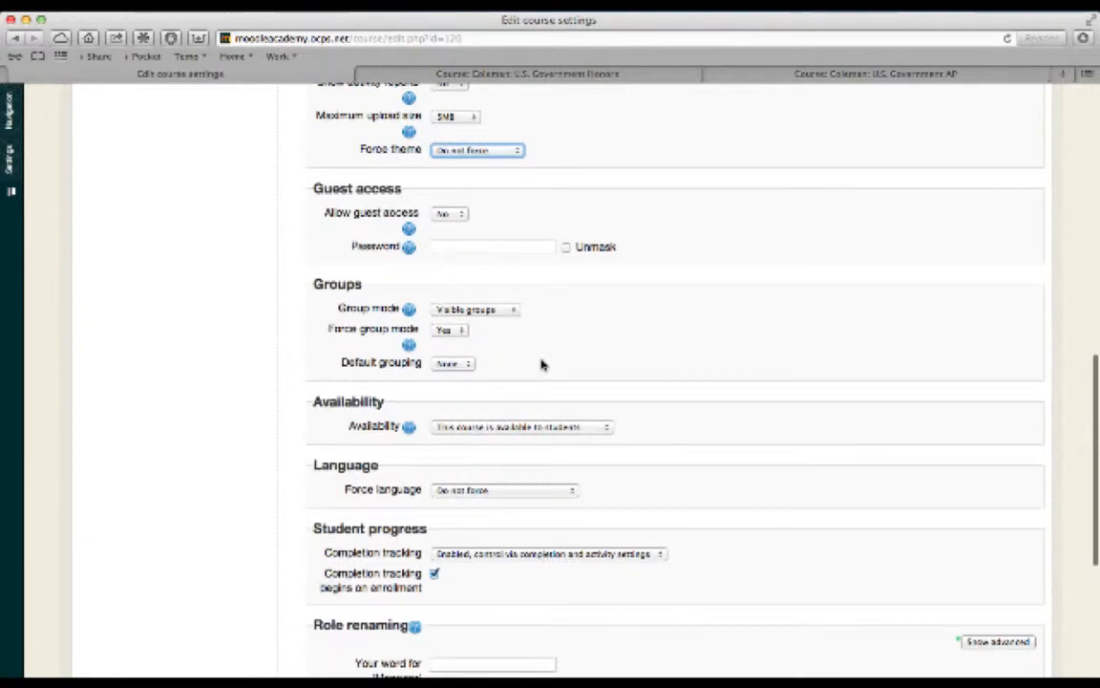
scroll("down", 3)
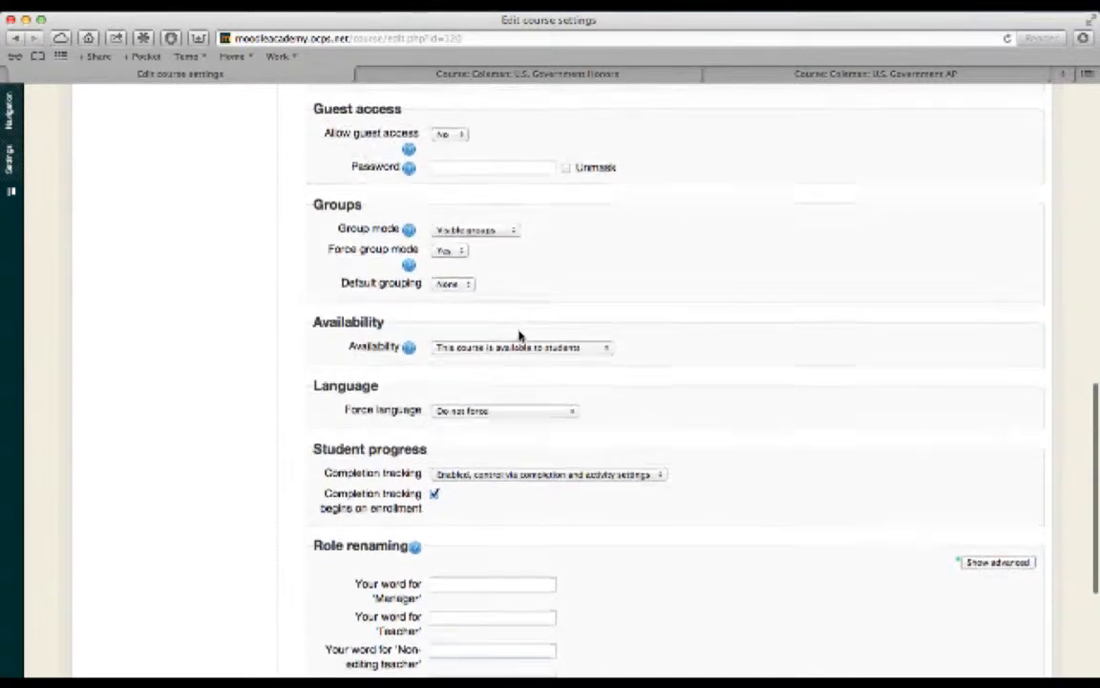
scroll("down", 3)
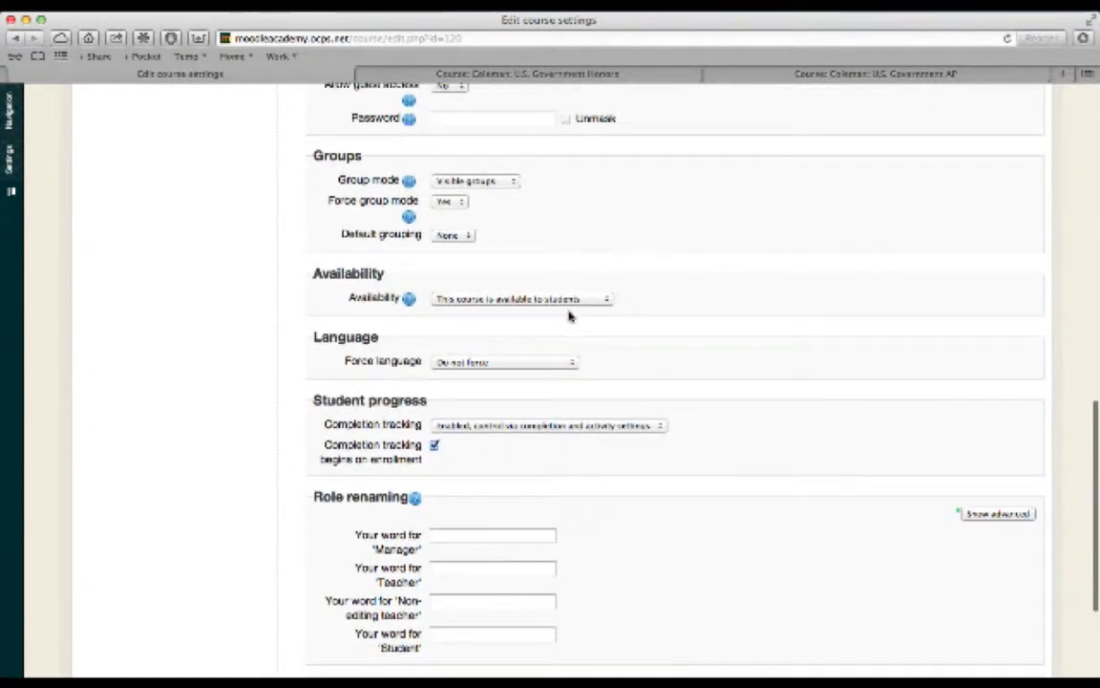
scroll("down", 3)
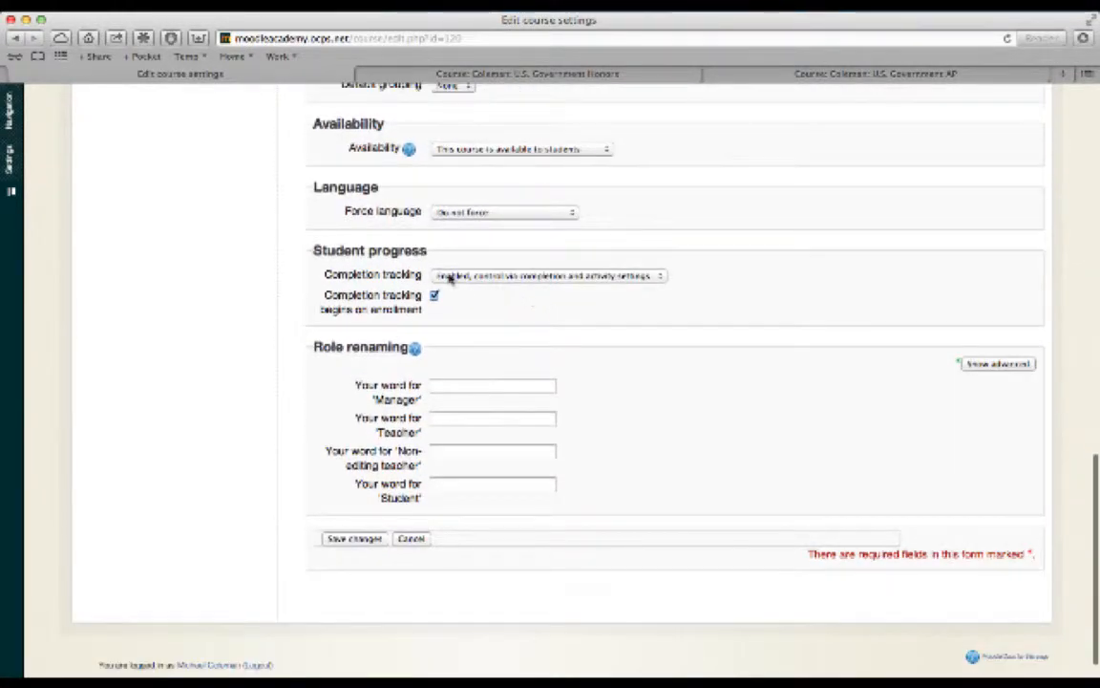
left_click(547, 275)
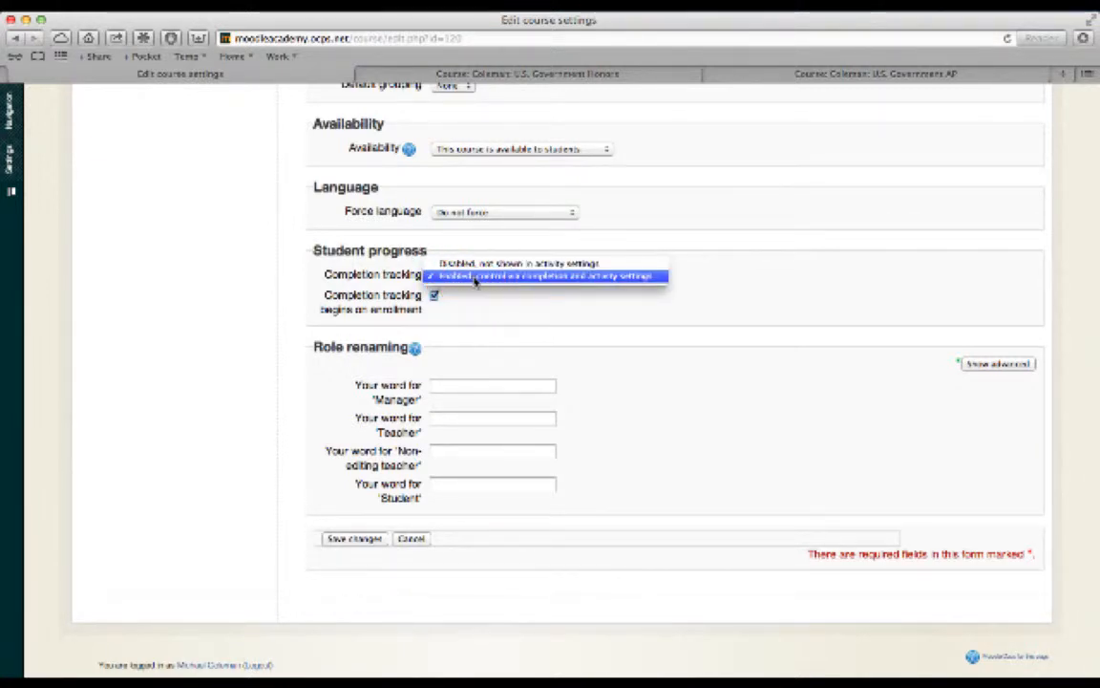
left_click(547, 276)
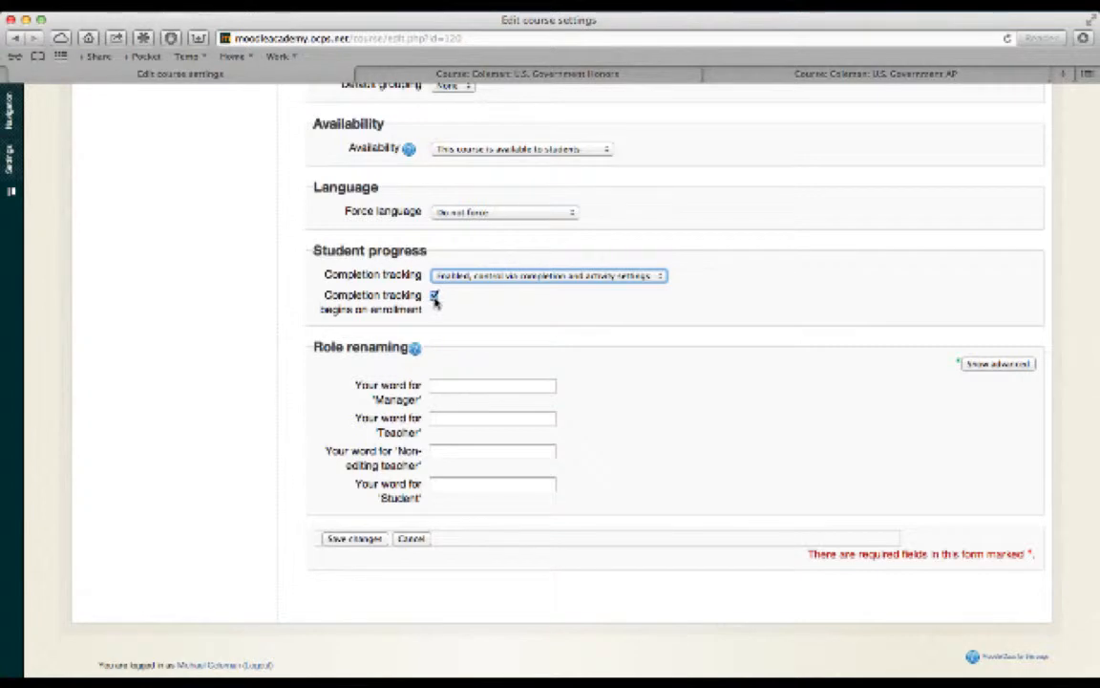
left_click(435, 296)
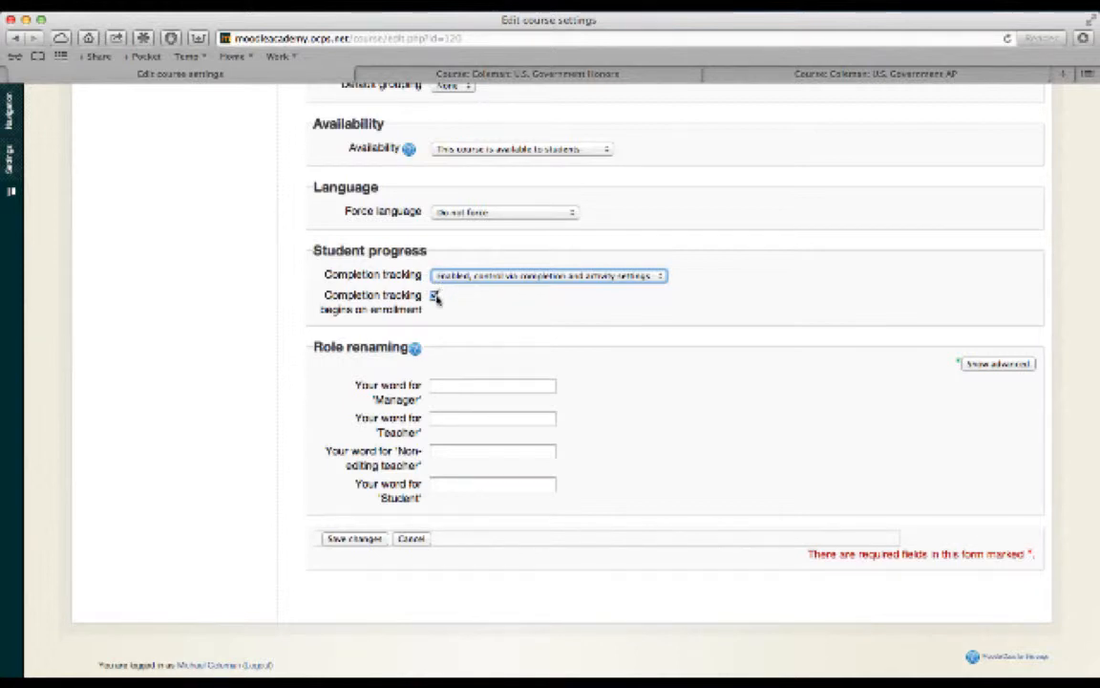
left_click(435, 294)
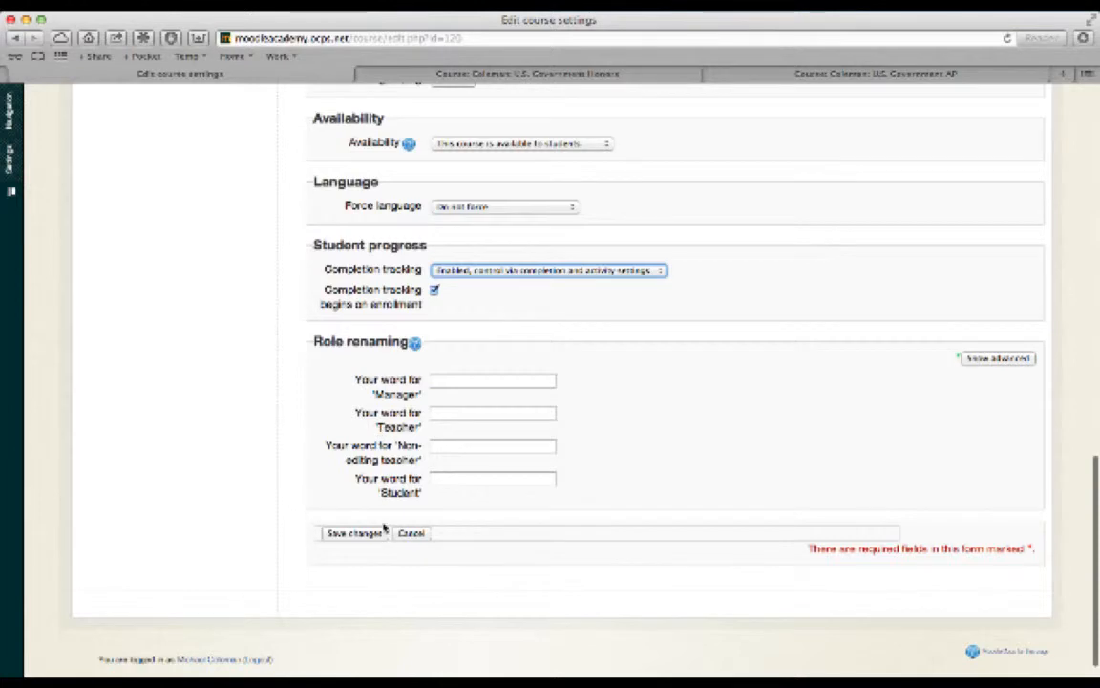
Step: Save the Moodle Basics course settings form
left_click(353, 533)
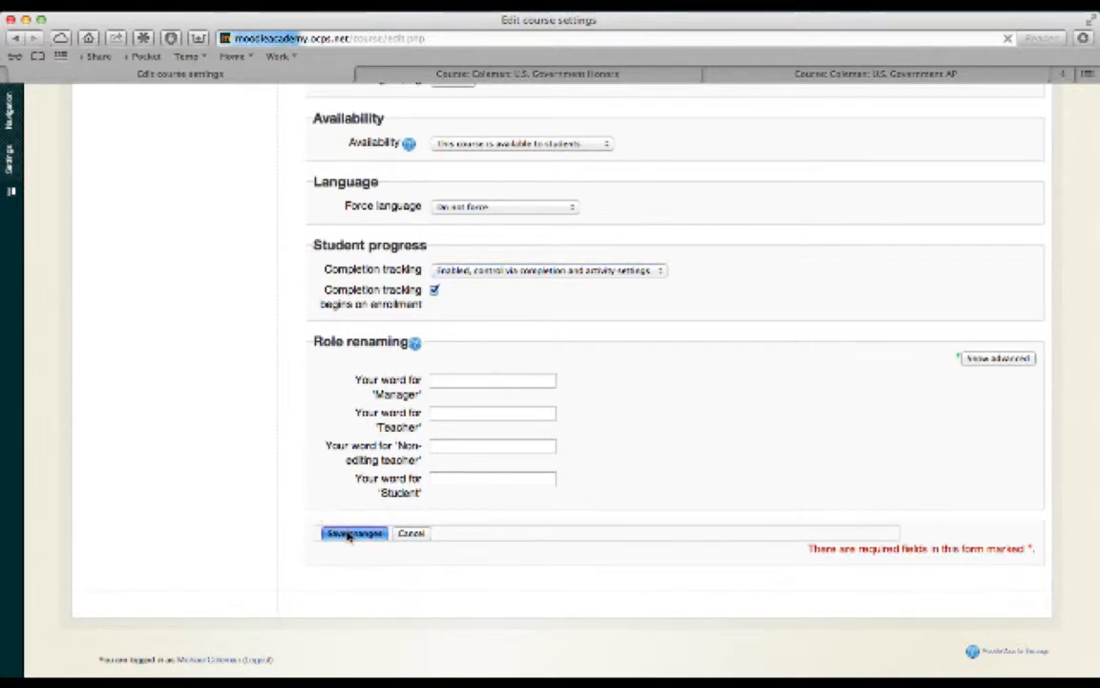
left_click(354, 533)
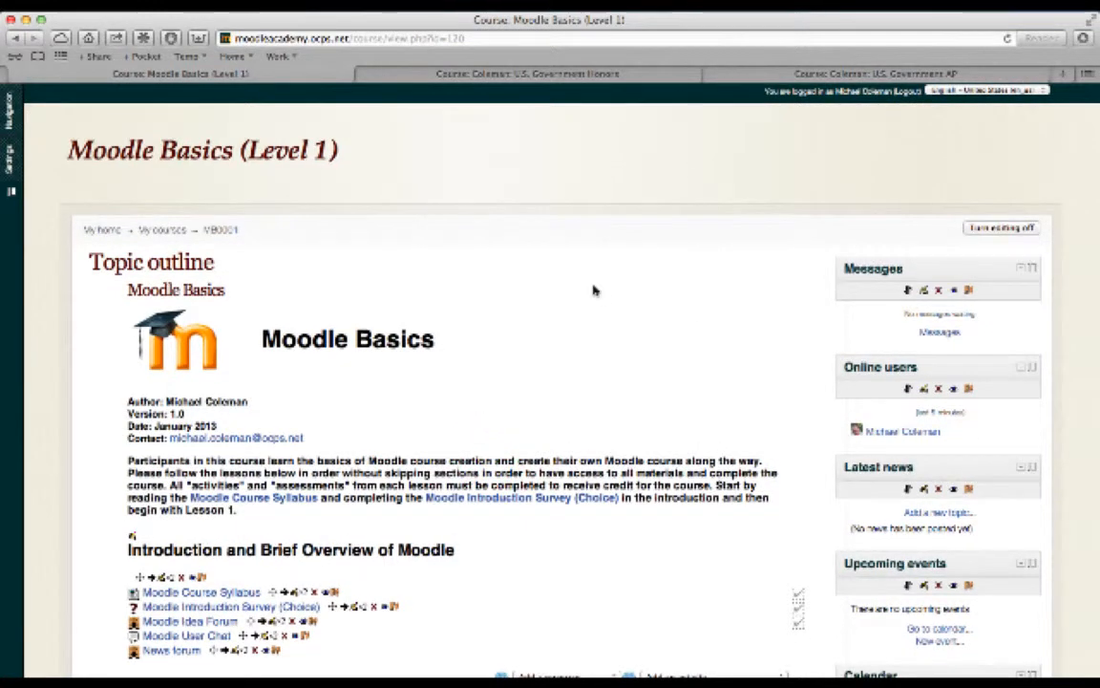
mouse_move(644, 312)
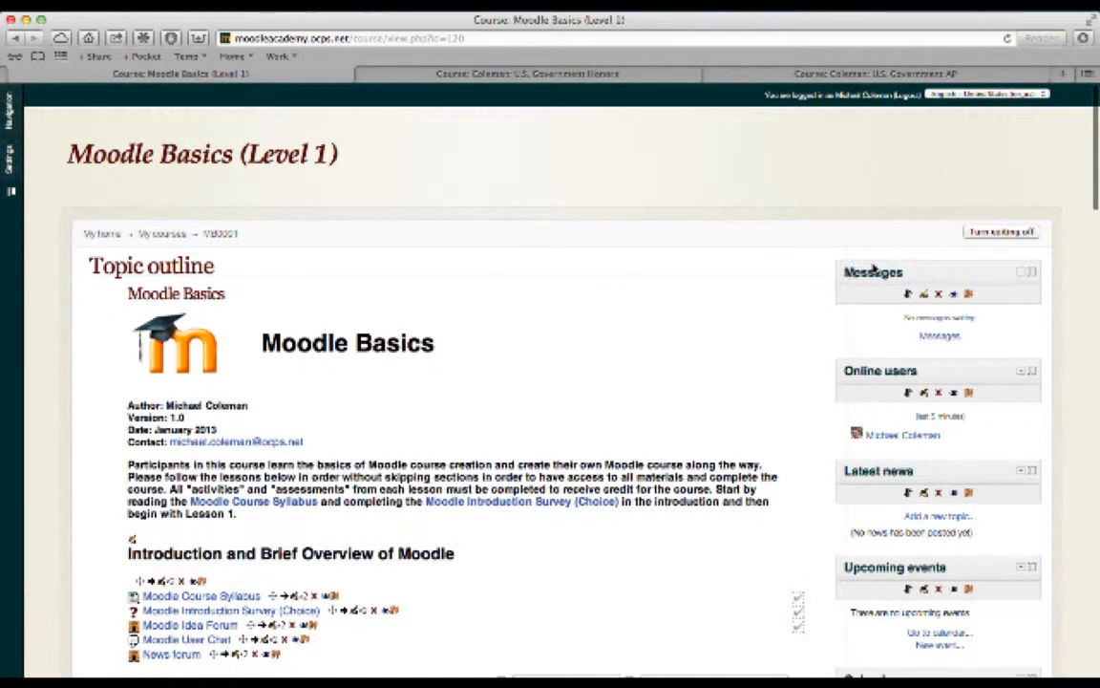
mouse_move(898, 312)
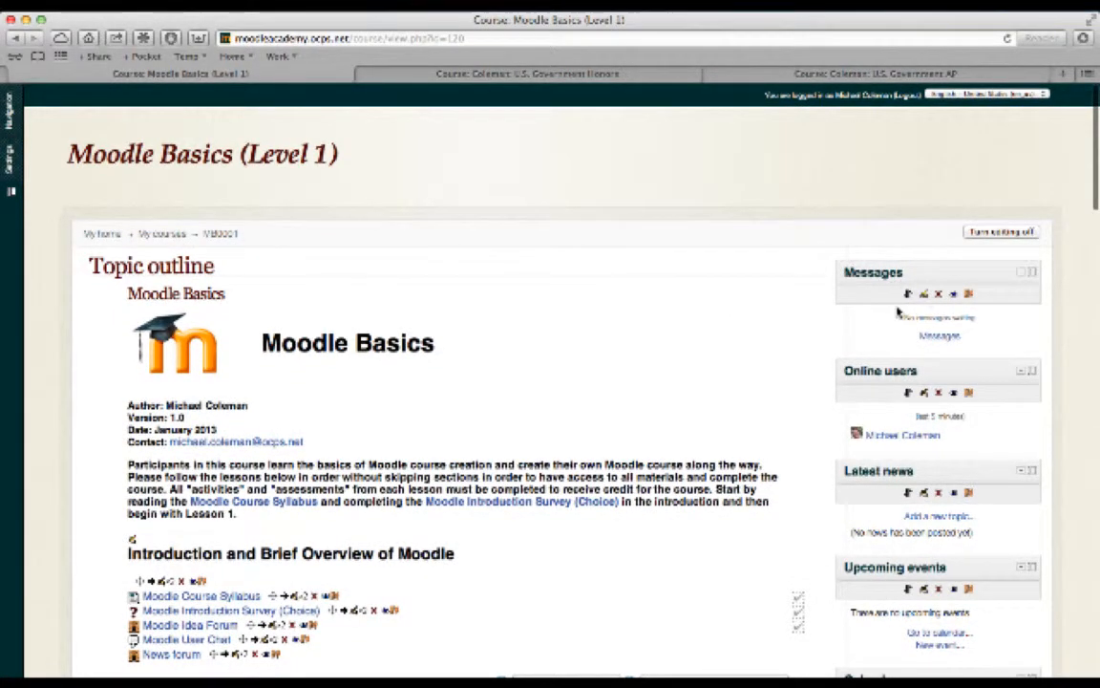
scroll("down", 3)
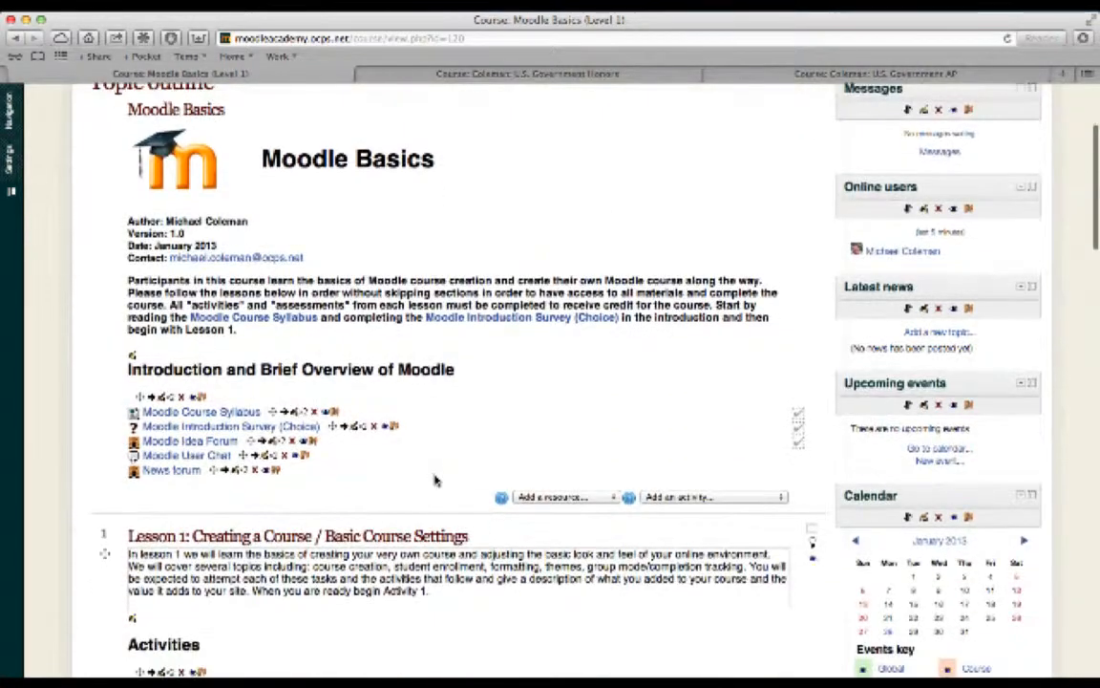
scroll("down", 3)
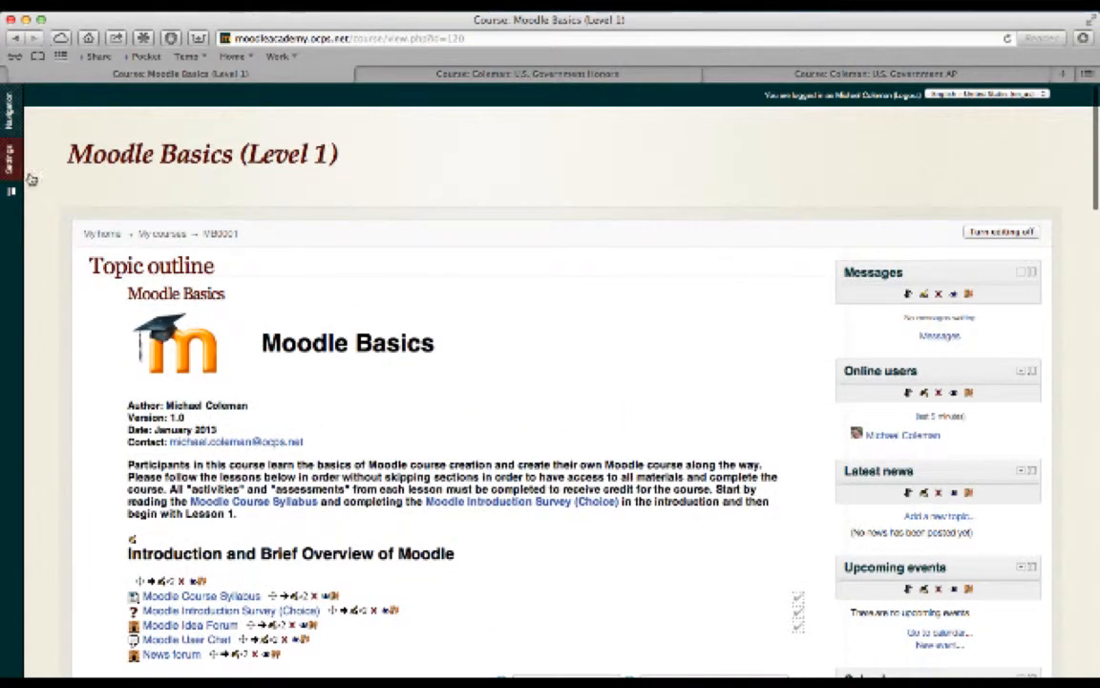
left_click(11, 152)
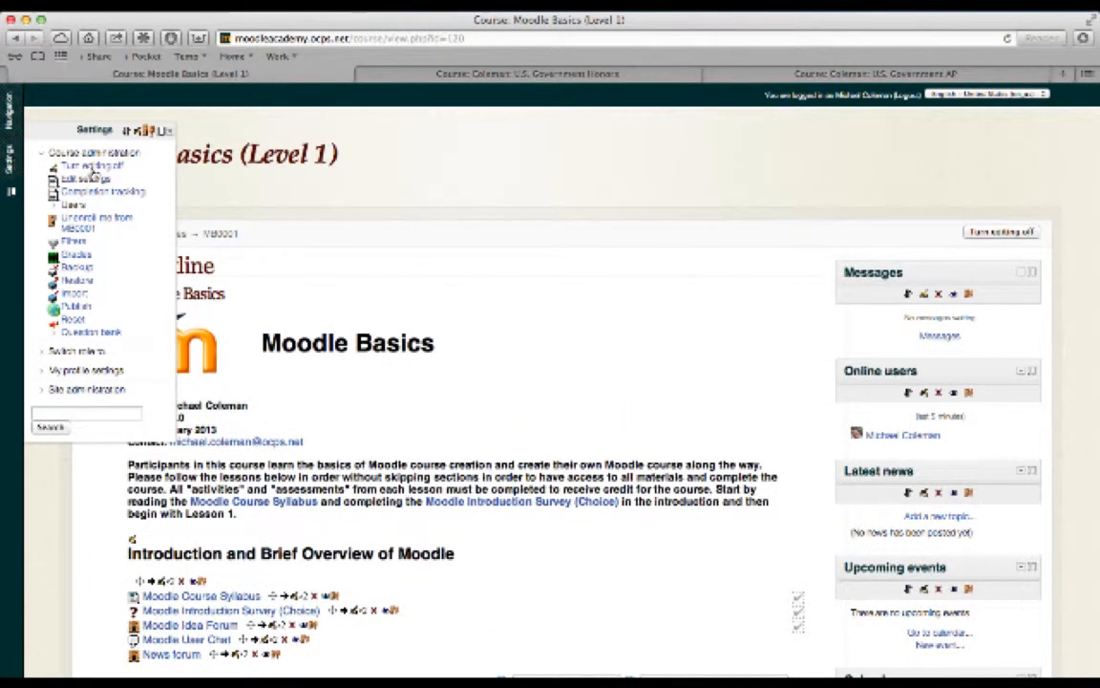
mouse_move(86, 179)
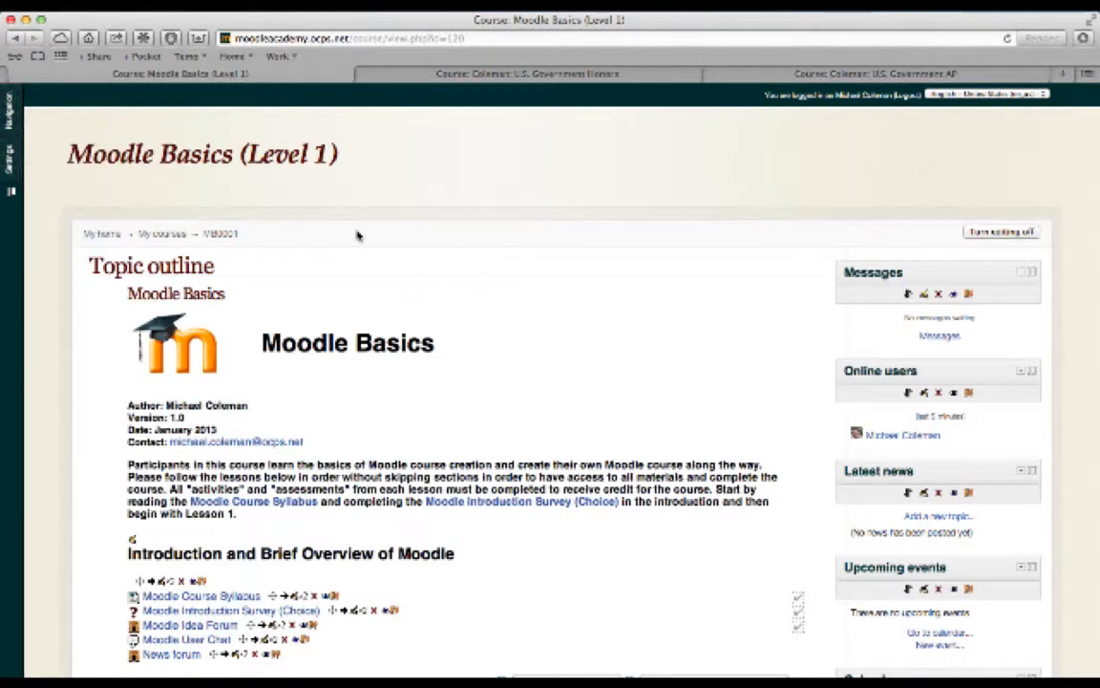
mouse_move(487, 318)
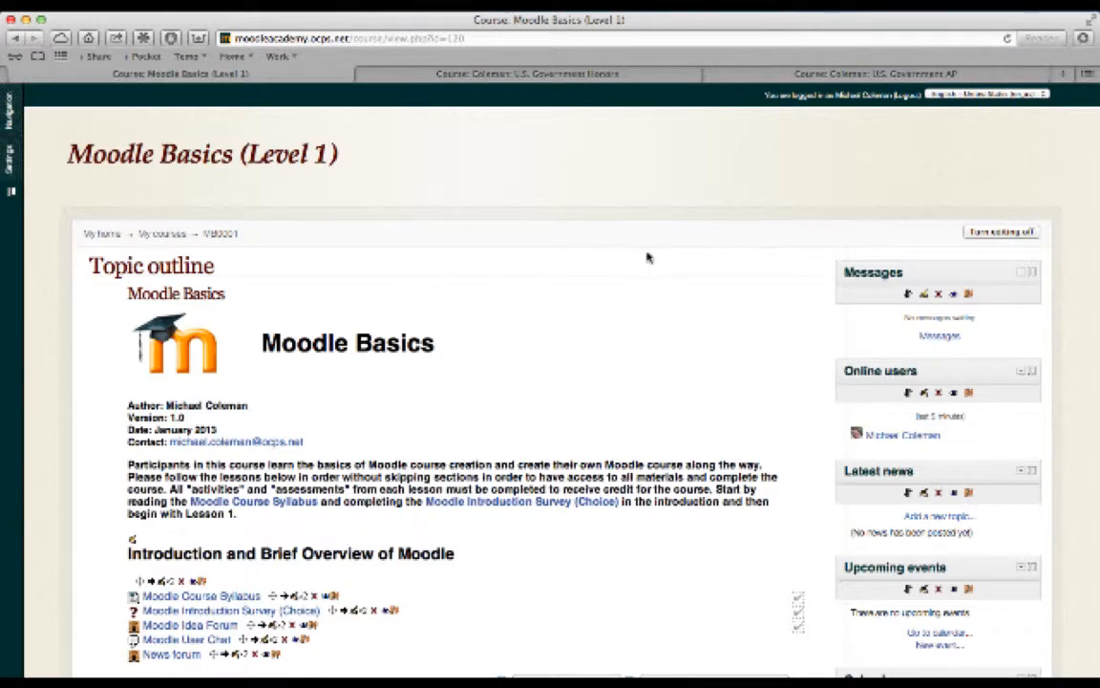
scroll("down", 3)
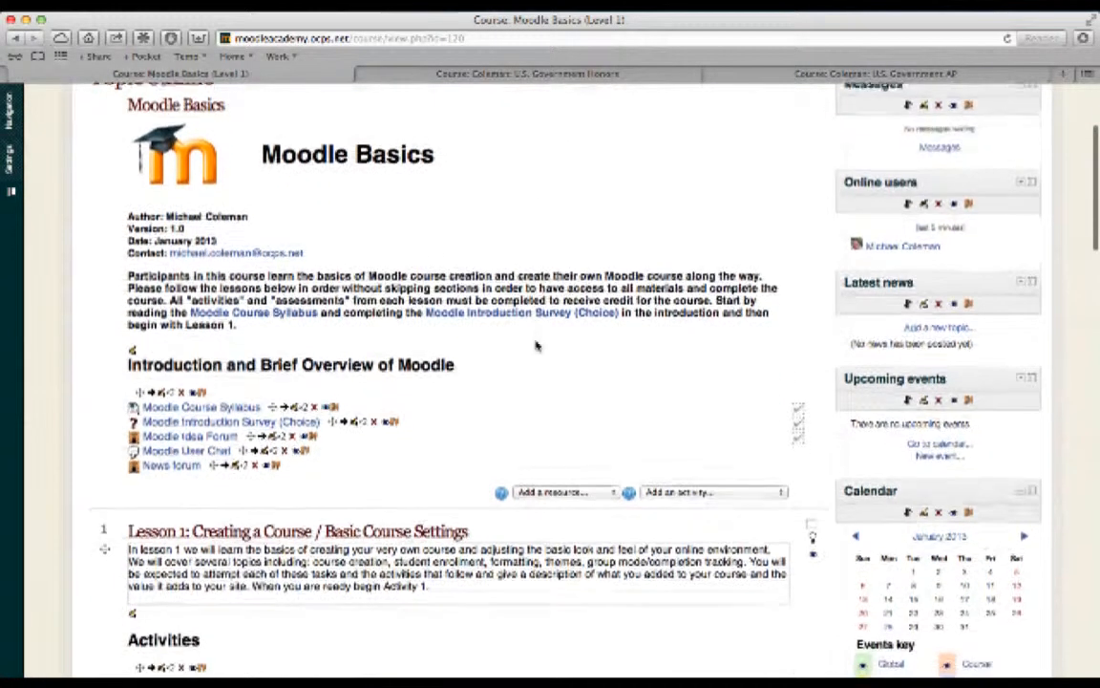
scroll("down", 3)
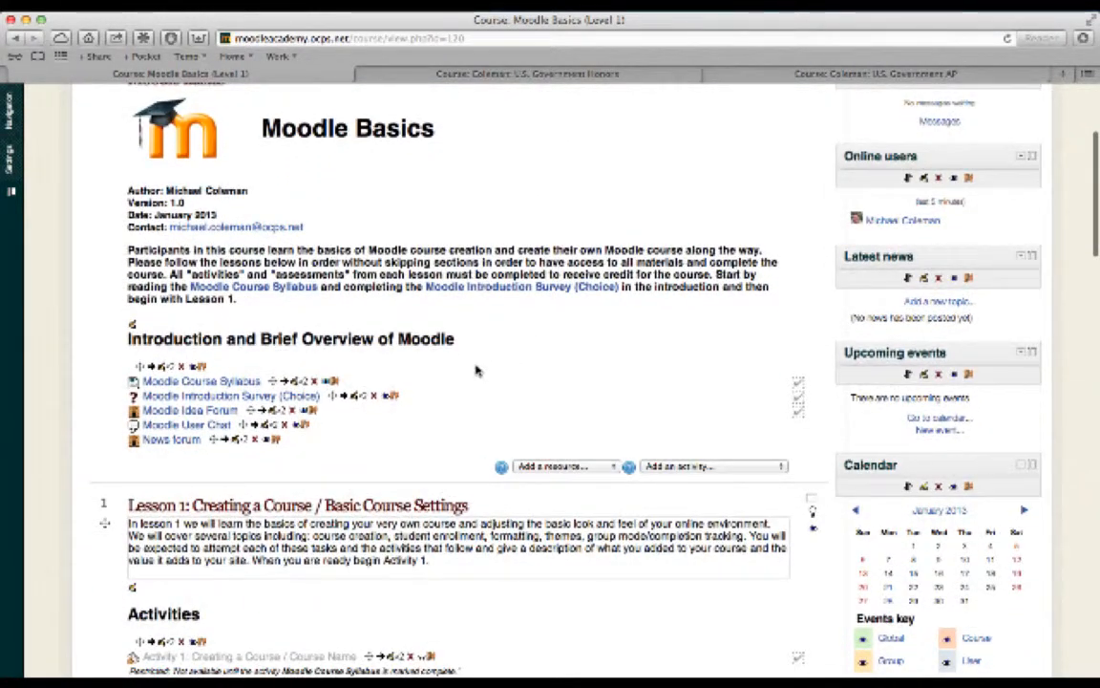
scroll("down", 3)
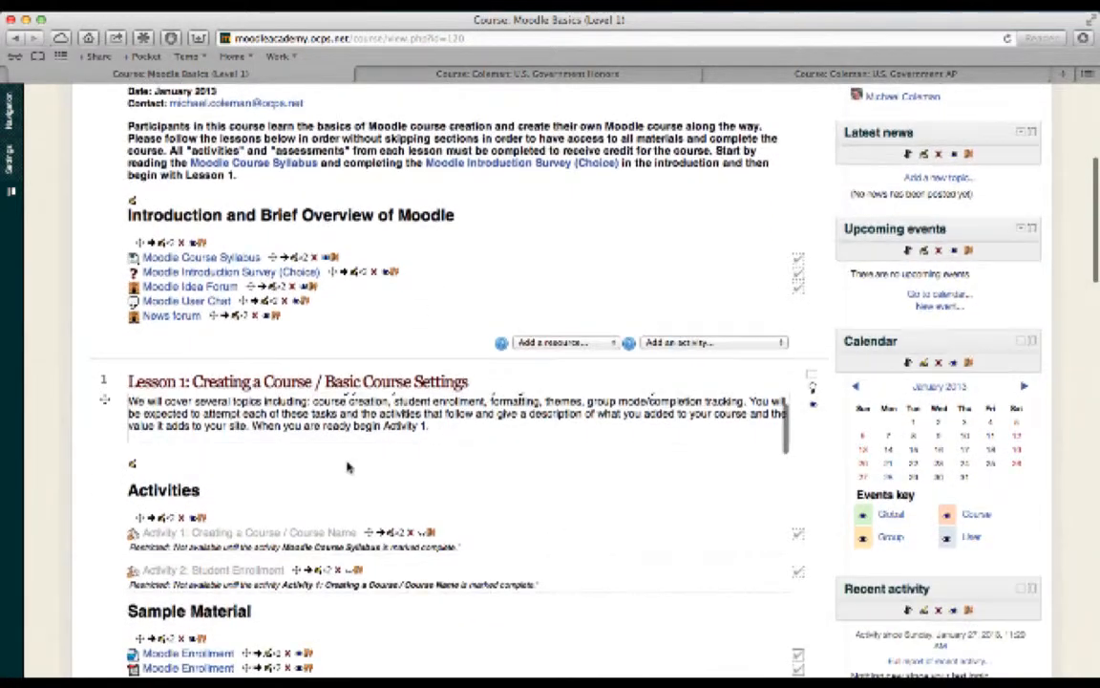
scroll("down", 3)
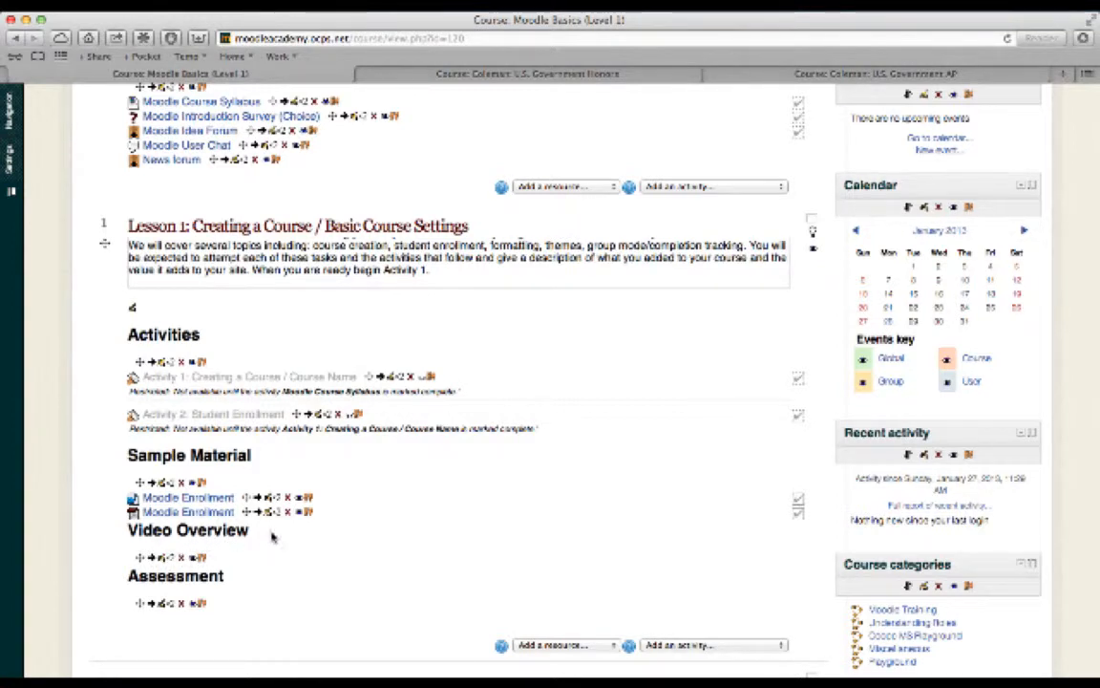
mouse_move(397, 474)
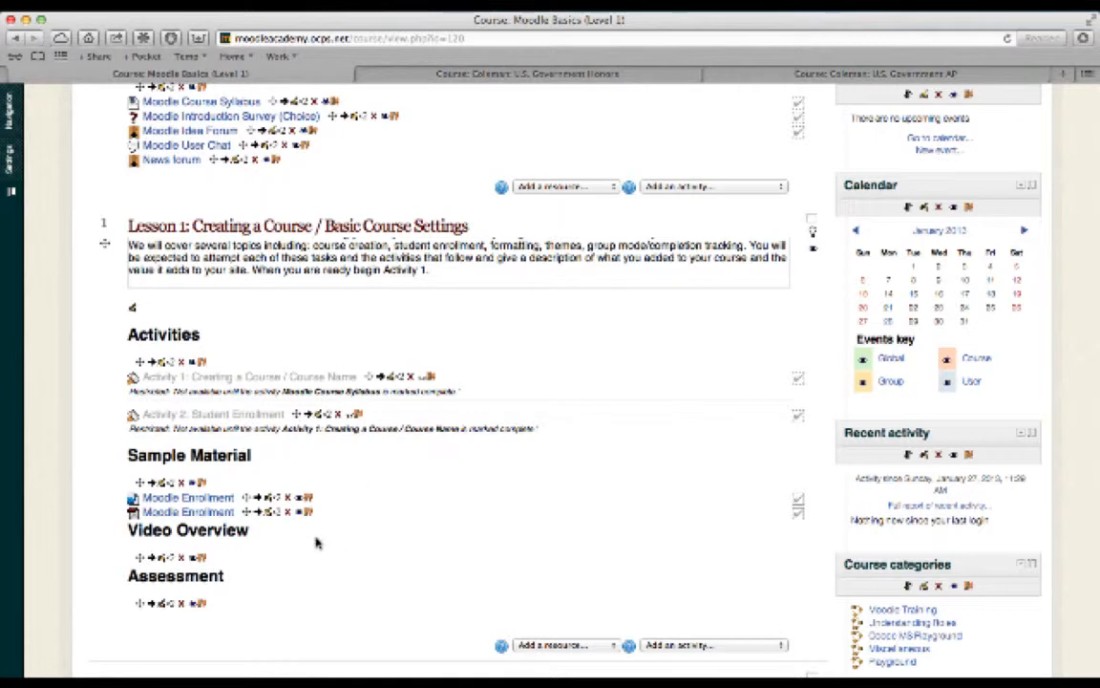
mouse_move(172, 554)
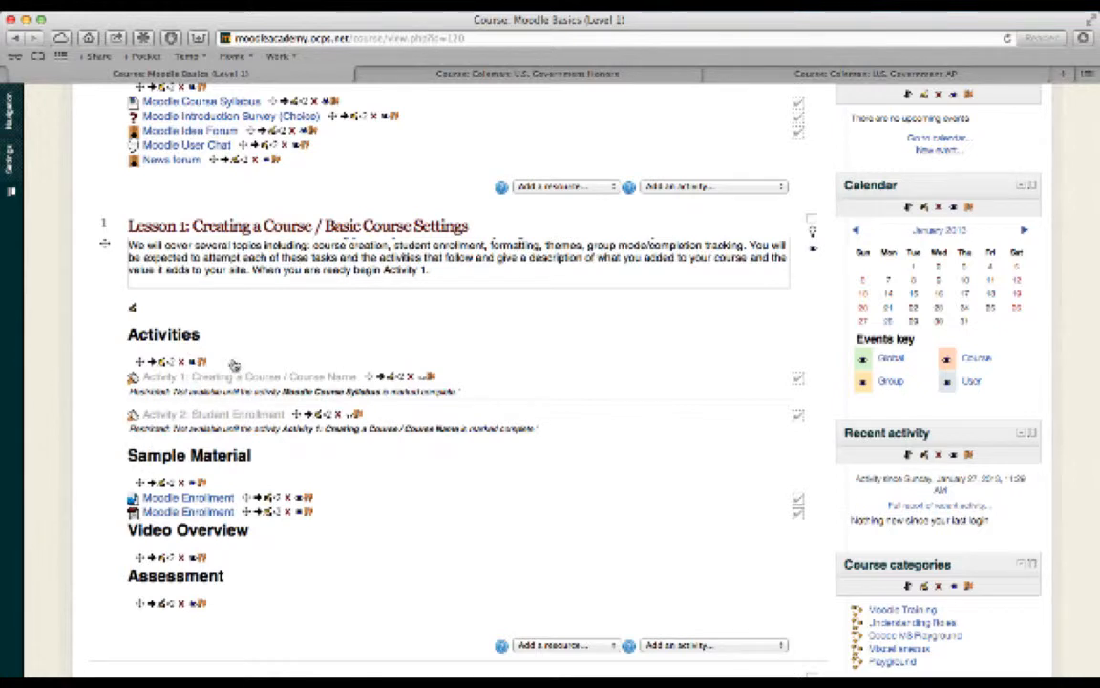
mouse_move(365, 351)
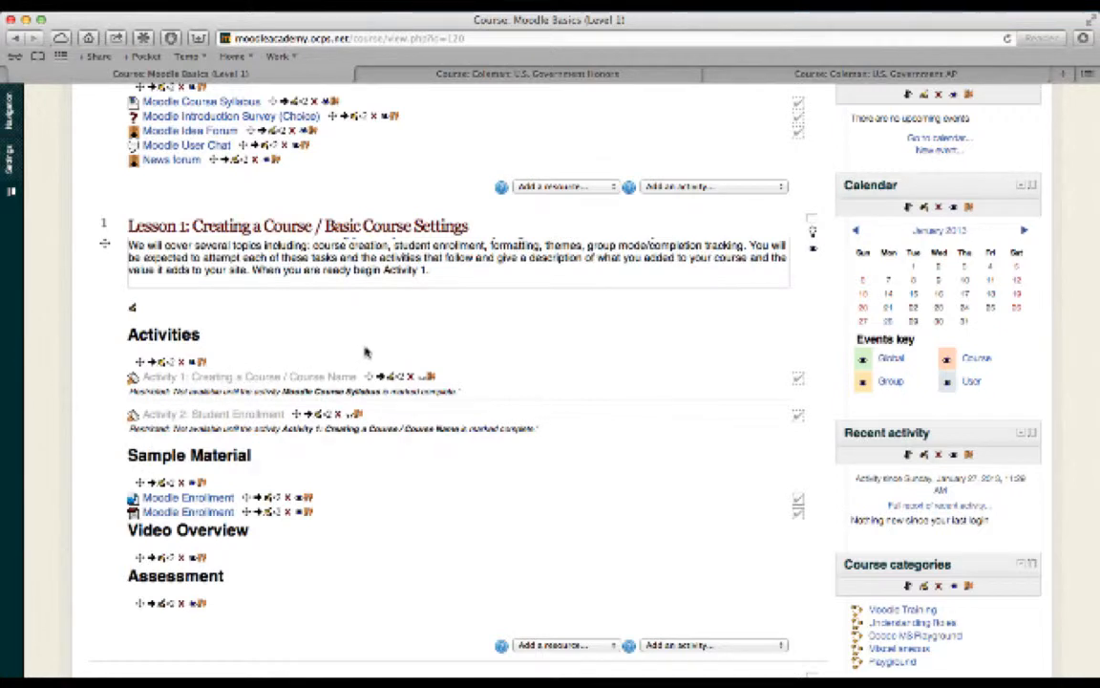
mouse_move(495, 356)
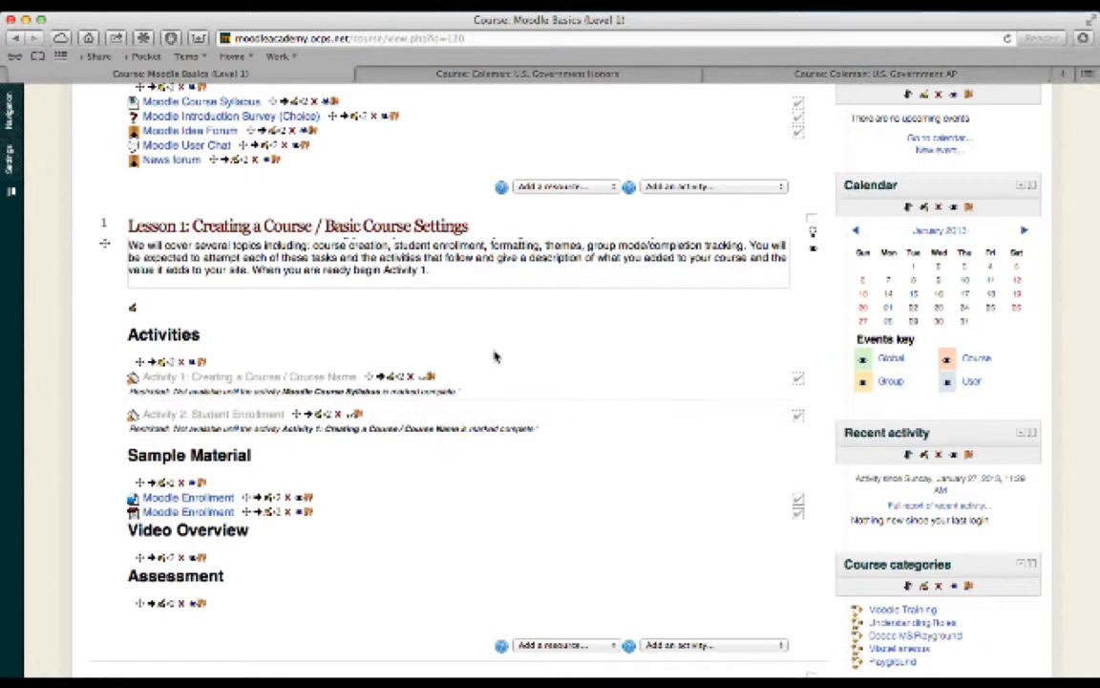